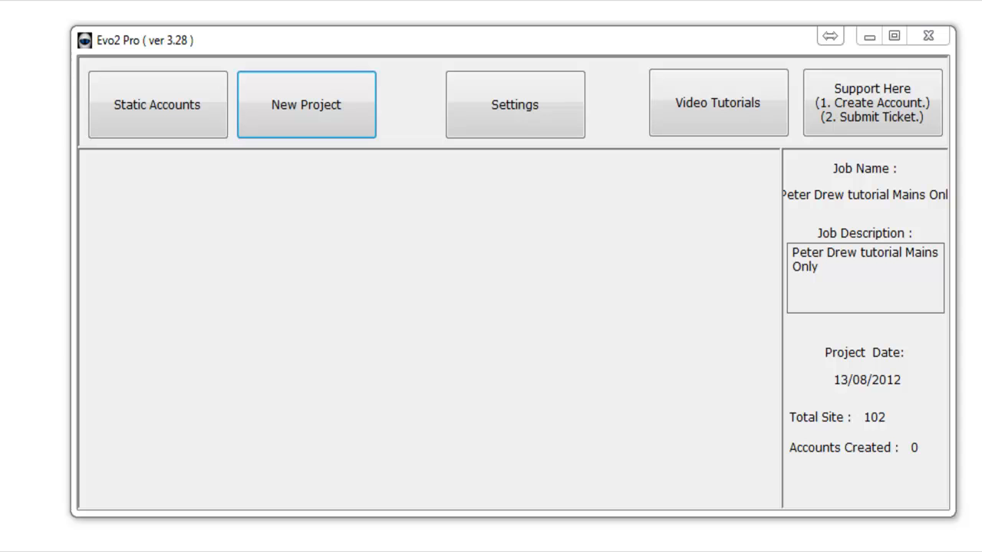
mouse_move(292, 126)
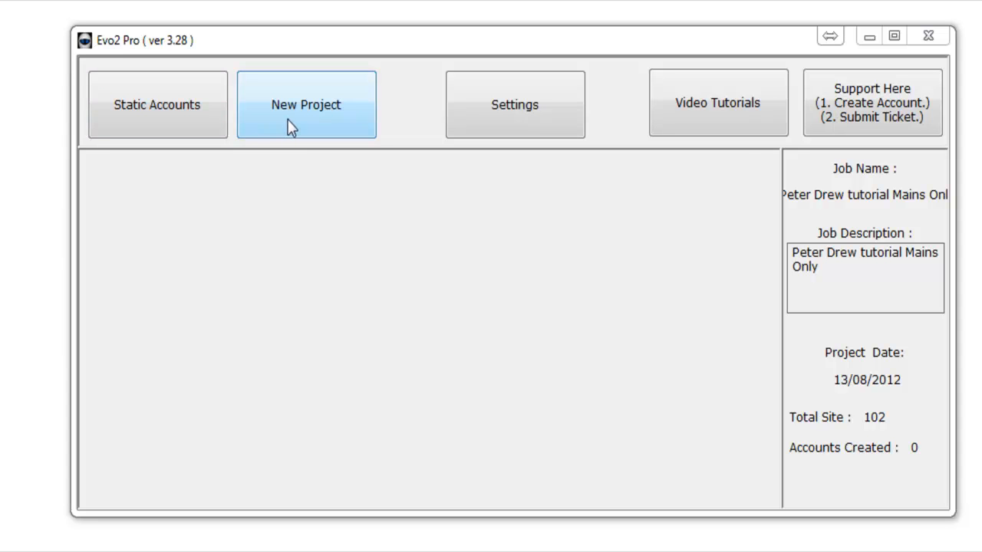
Create a new project named and described 'peter drew tutorial Mains Only' and confirm it
click(307, 105)
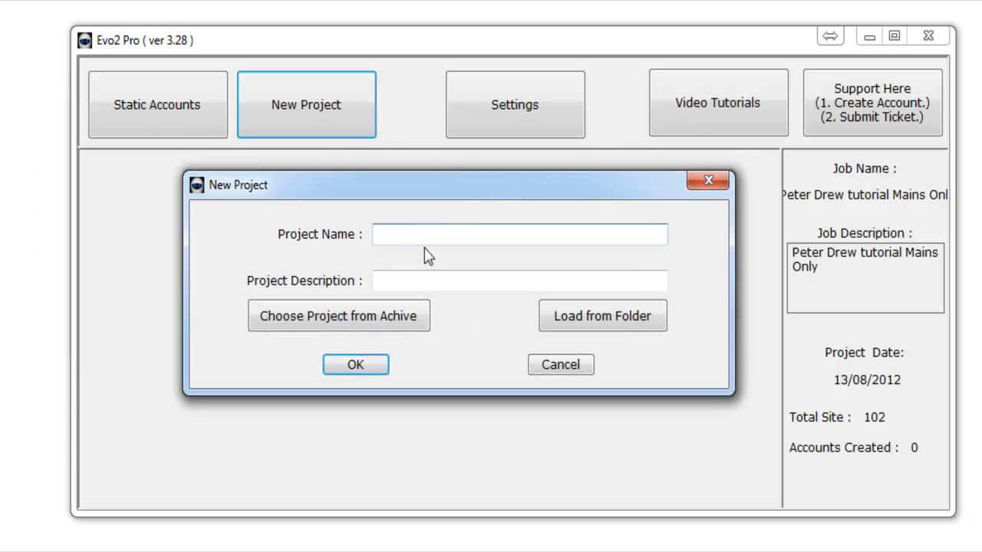
text(peter drew t u)
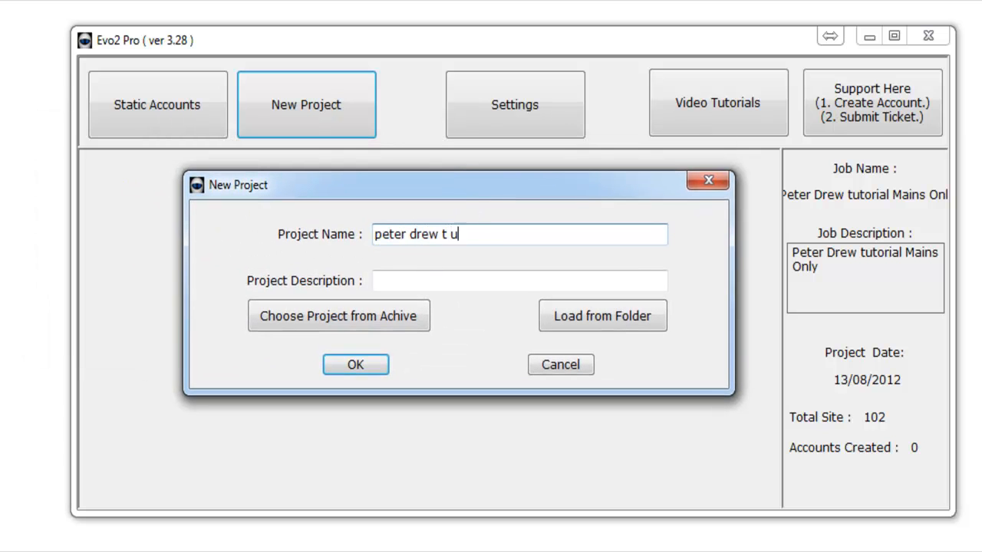
text(torial)
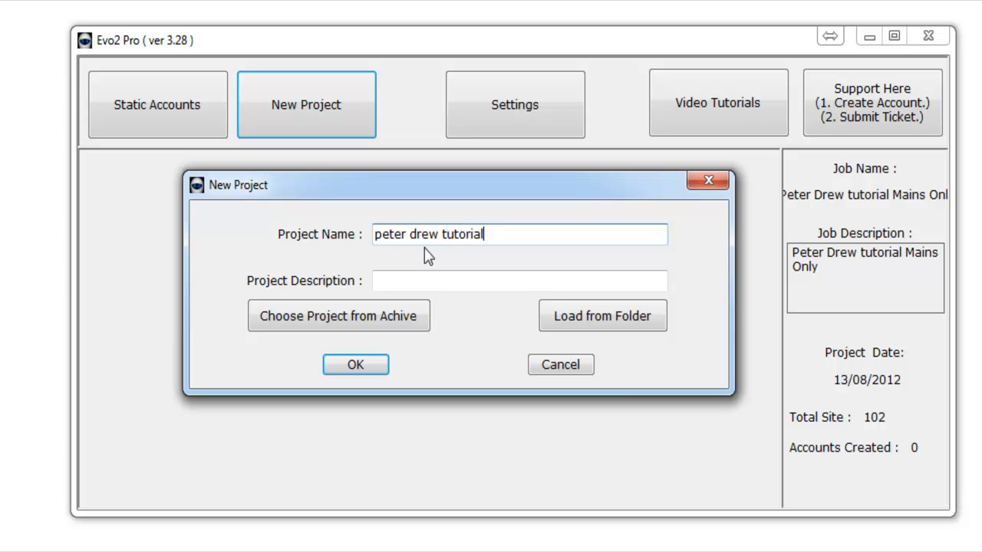
text(Mains O)
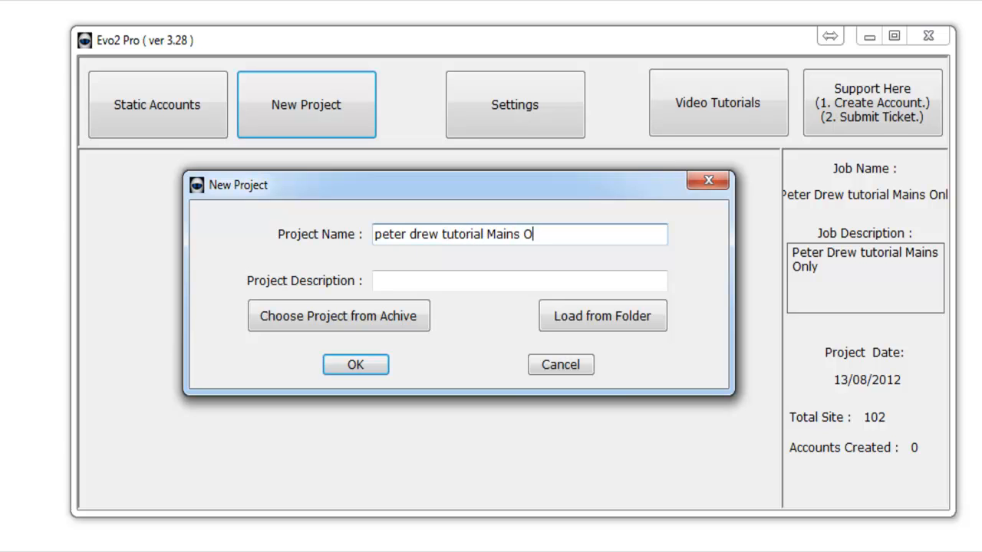
text(nly)
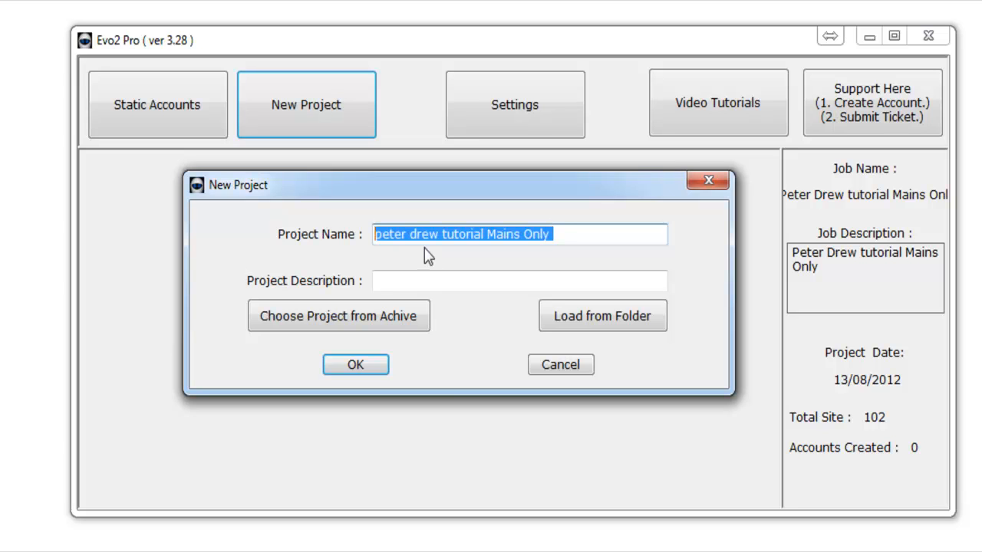
text(peter drew tutorial Mains Only)
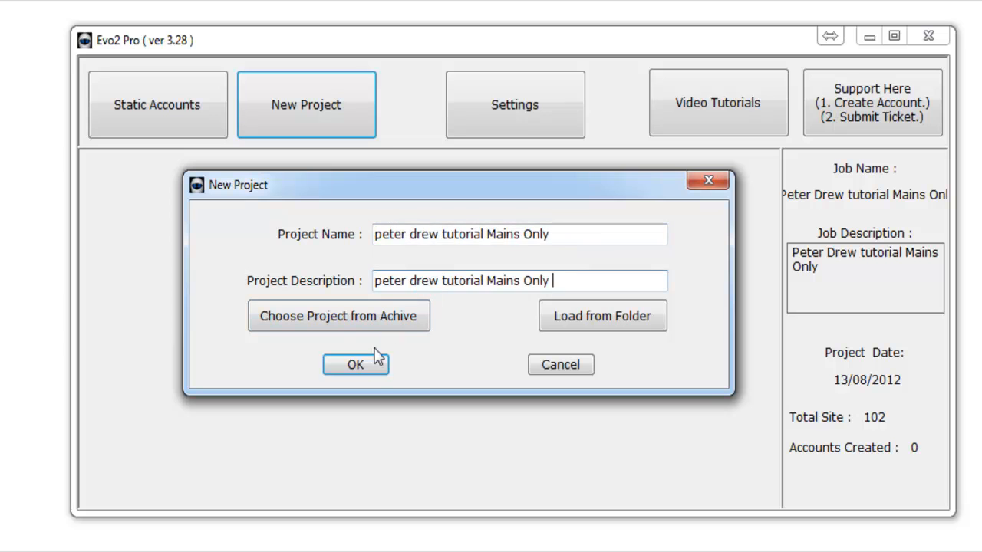
click(354, 365)
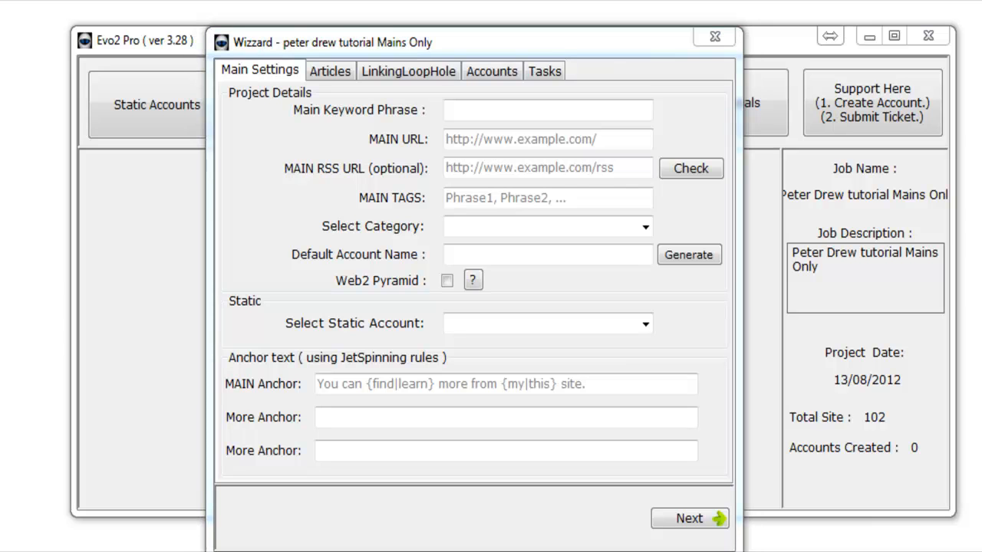
mouse_move(306, 193)
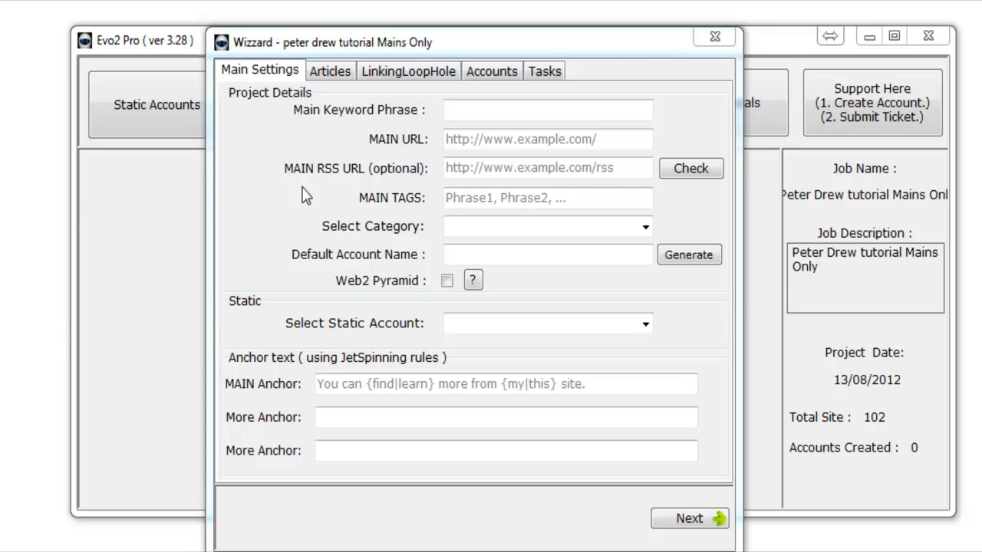
text(peter drew)
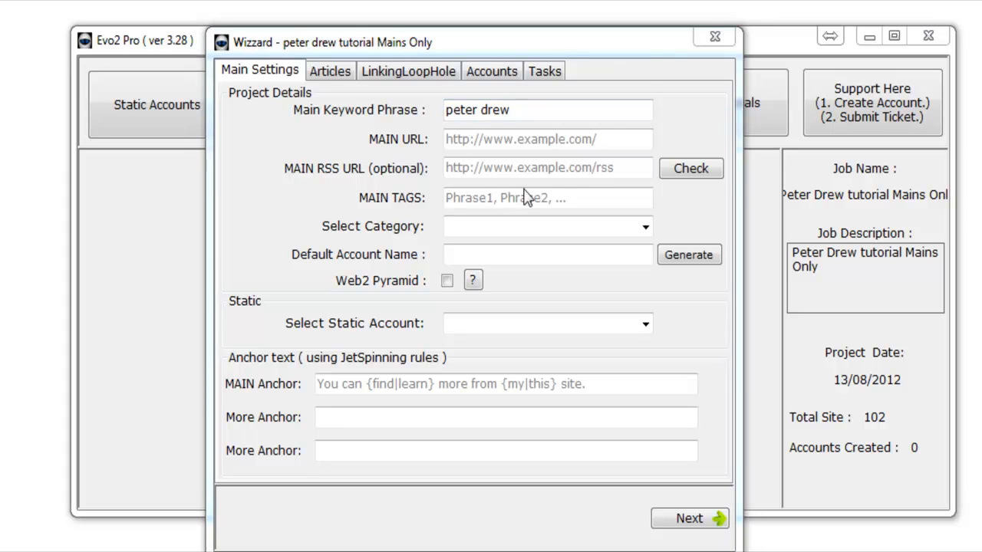
text(http://www.peterdrew.net)
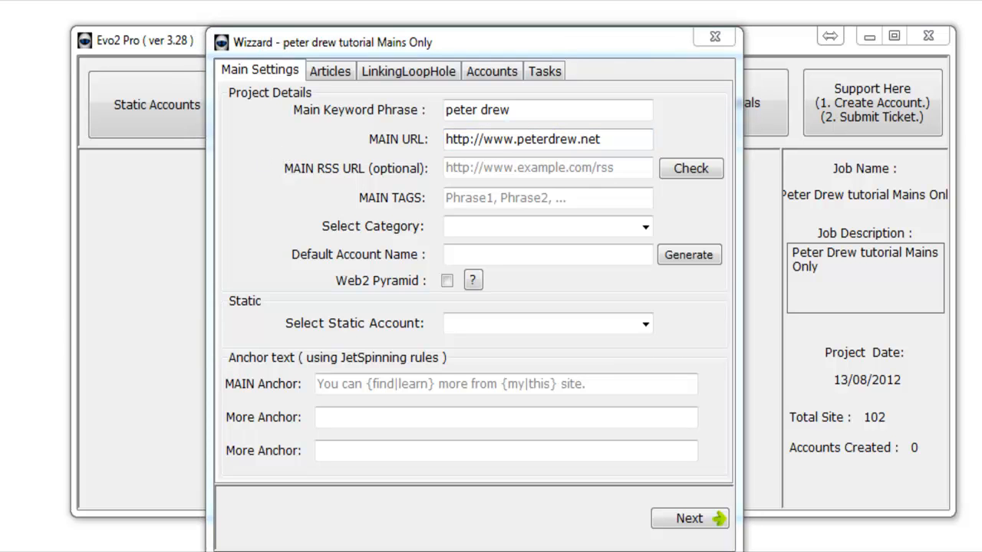
click(546, 138)
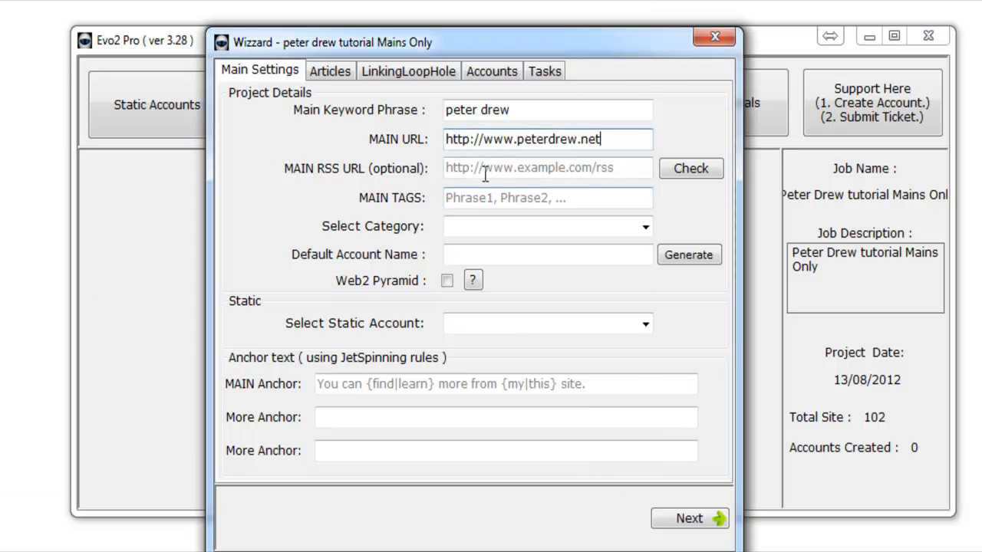
text(http://www.peterdrew.net/feed)
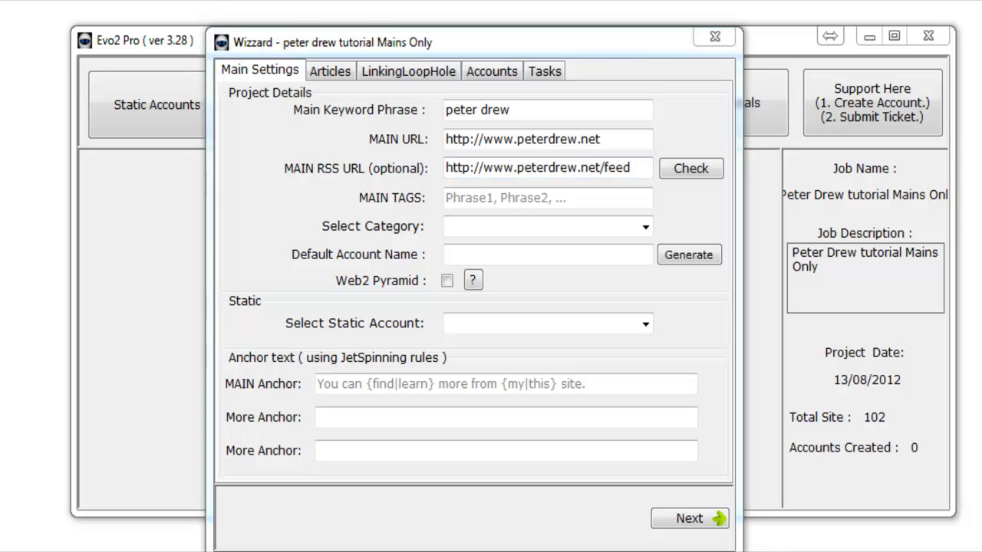
click(547, 198)
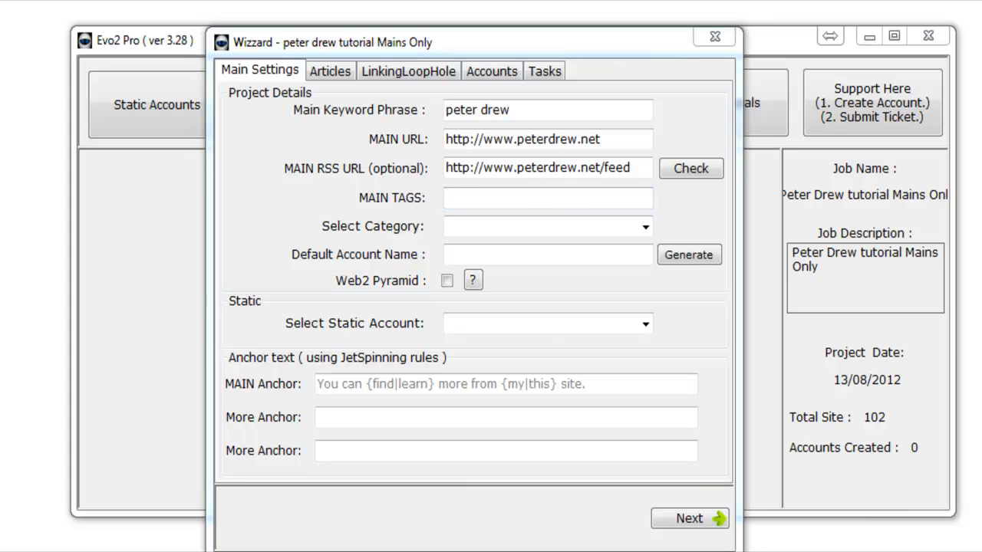
text(peter drew seo, internet marketing)
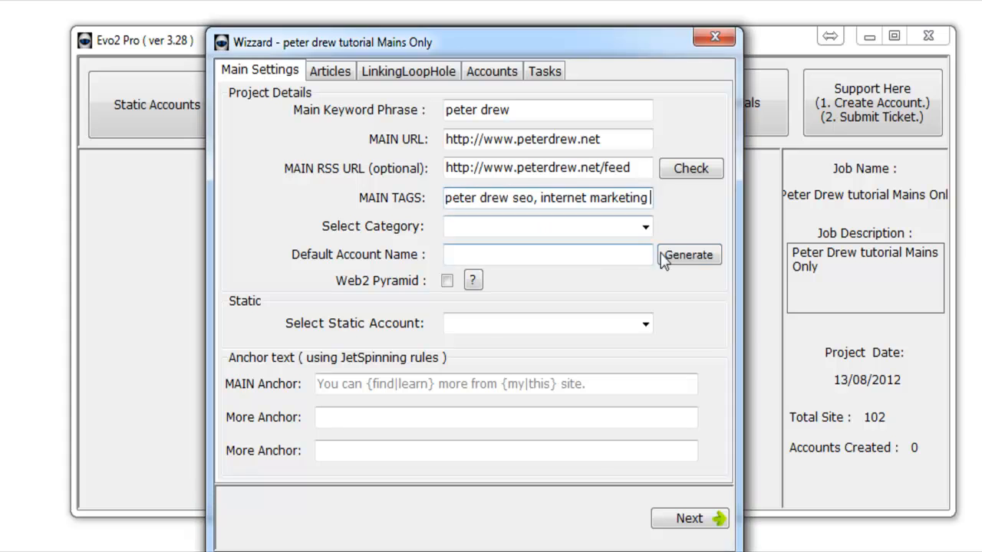
Choose the Business & Finance category, generate a default account name and enable Web2 Pyramid
click(644, 227)
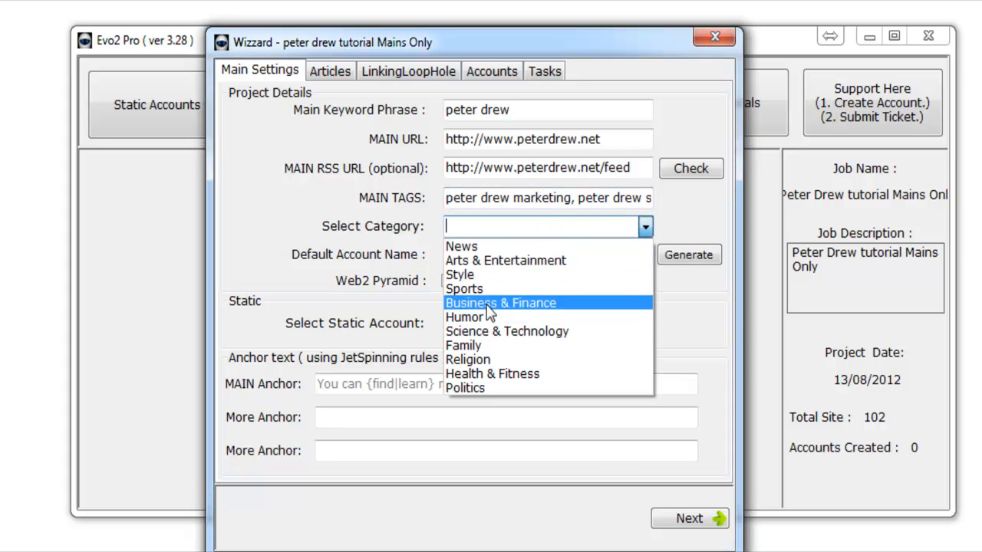
click(500, 302)
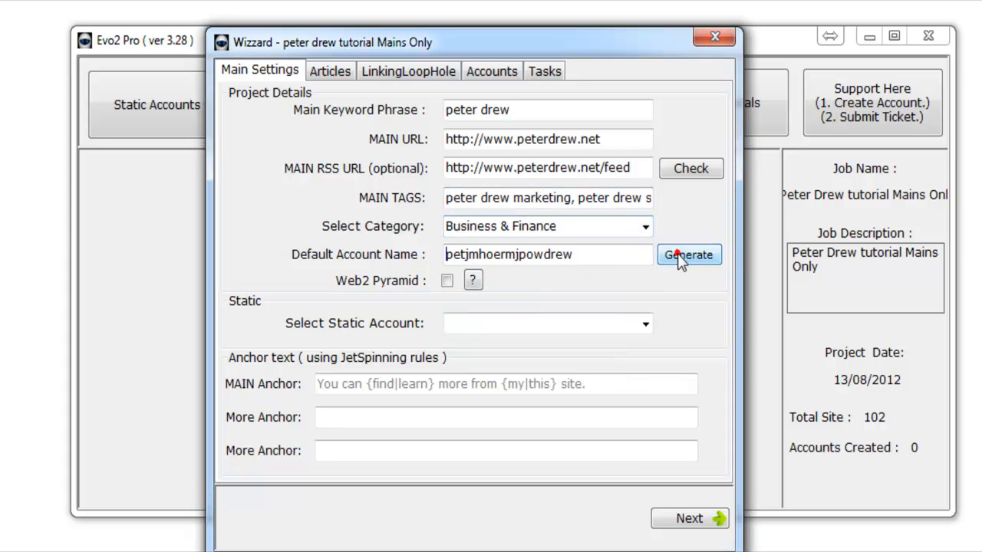
click(688, 255)
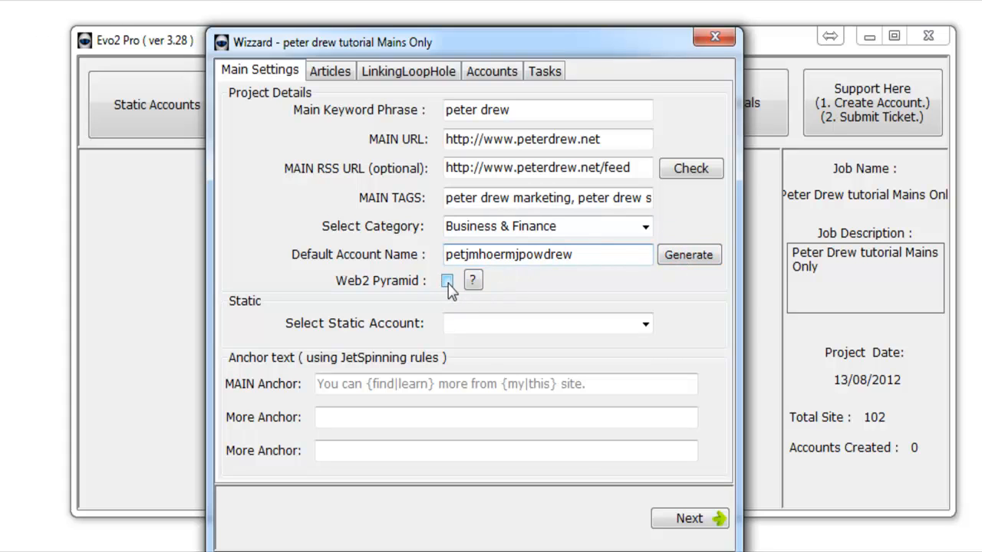
click(448, 279)
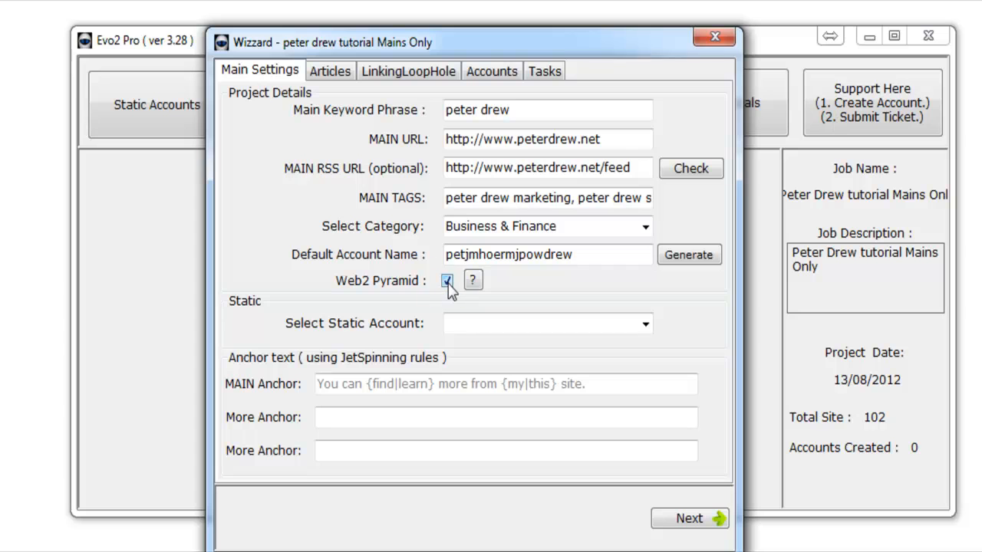
click(473, 279)
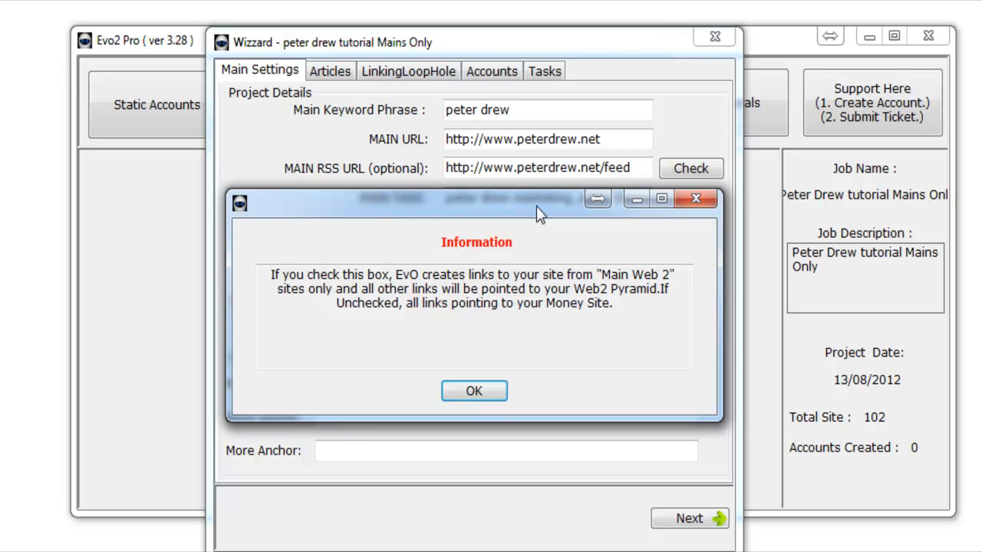
mouse_move(463, 357)
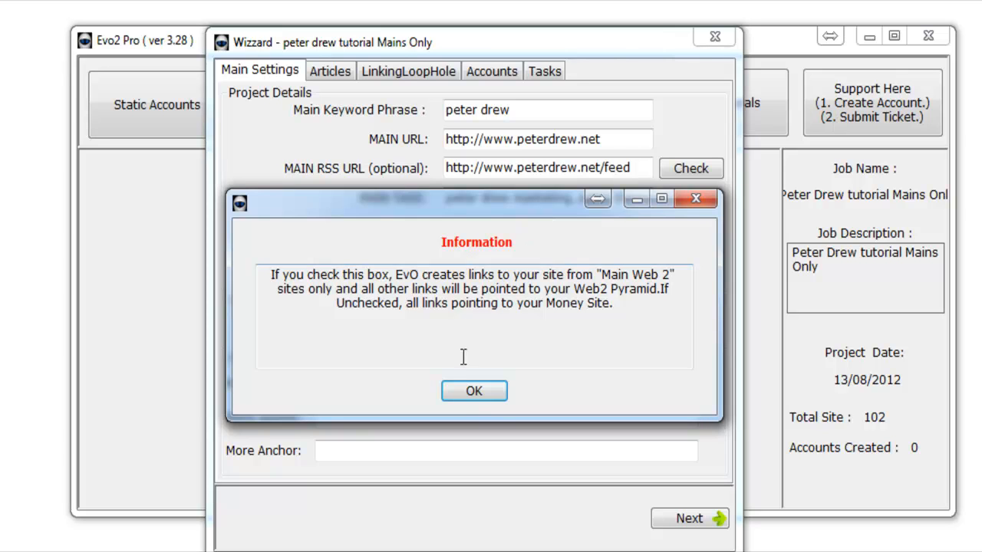
Dismiss the Web2 Pyramid information message
click(473, 391)
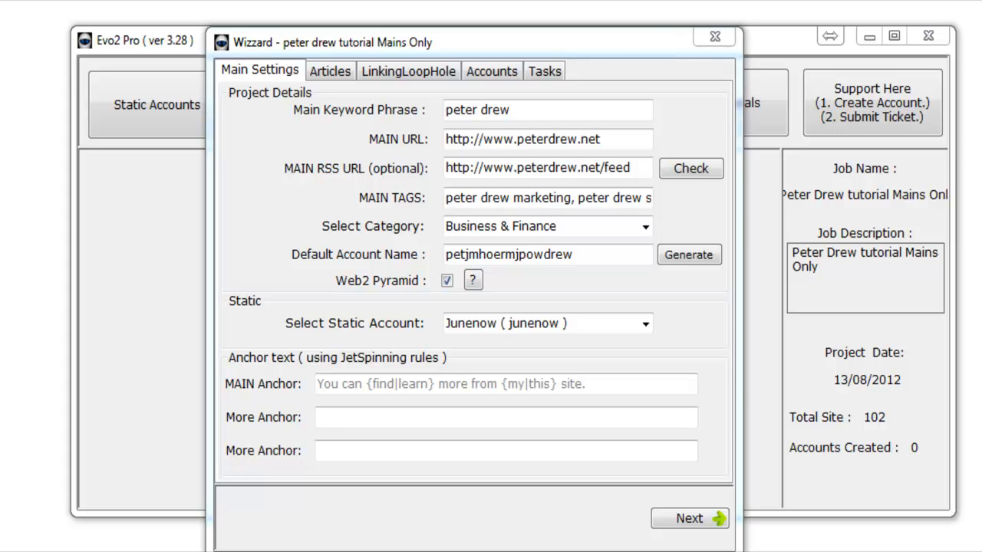
click(505, 384)
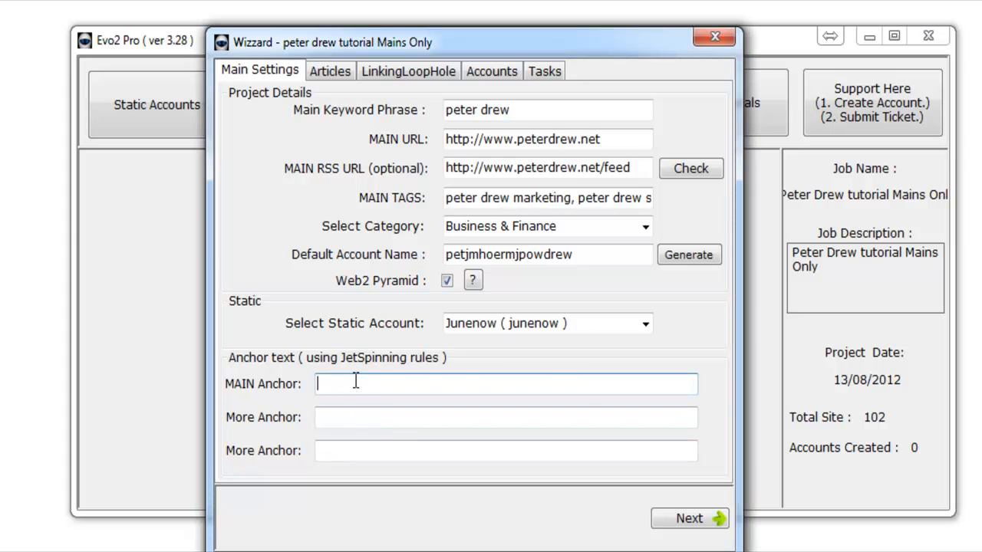
text({click here|About} Peter Drew {seo|marketing|blog})
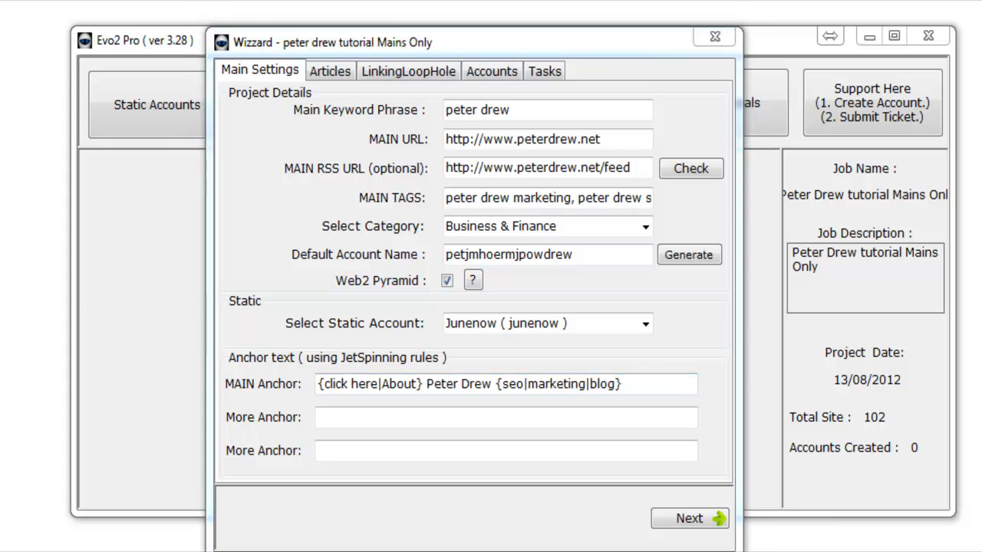
mouse_move(169, 439)
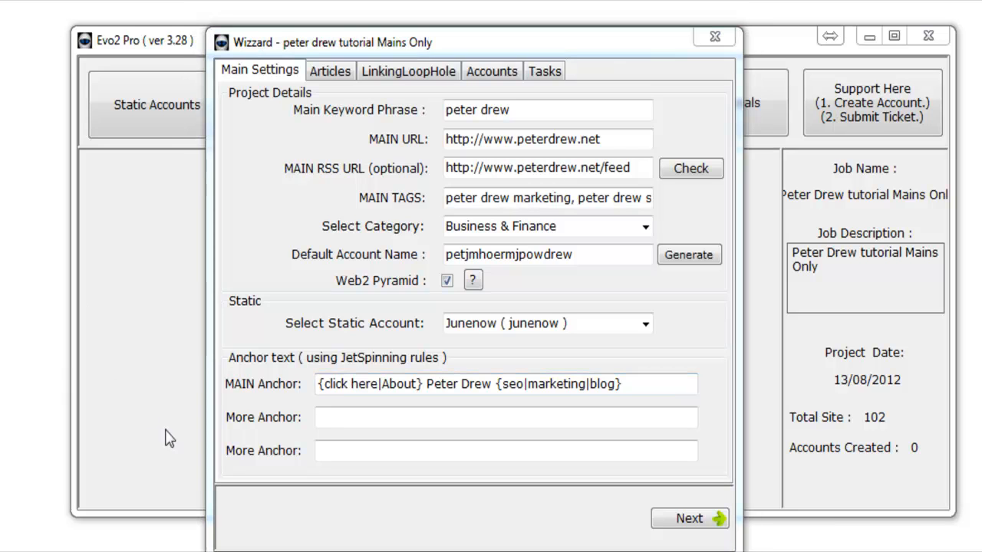
text(http://www.peterdrew.net)
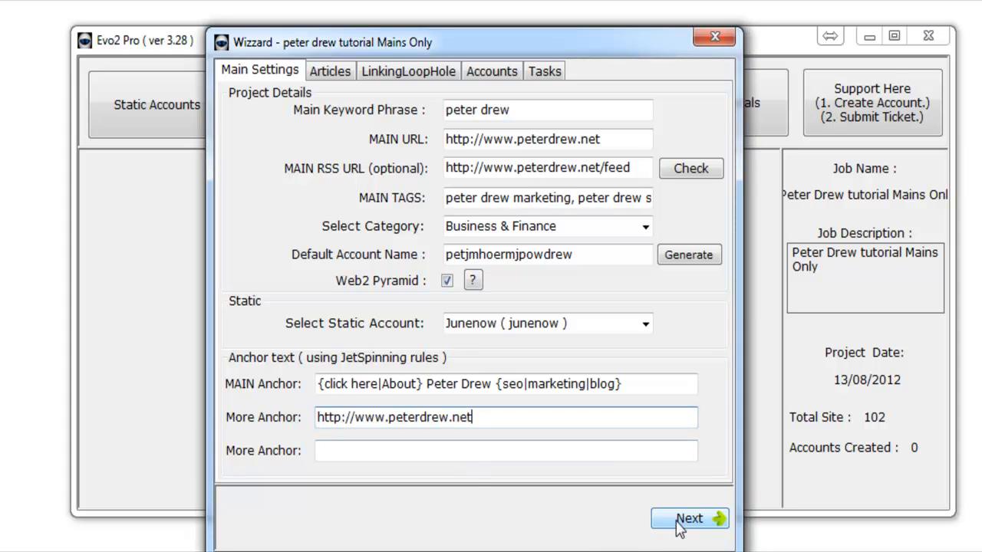
click(688, 519)
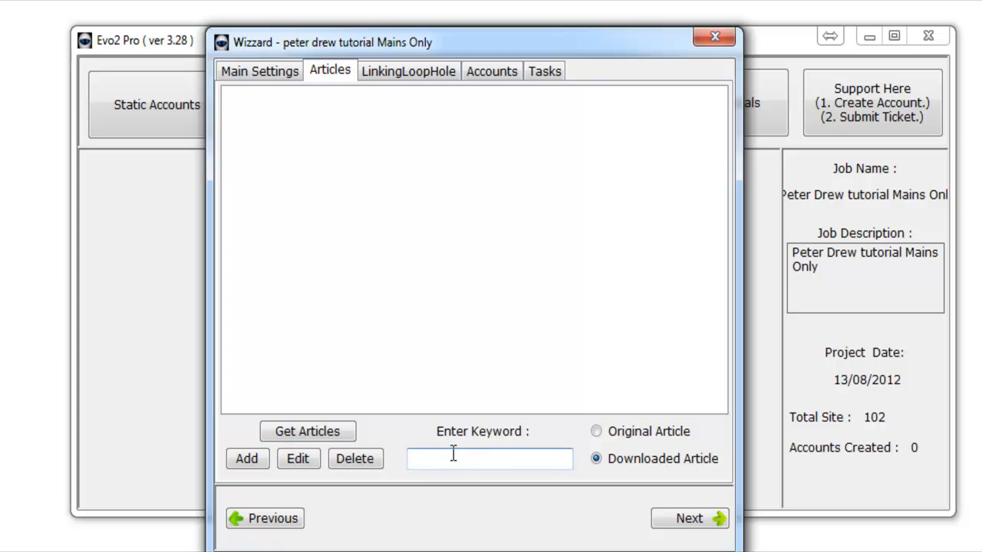
Set the article keyword to 'internet marketing' and fetch downloaded articles for it
text(internet ma)
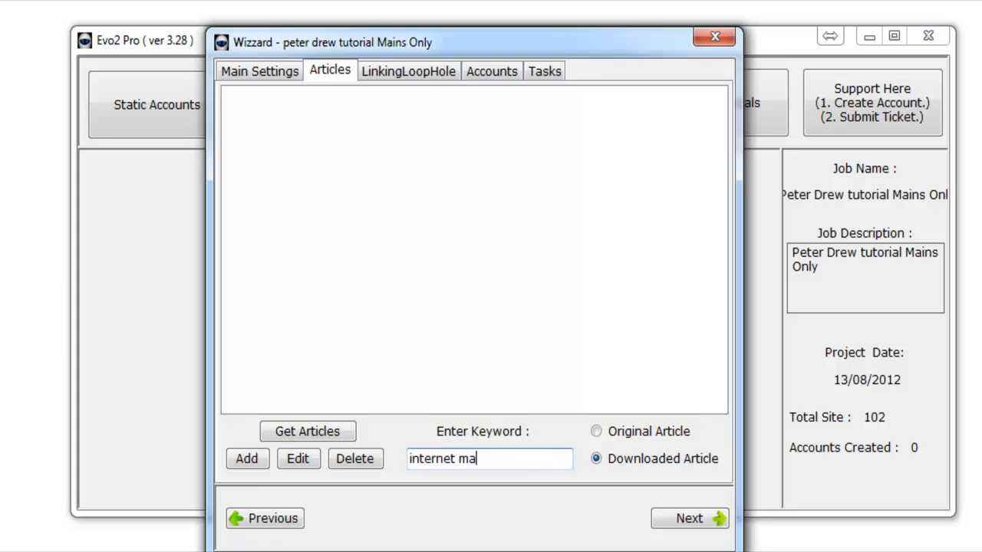
text(rketing)
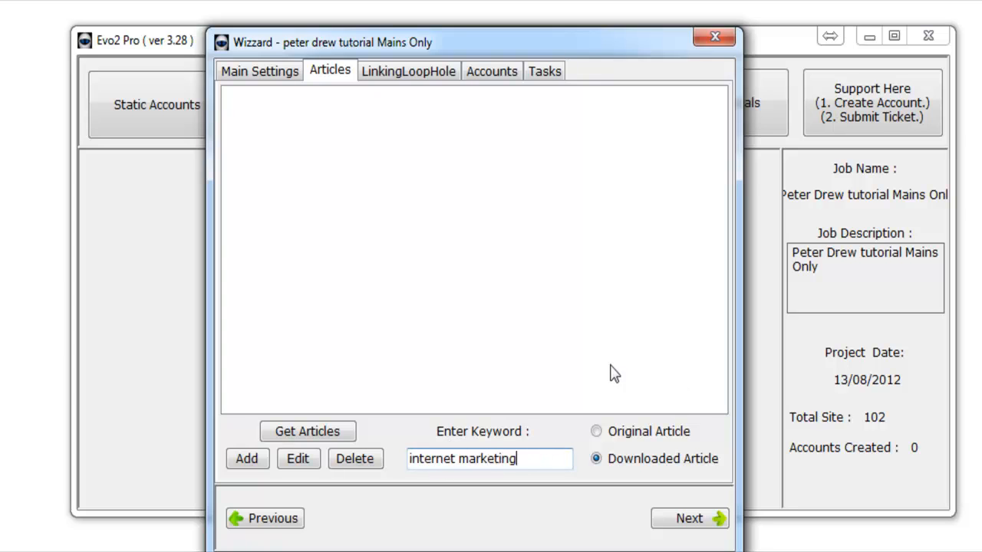
click(307, 429)
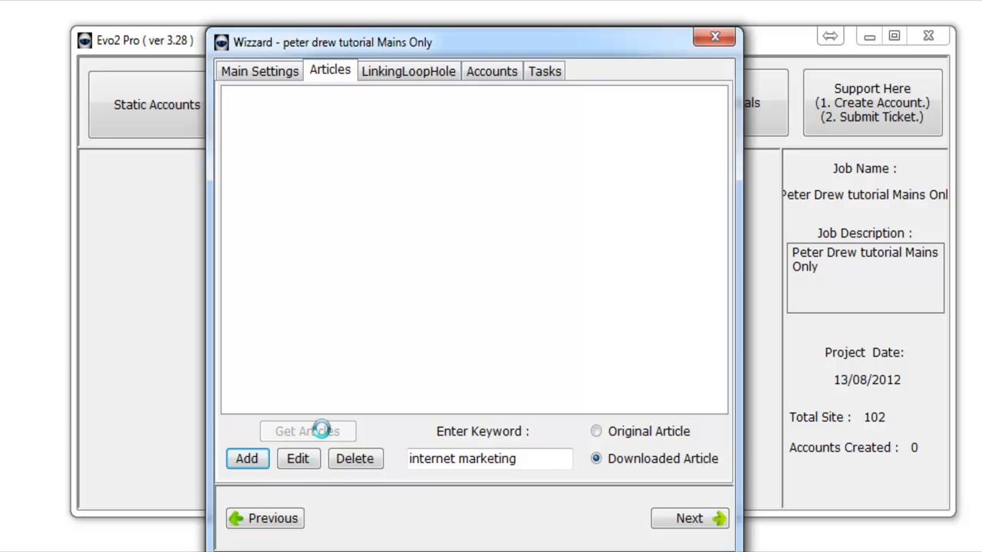
click(307, 429)
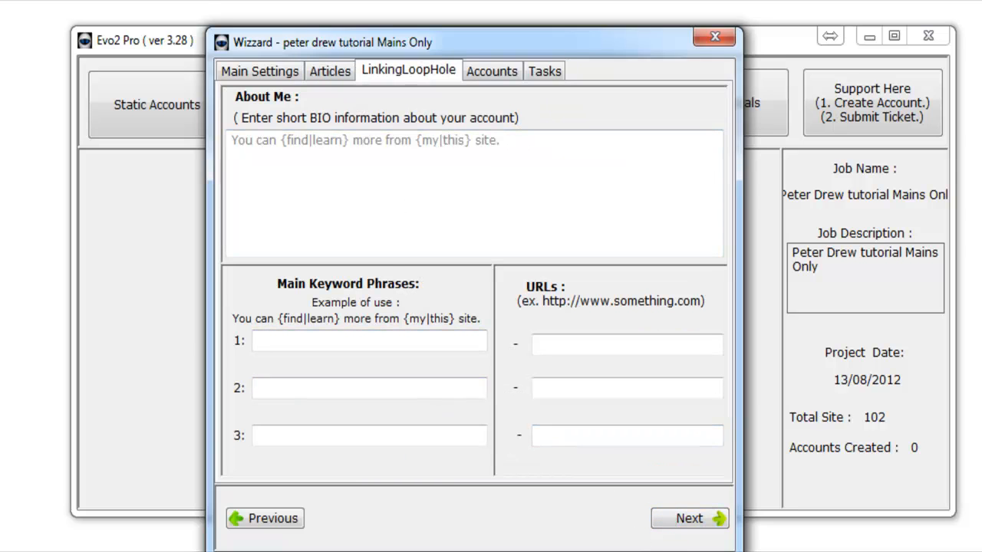
Copy the main anchor spin text from Main Settings into the LinkingLoopHole About Me bio
click(260, 71)
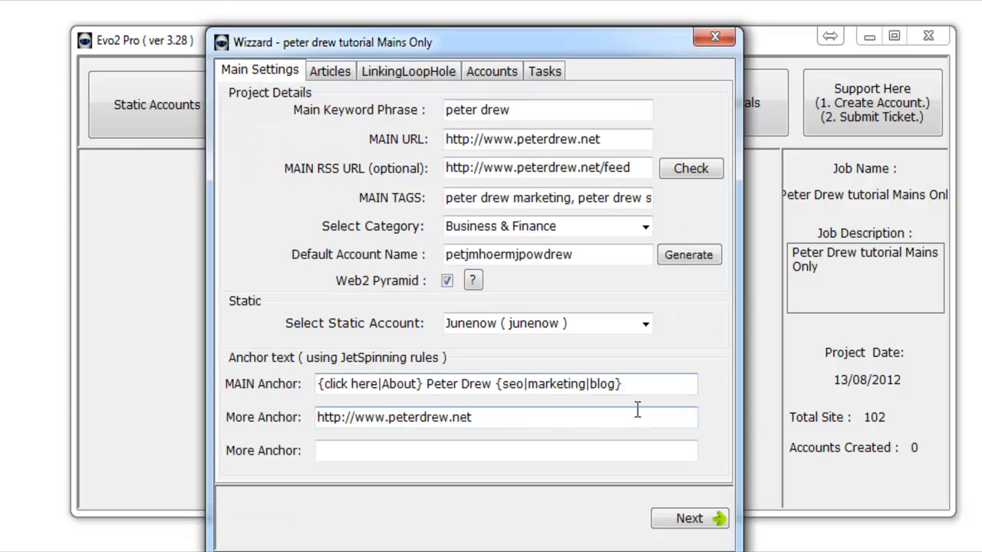
triple_click(506, 383)
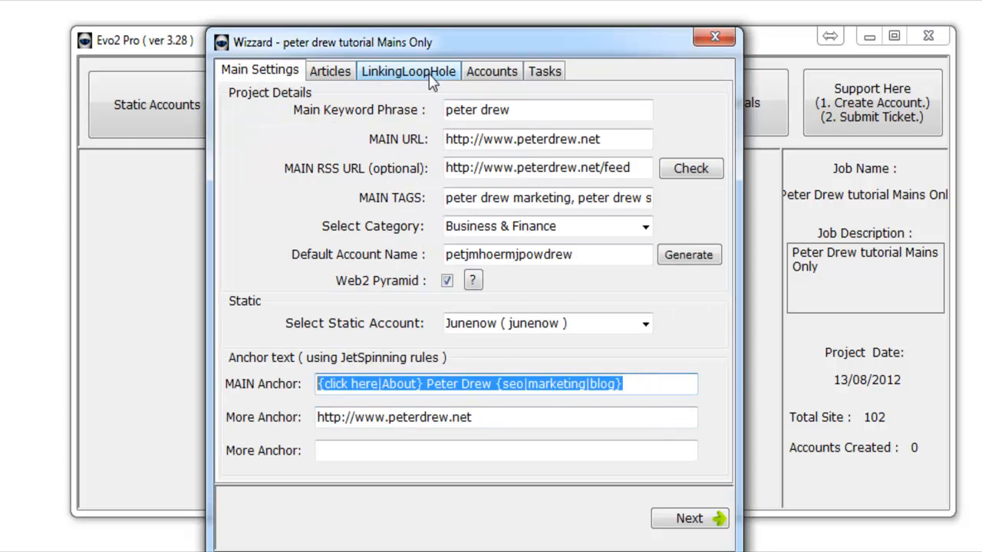
click(409, 70)
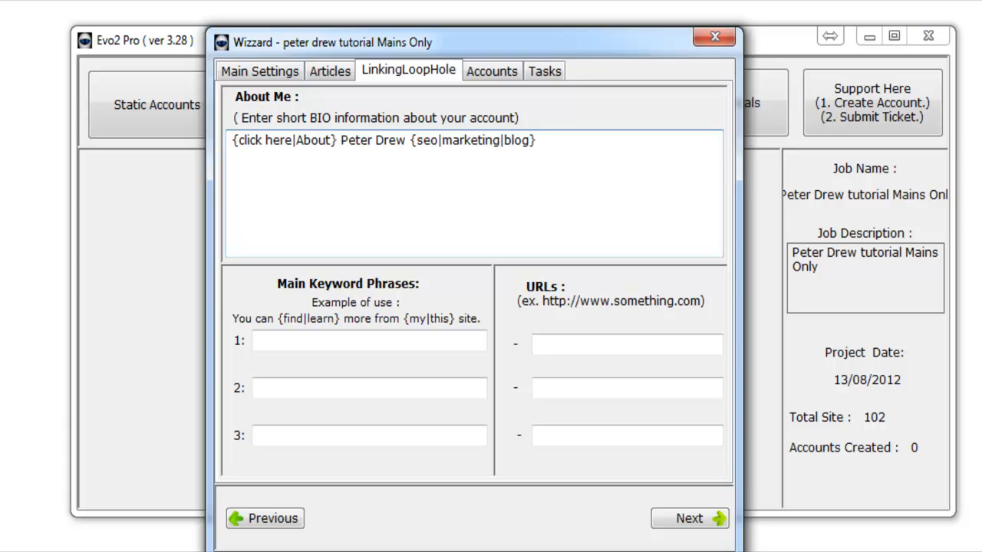
click(537, 141)
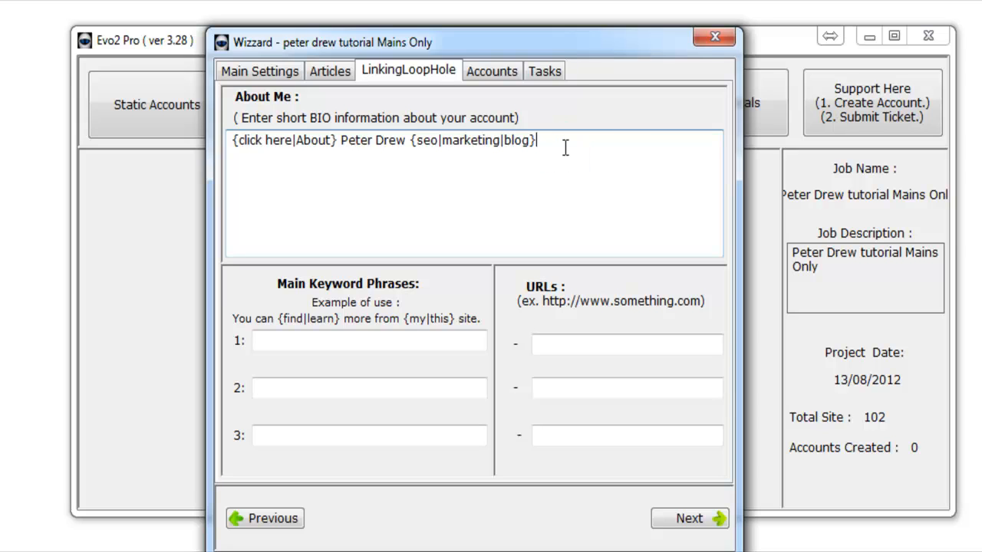
Review the main keyword phrase fields and advance to the Accounts step
click(368, 341)
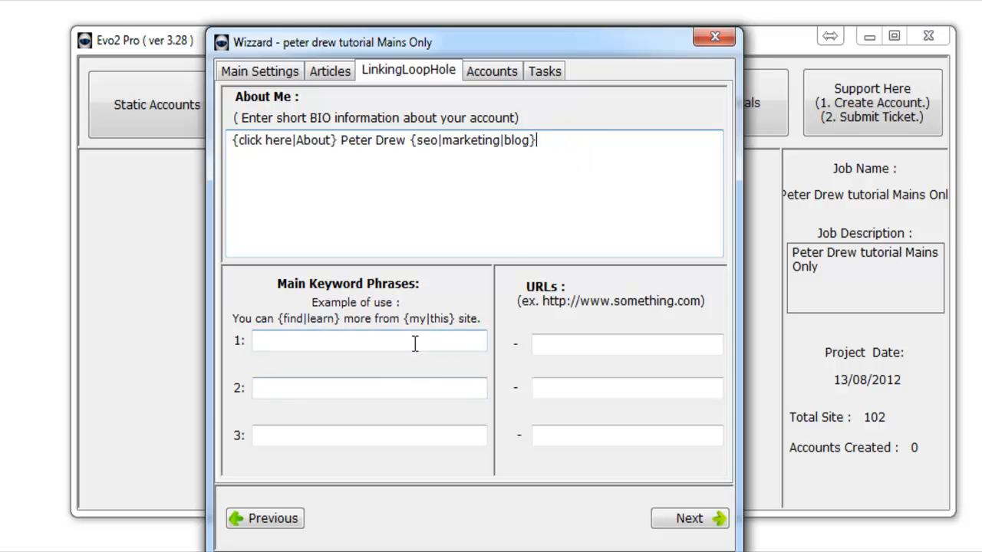
click(369, 436)
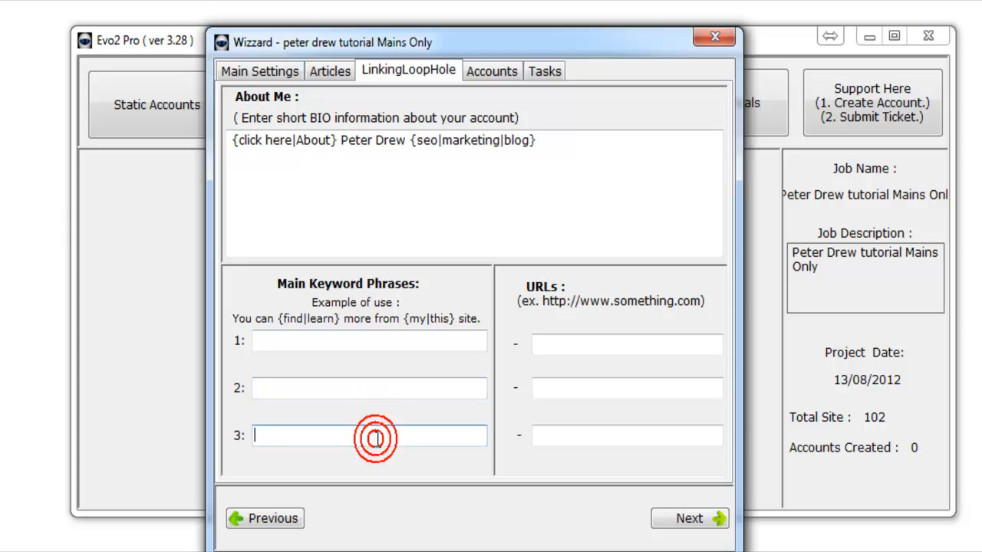
click(368, 436)
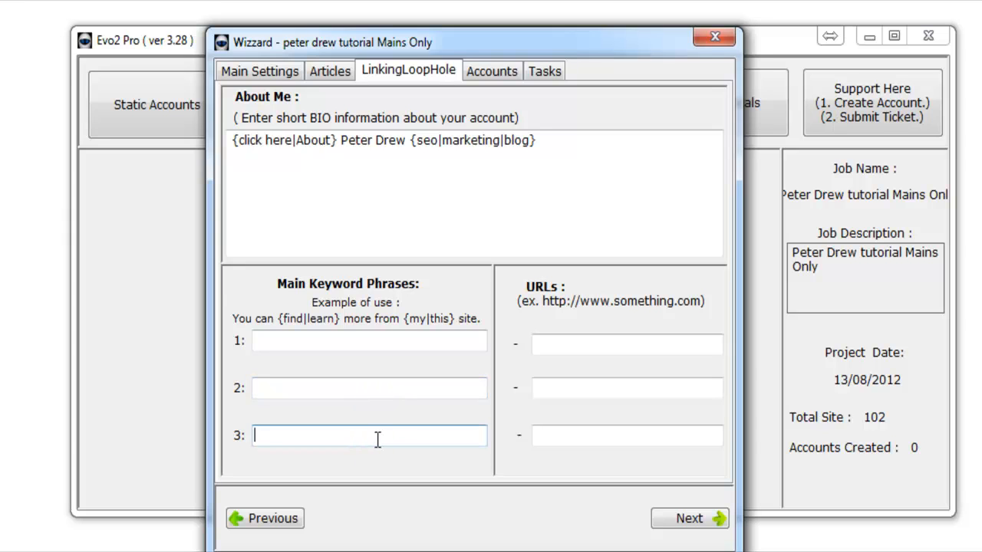
mouse_move(528, 528)
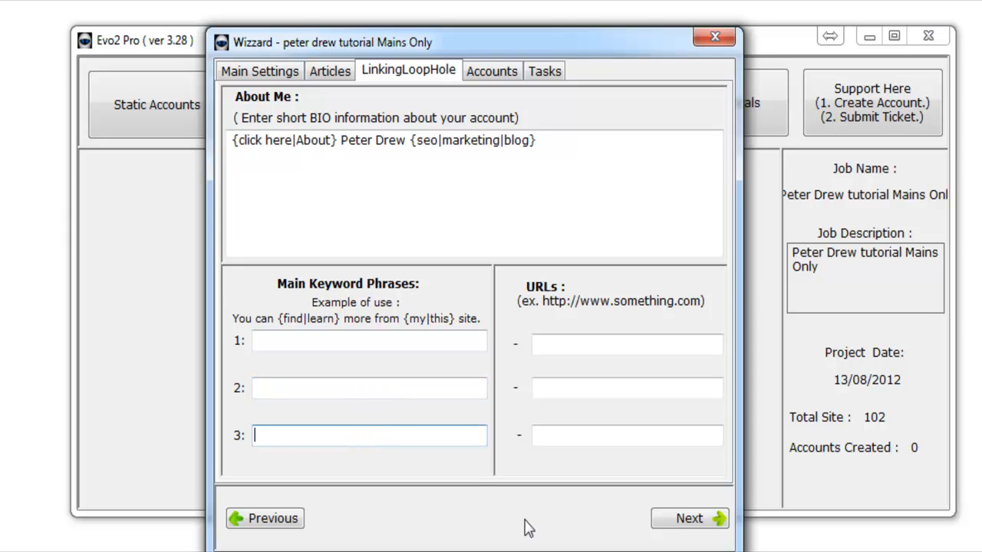
click(491, 71)
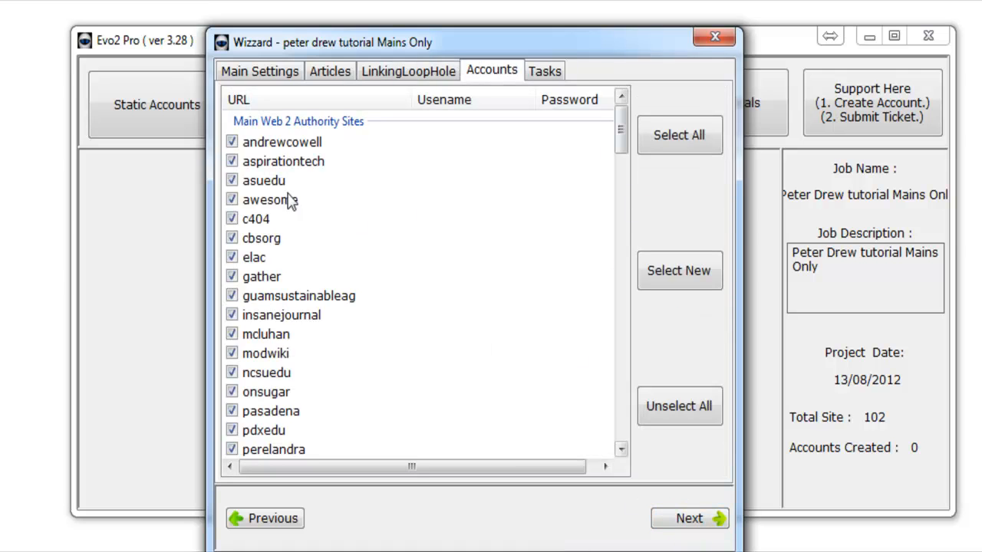
Keep all Web 2 authority accounts and advance to the Tasks step
click(255, 258)
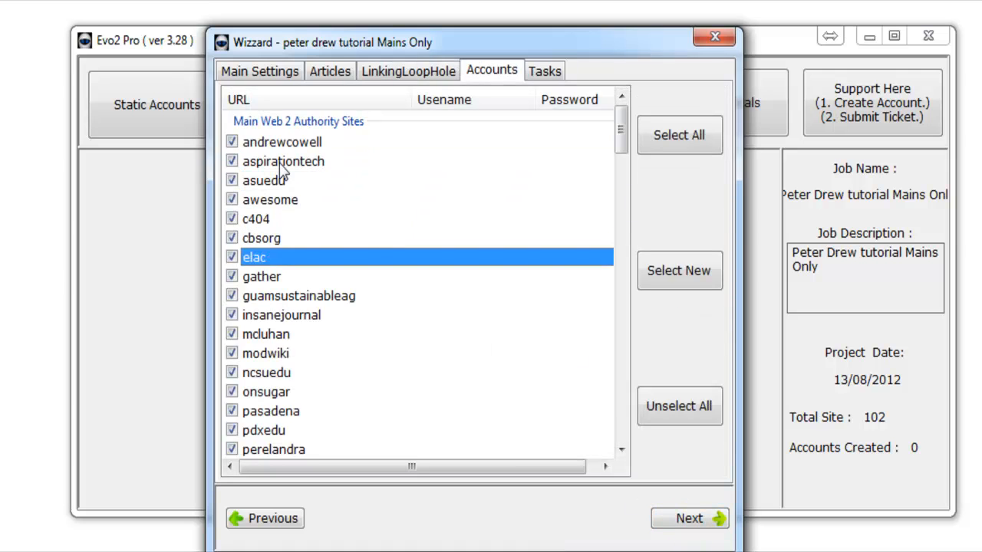
scroll(down, 3)
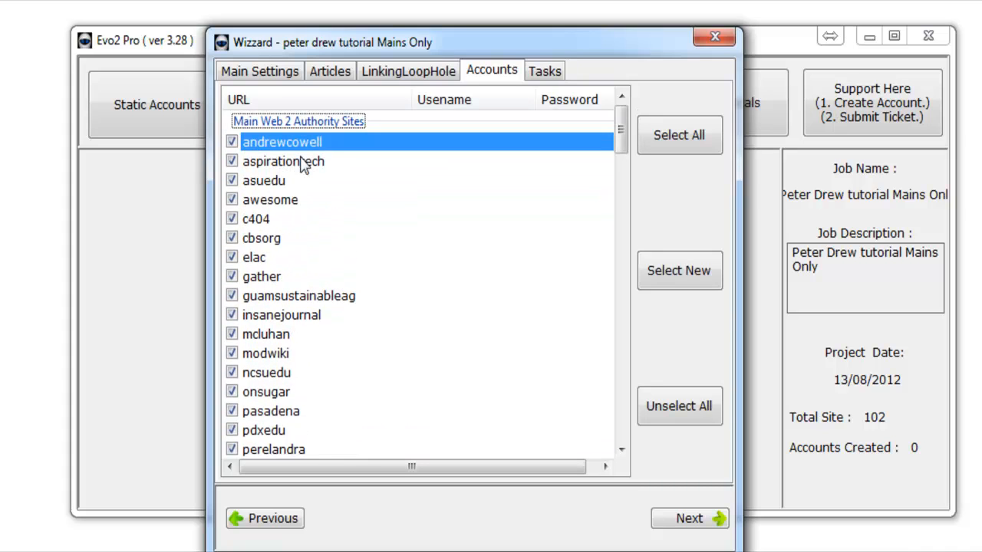
mouse_move(473, 145)
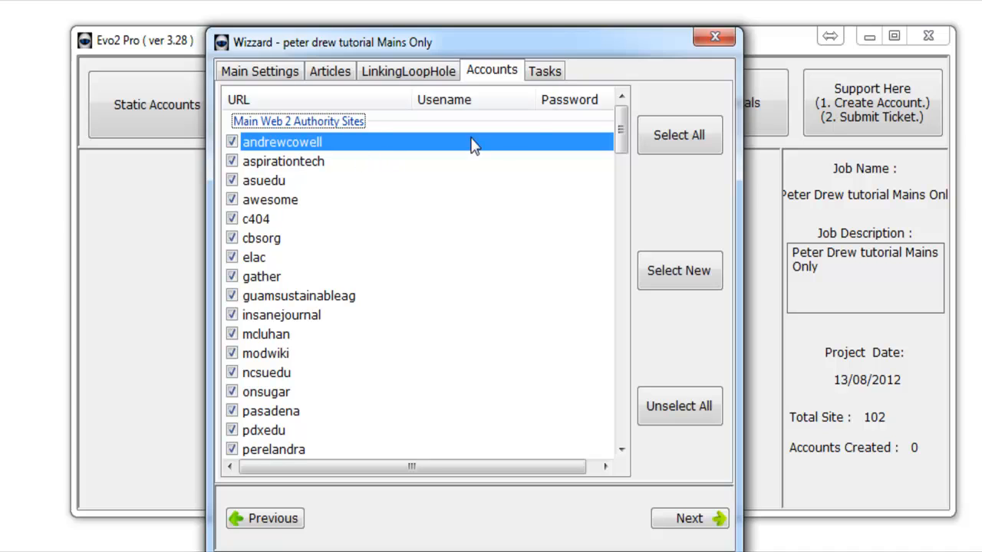
click(544, 70)
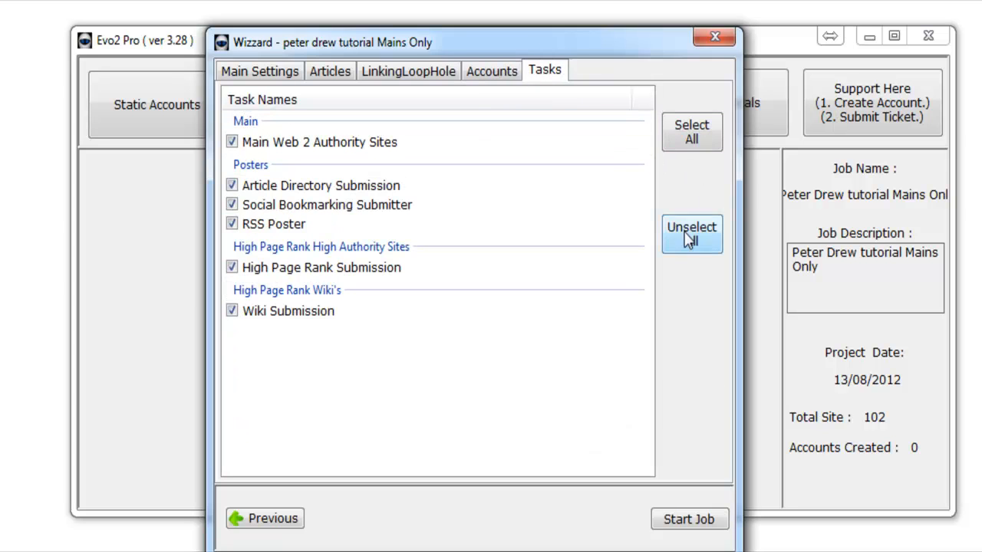
Unselect all tasks and tick only Main Web 2 Authority Sites
click(691, 234)
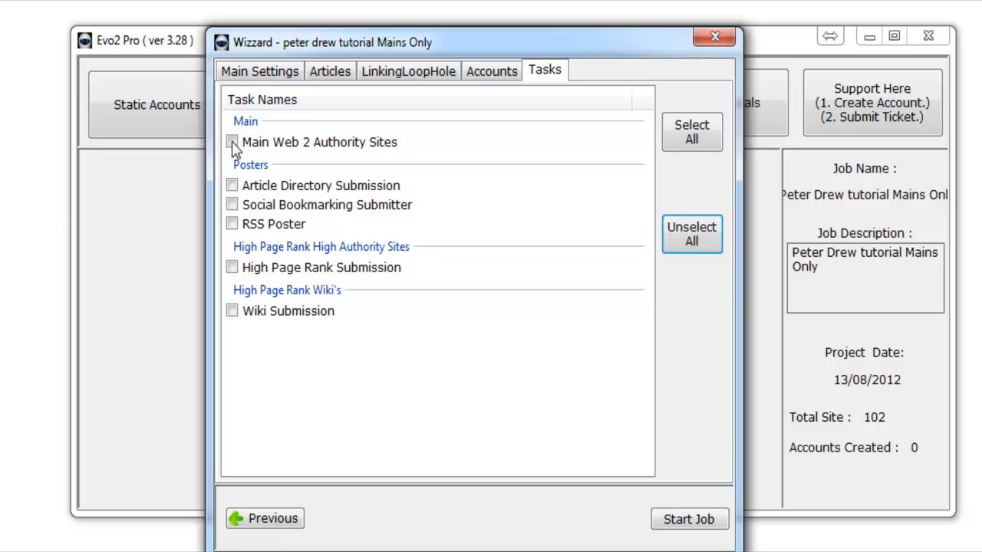
click(233, 142)
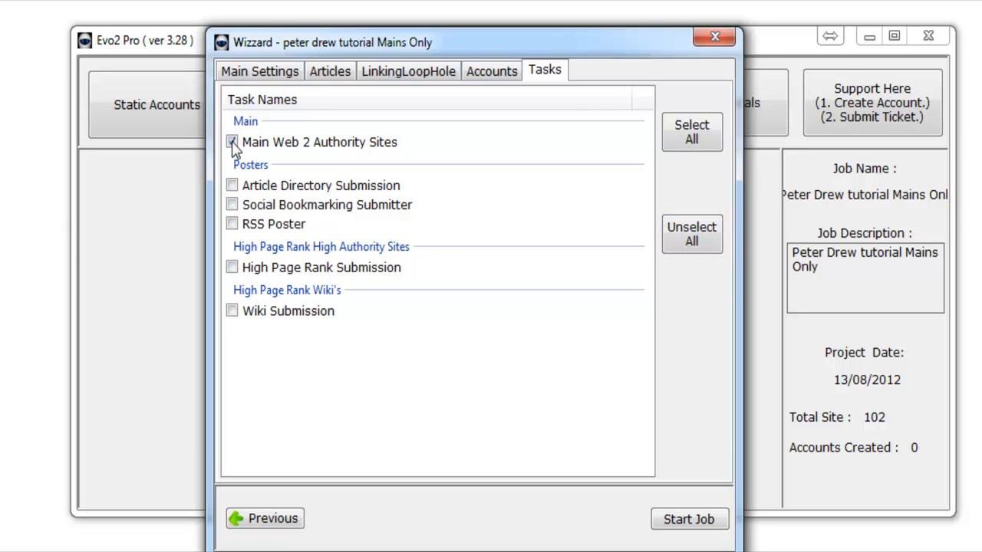
click(233, 141)
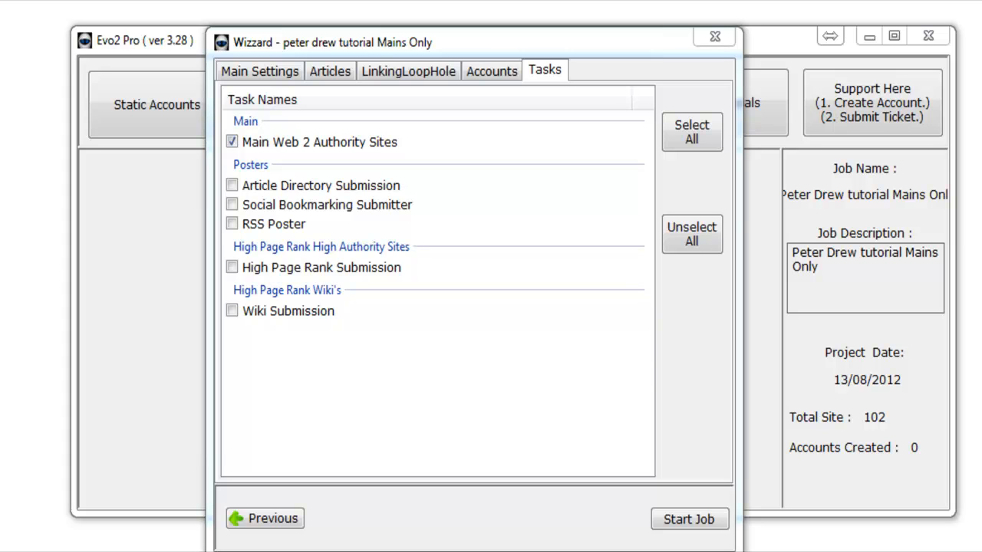
Start the job, saving the configuration and accepting the project title, and let it run to Job Done
click(689, 519)
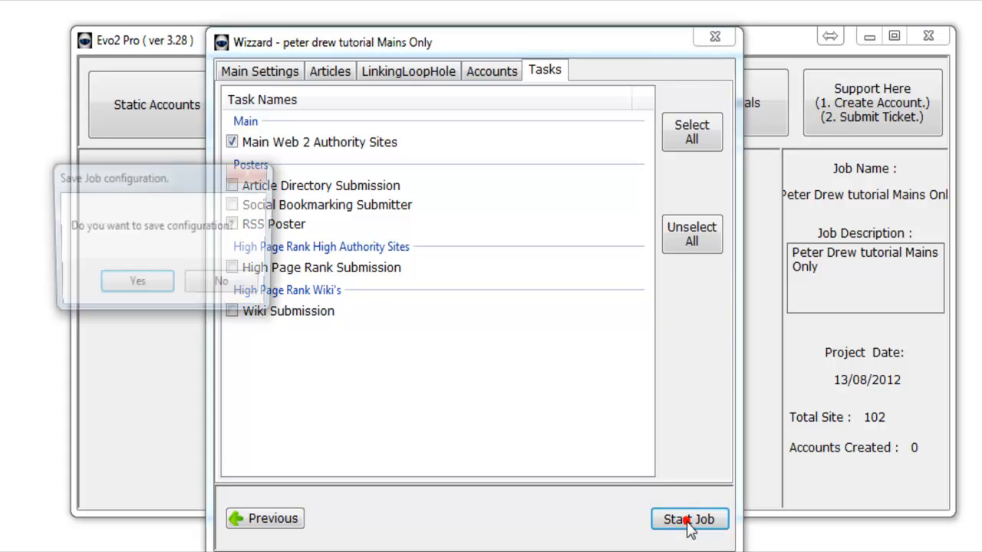
click(138, 281)
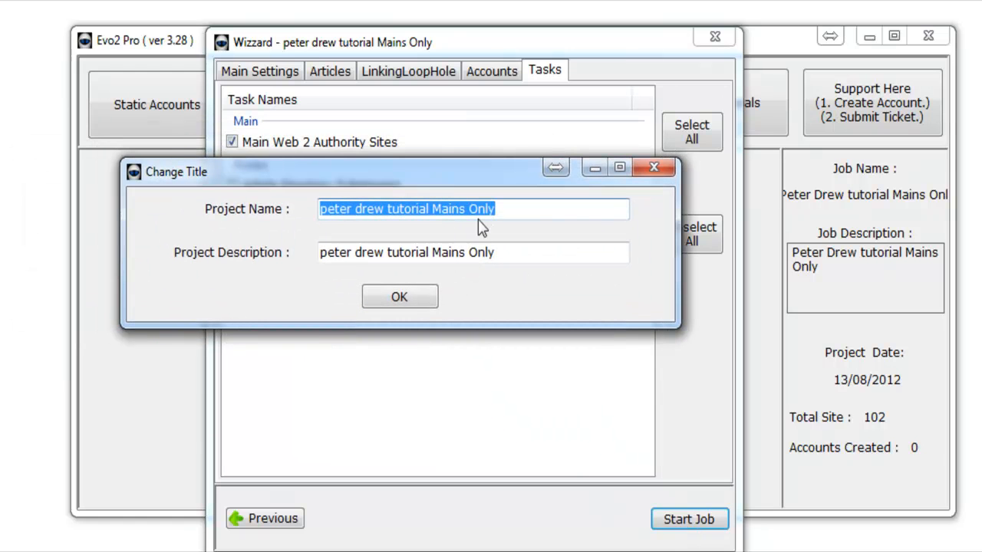
click(399, 298)
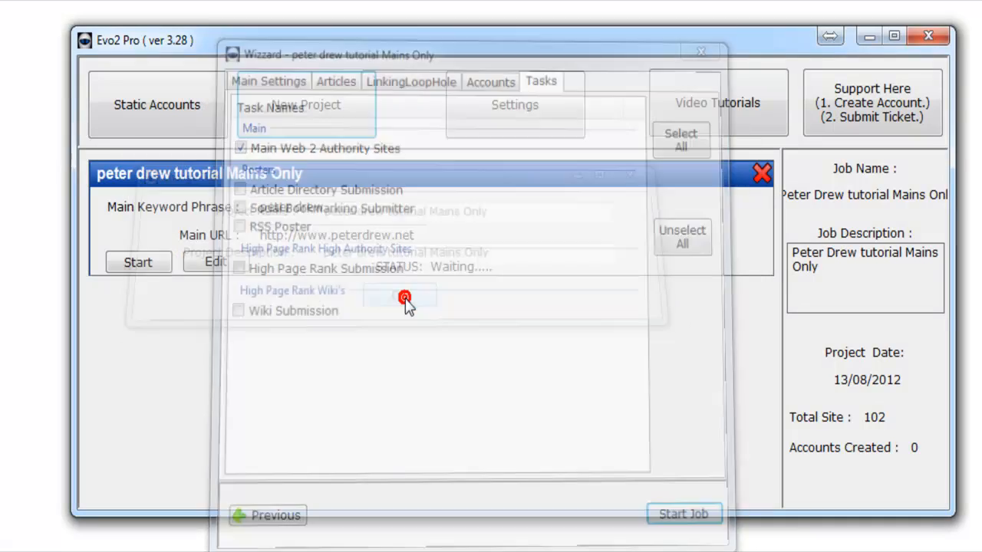
click(138, 262)
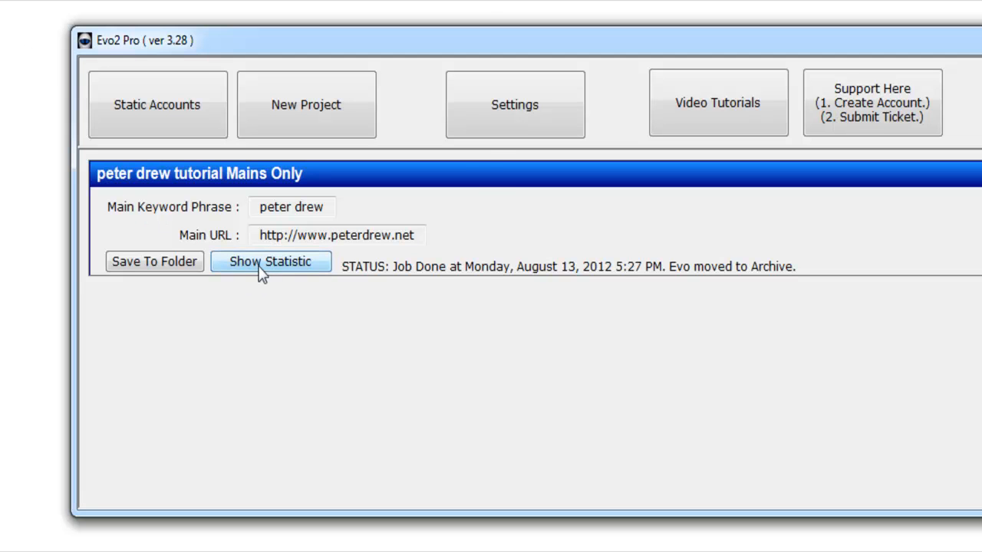
click(270, 260)
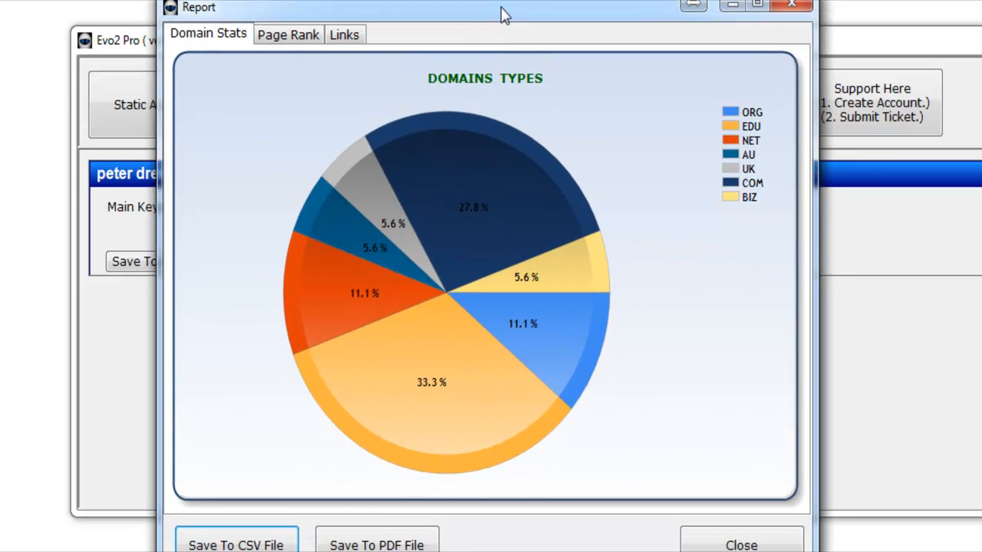
mouse_move(564, 207)
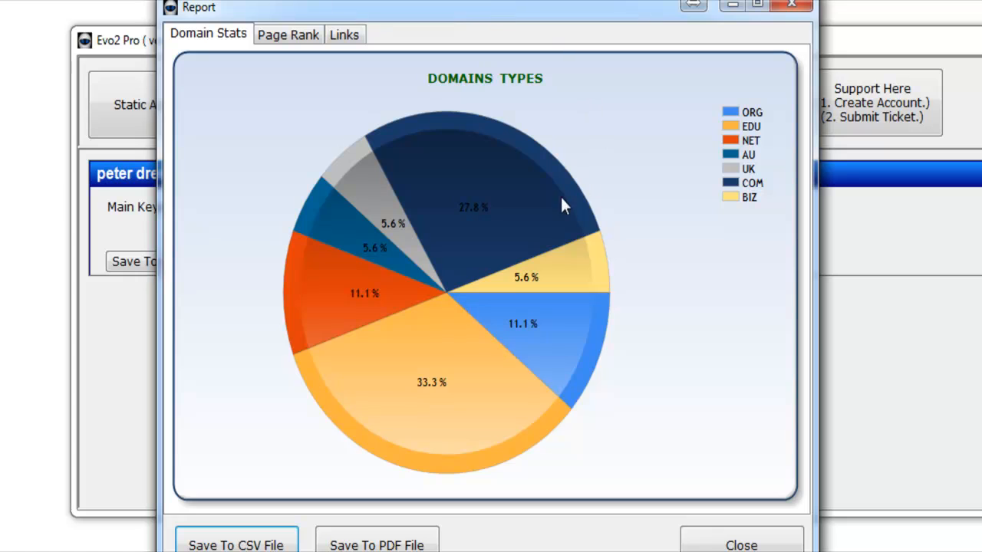
mouse_move(592, 243)
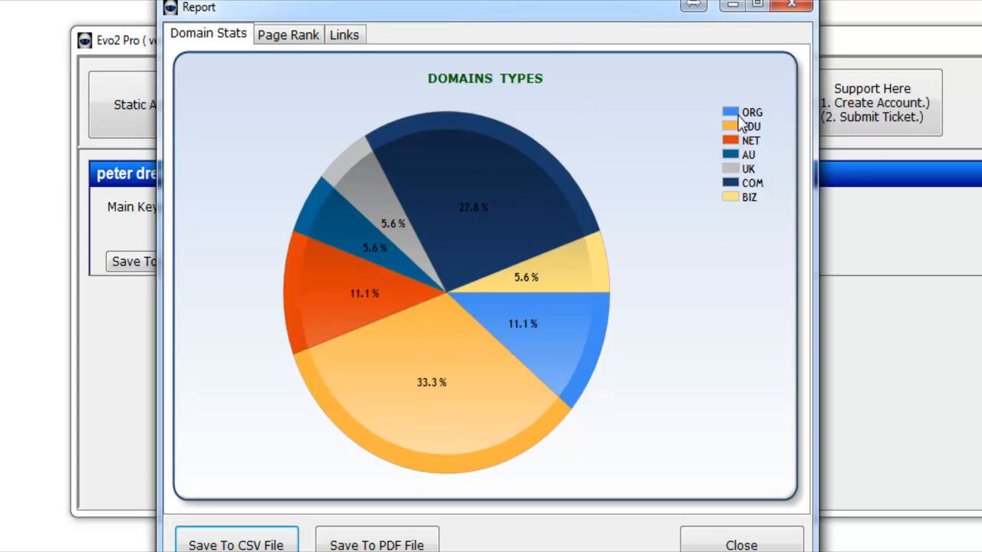
mouse_move(690, 261)
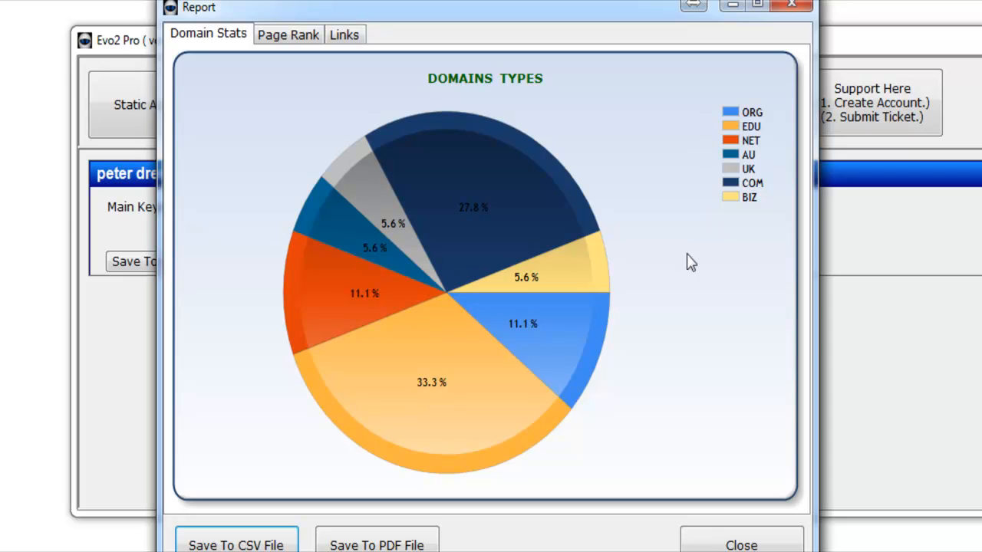
mouse_move(546, 334)
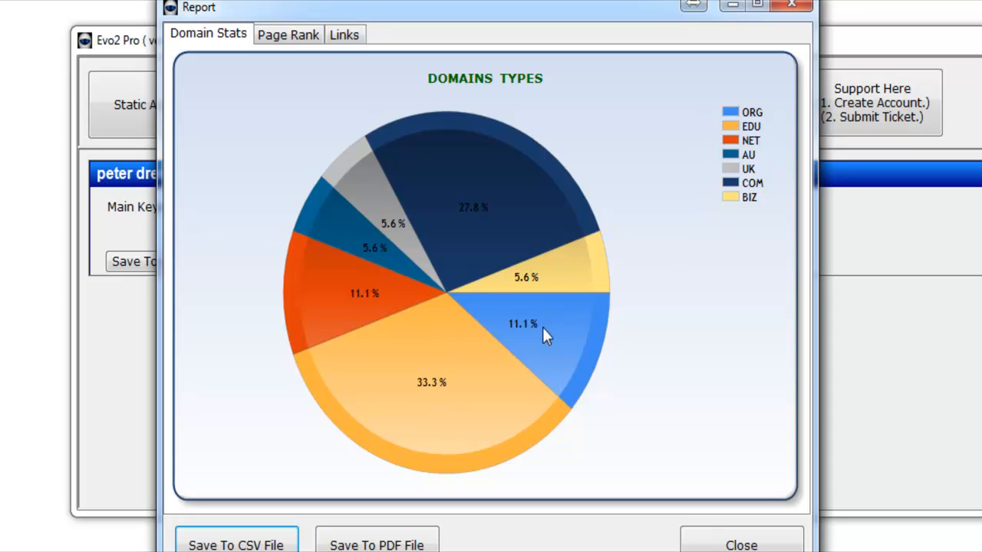
mouse_move(397, 232)
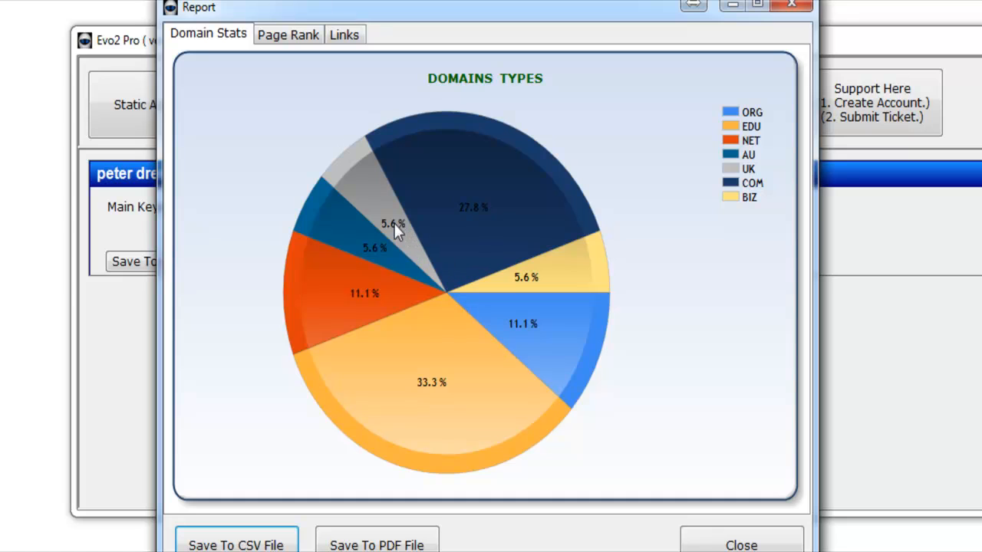
mouse_move(386, 230)
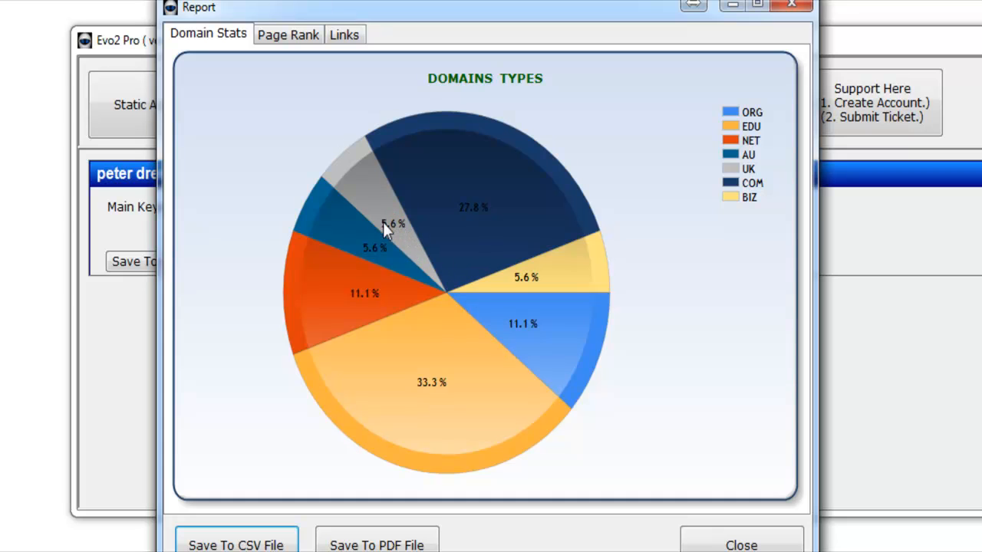
click(353, 227)
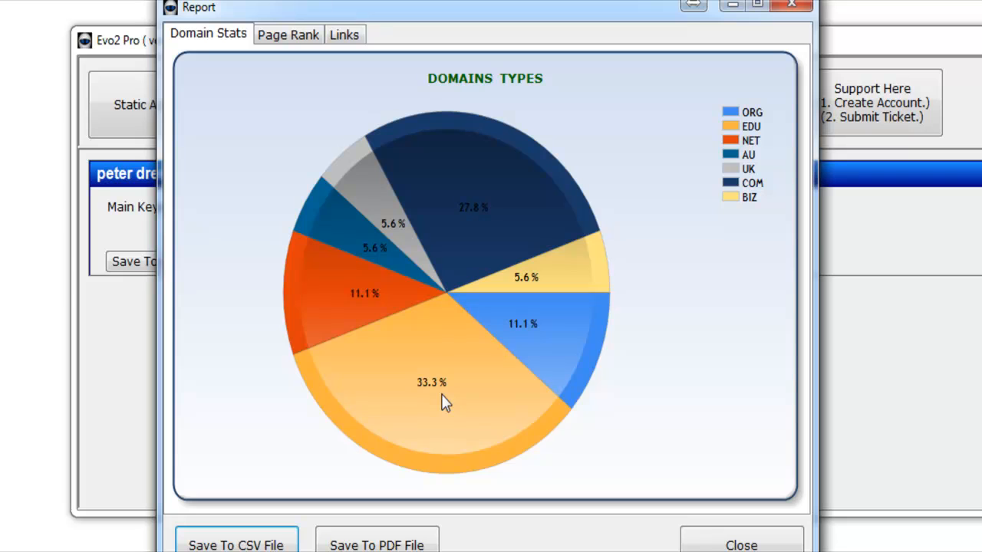
mouse_move(290, 75)
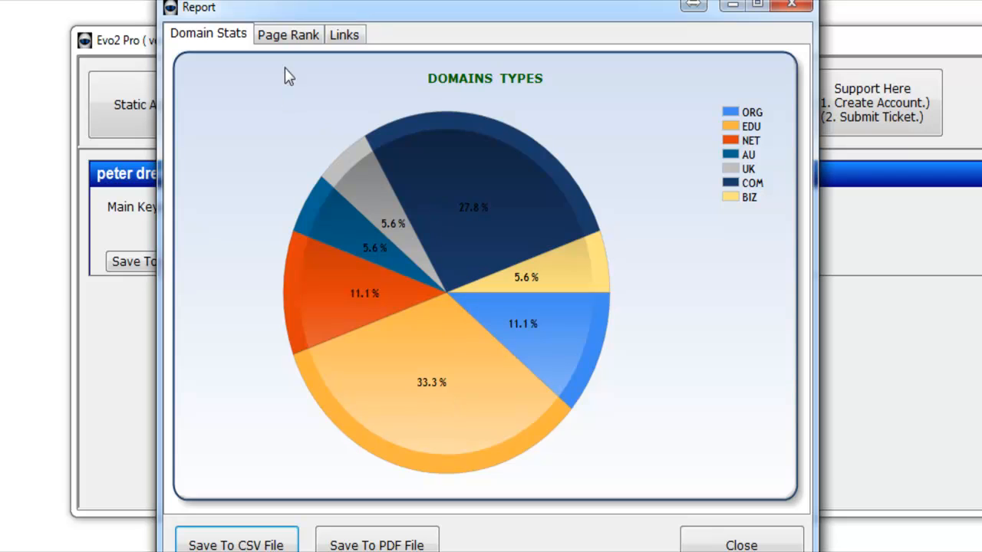
View the Page Rank breakdown showing PR-6 as the largest share at 33.3%
click(288, 34)
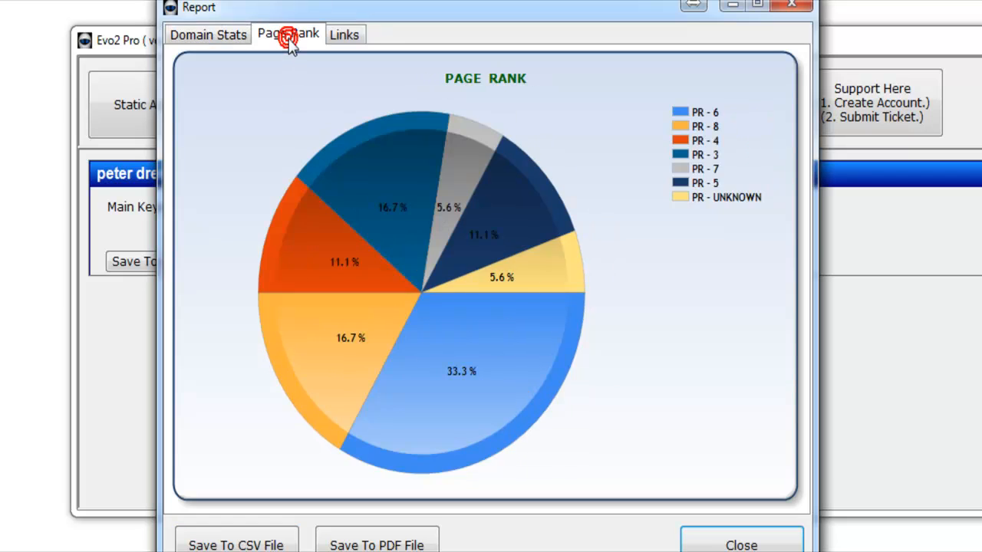
mouse_move(494, 171)
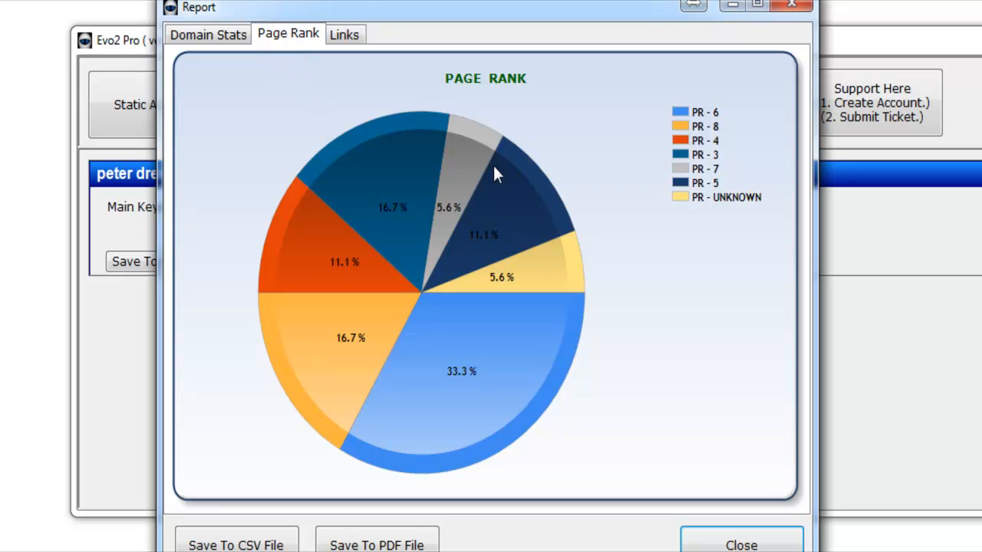
mouse_move(713, 115)
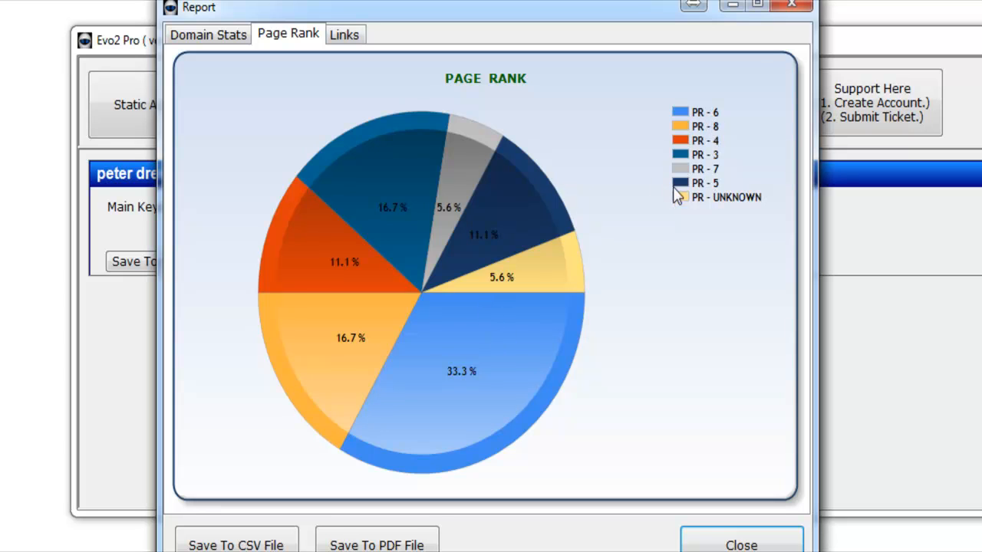
mouse_move(688, 122)
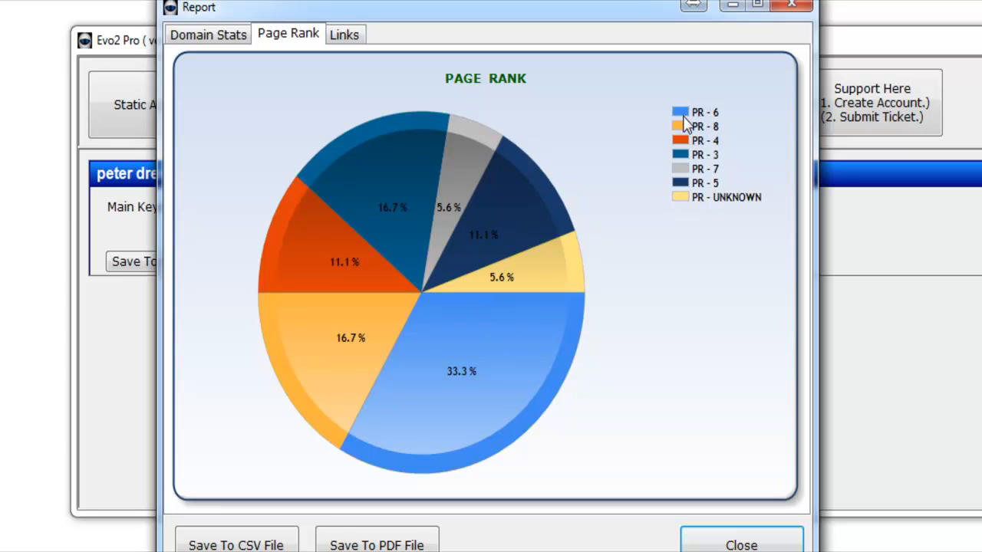
mouse_move(626, 233)
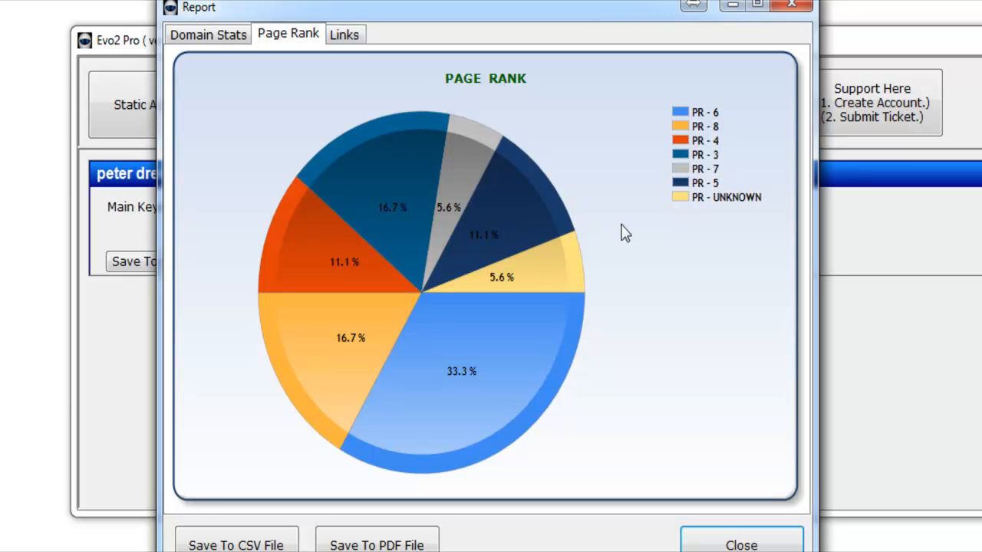
mouse_move(443, 380)
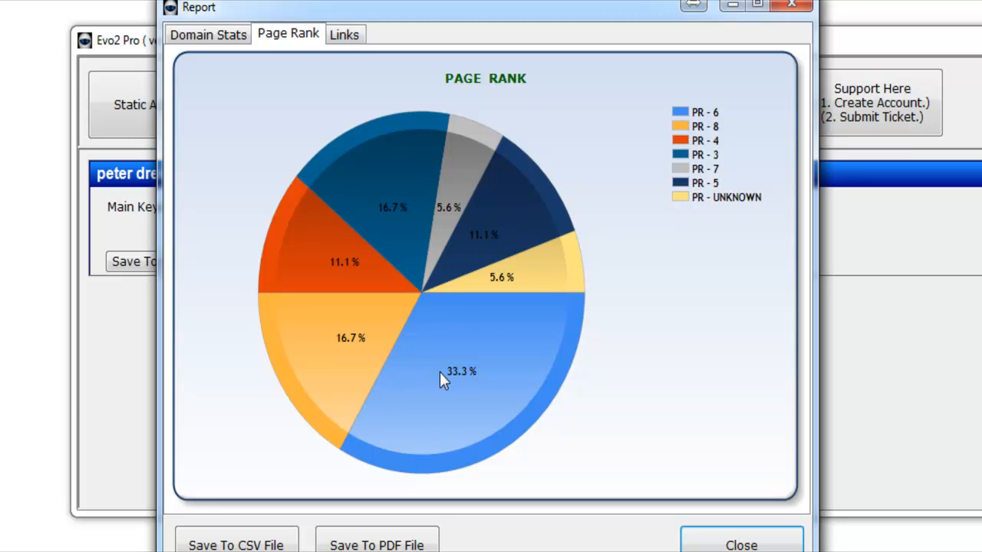
mouse_move(341, 359)
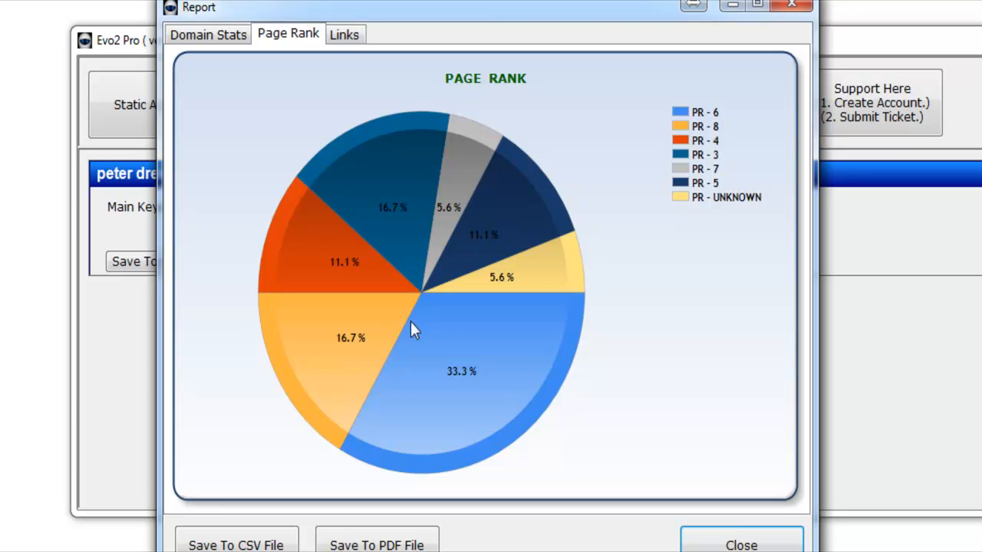
mouse_move(350, 261)
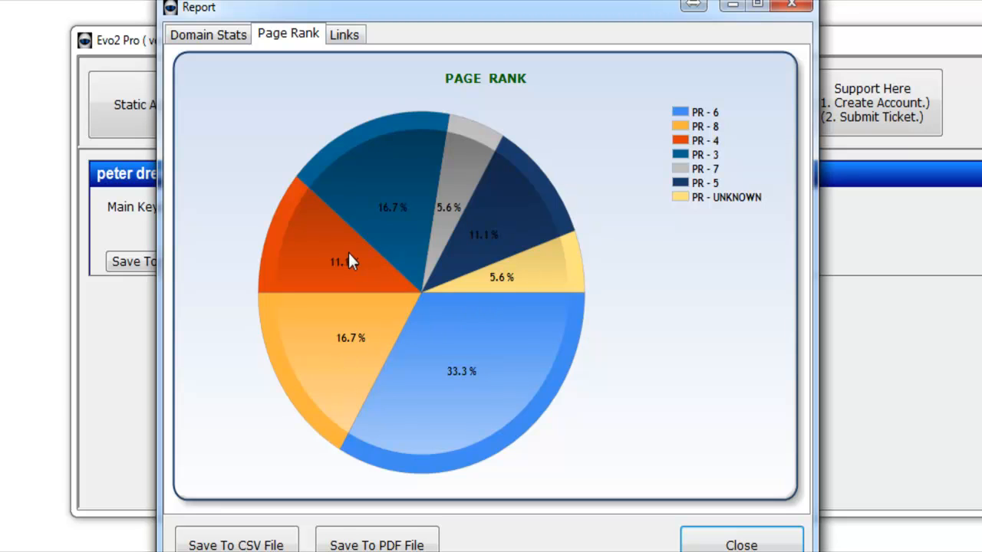
mouse_move(432, 202)
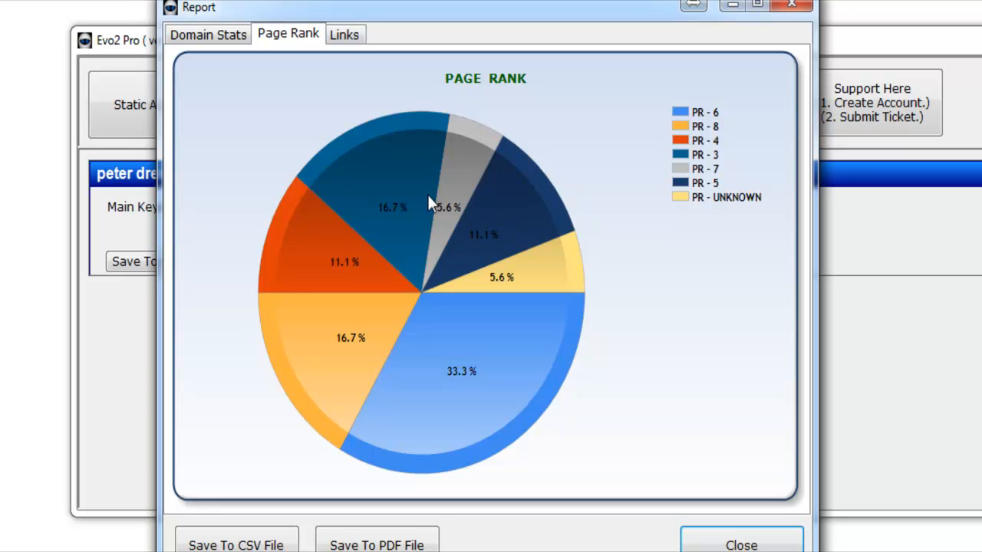
mouse_move(430, 144)
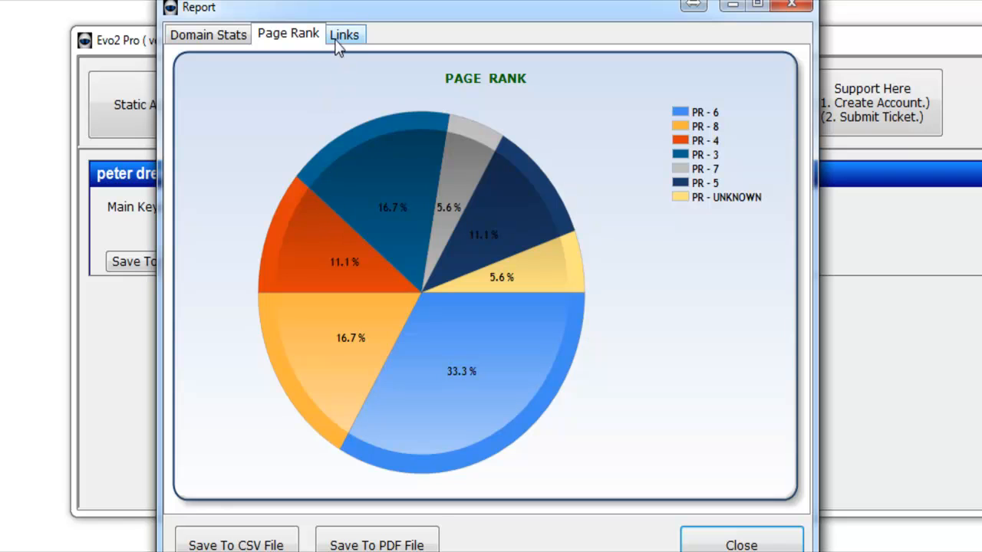
Review the Links list of created accounts with their URLs, usernames and passwords
click(344, 34)
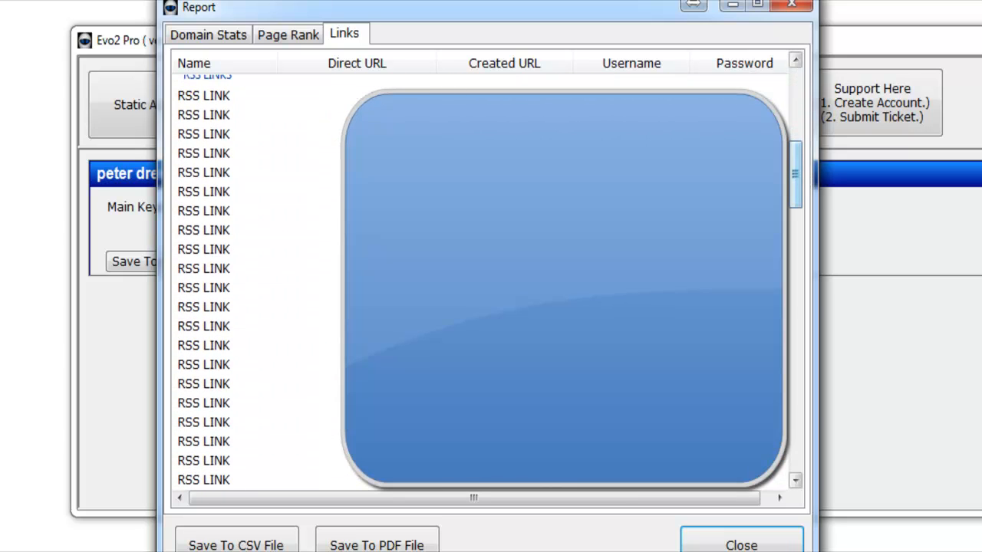
click(202, 210)
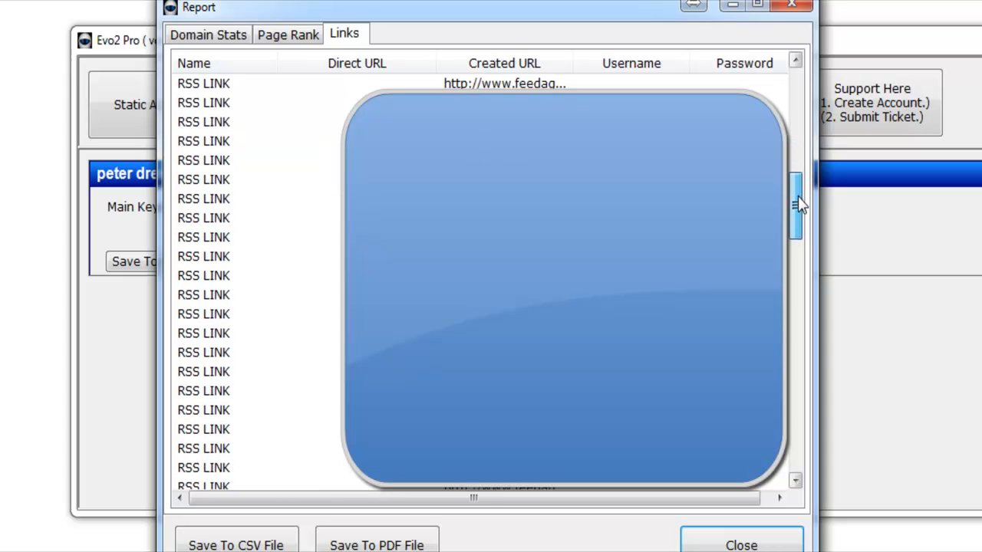
scroll(down, 3)
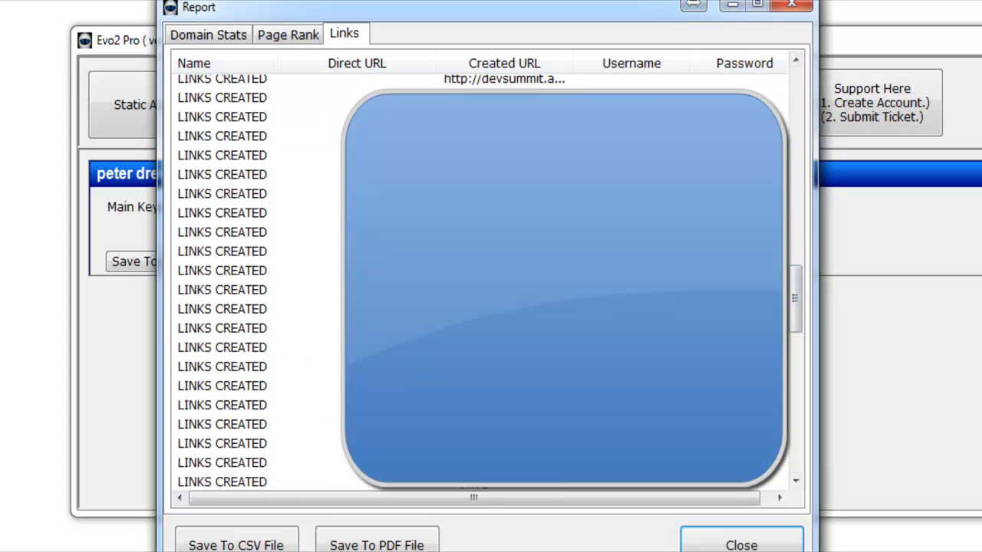
click(221, 98)
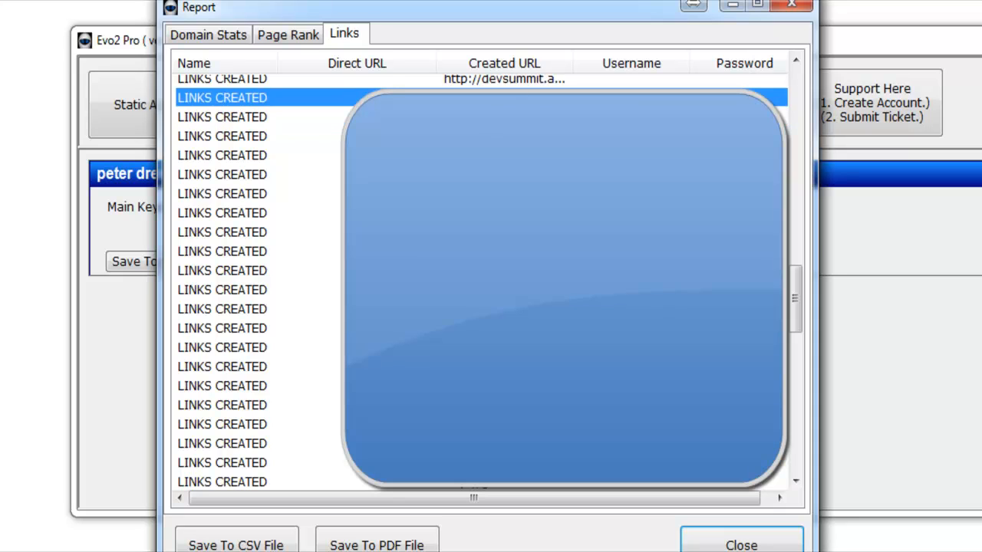
click(223, 328)
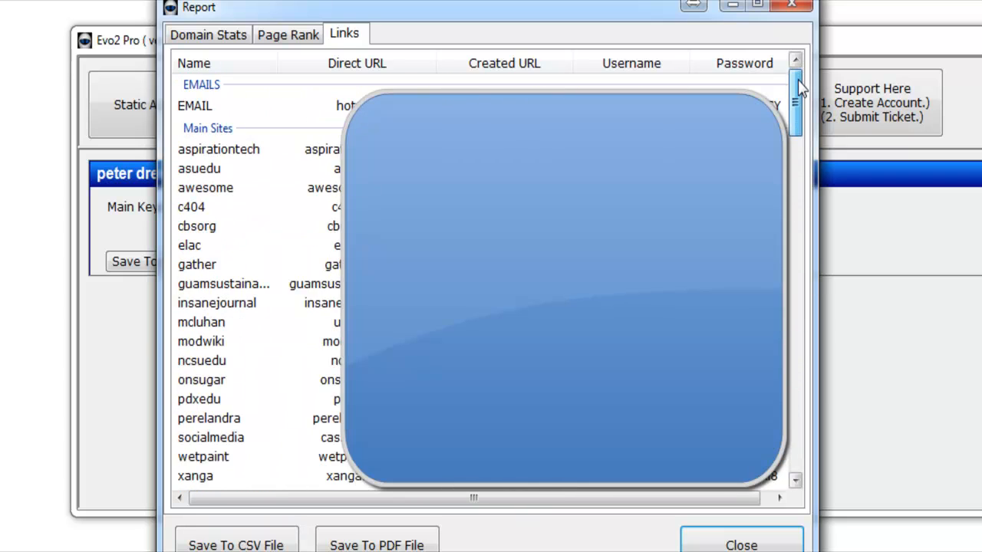
scroll(up, 3)
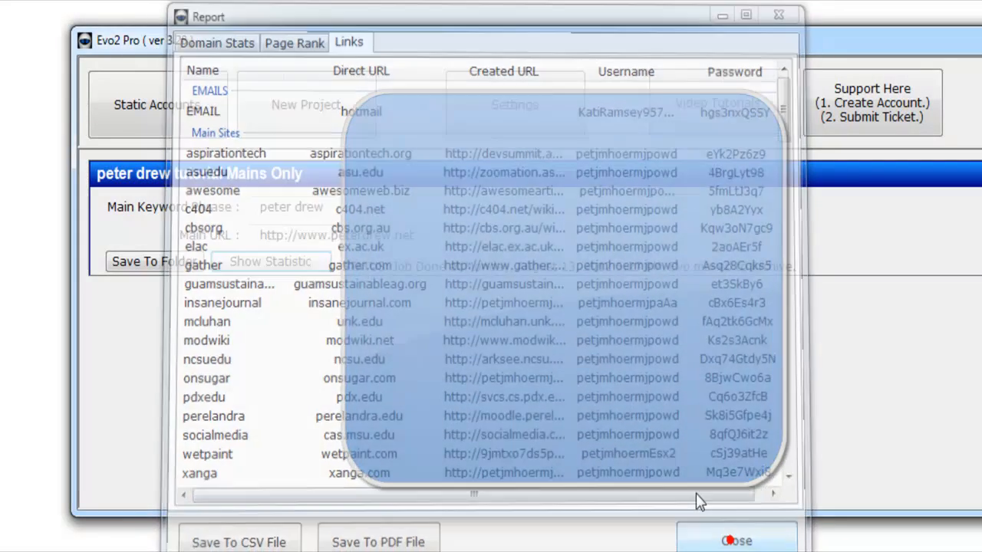
click(736, 540)
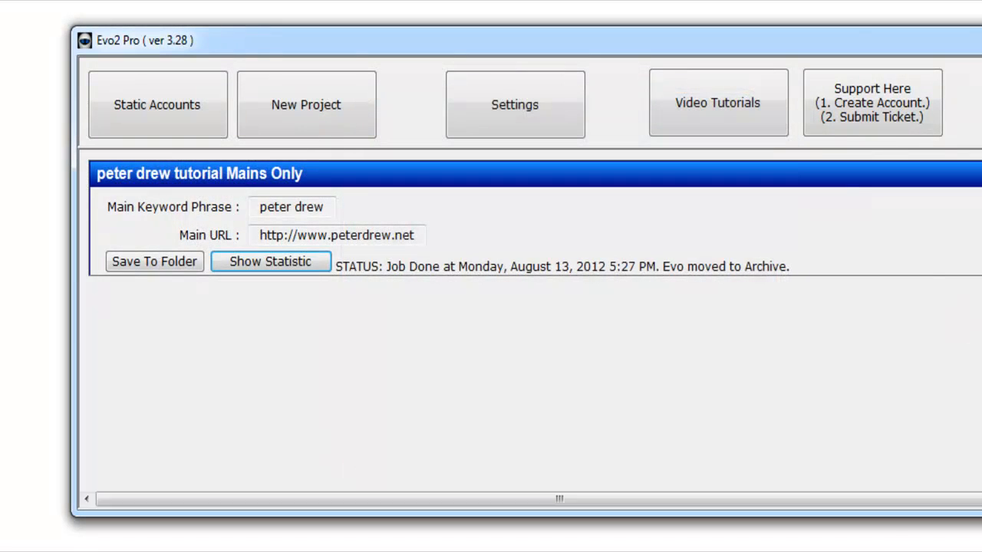
click(270, 260)
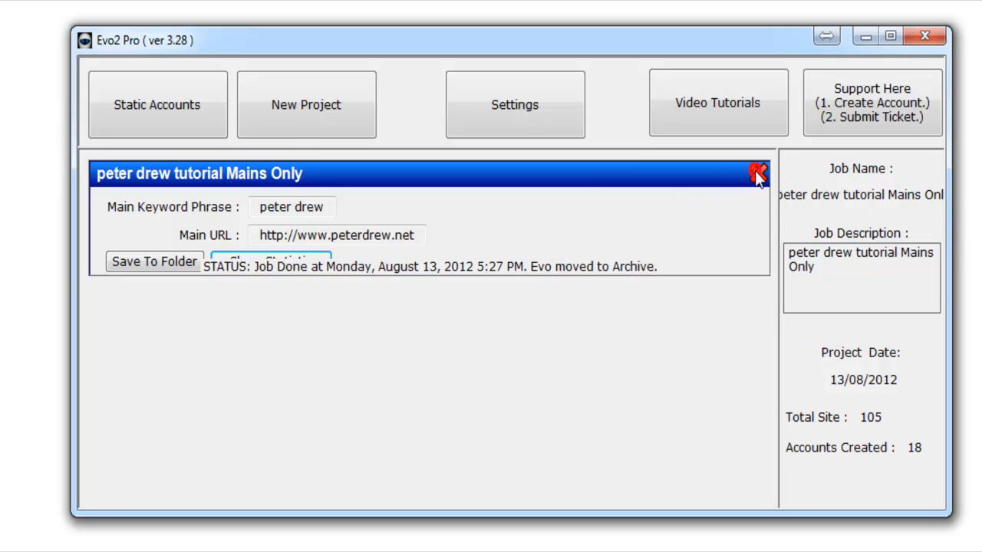
click(758, 170)
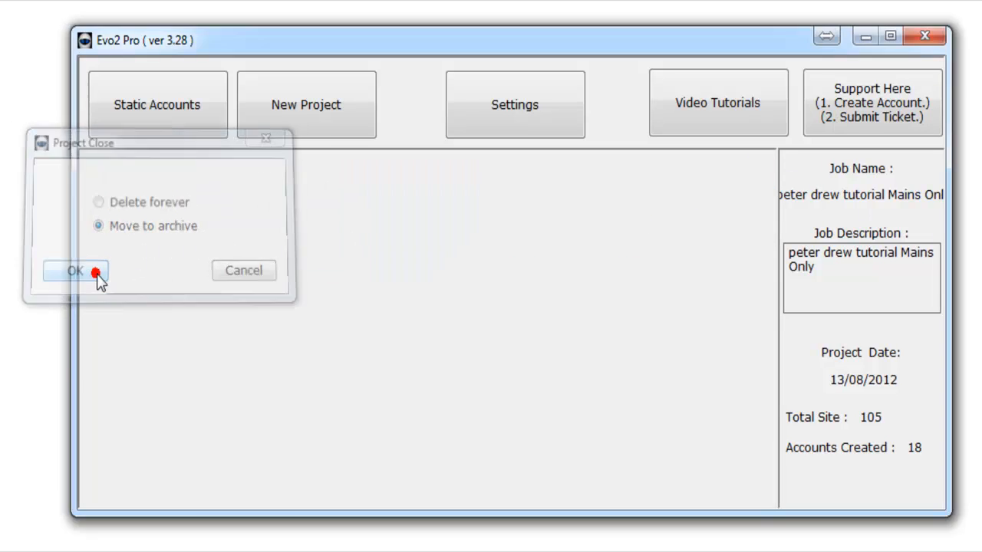
click(74, 271)
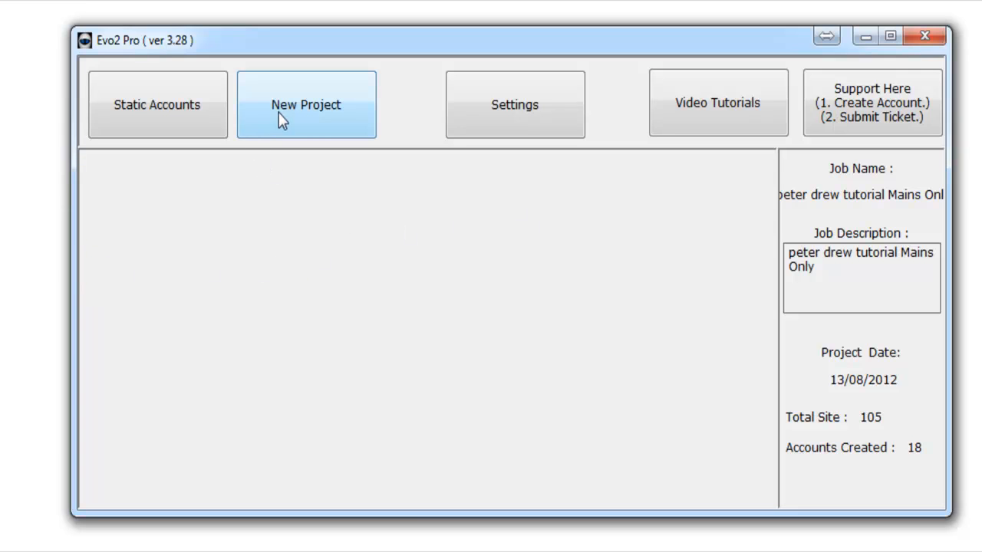
mouse_move(249, 148)
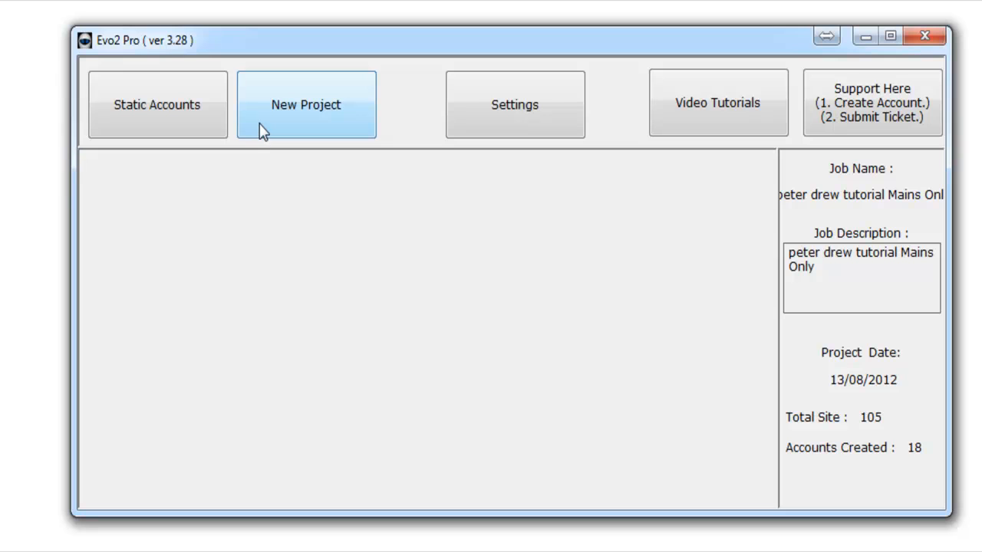
Load the archived 'Peter Drew tutorial Mains Only' project via Choose Project from Archive
click(305, 104)
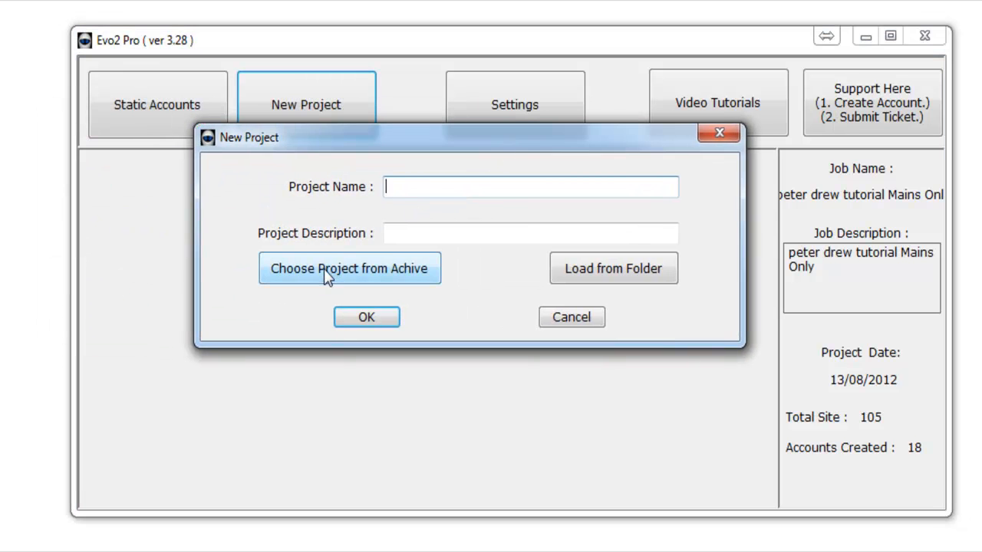
click(350, 269)
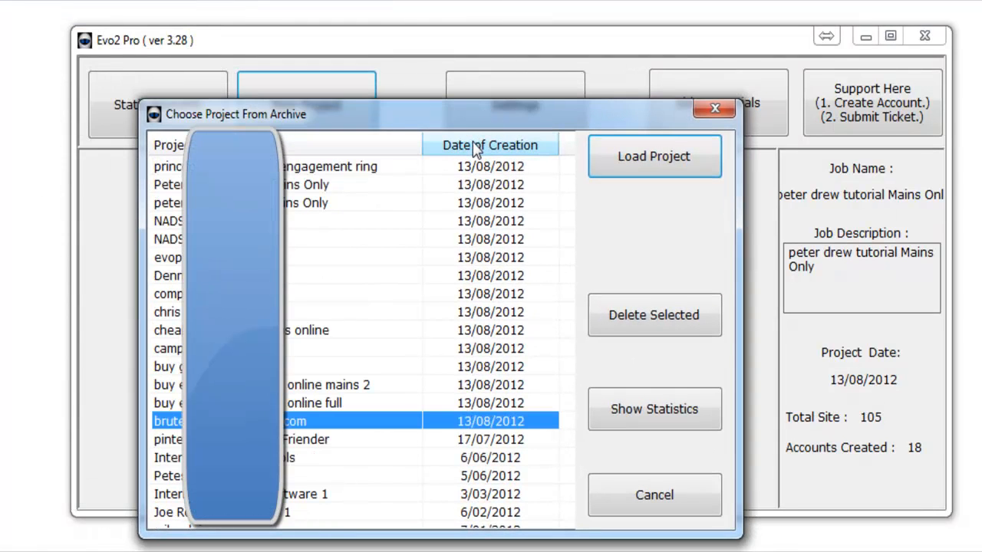
click(299, 184)
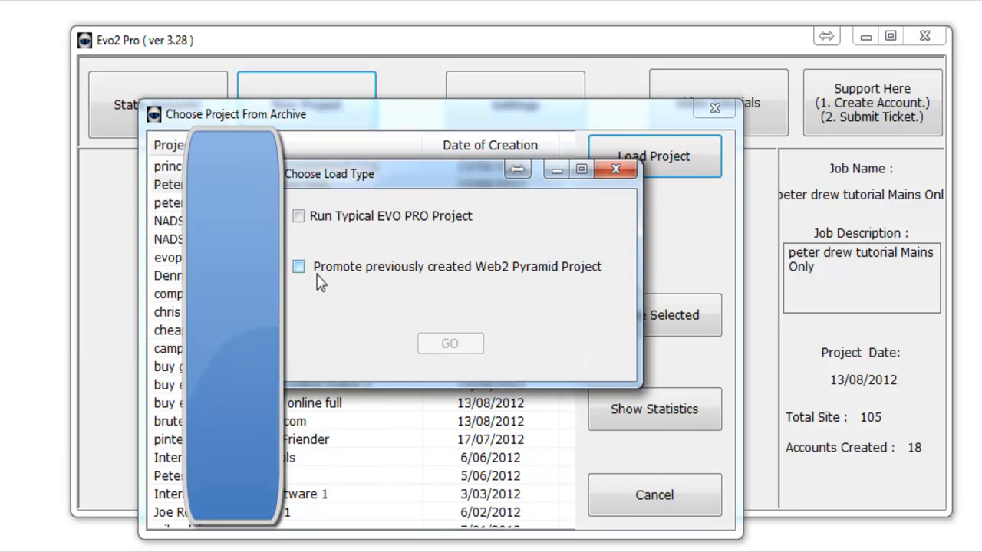
mouse_move(532, 277)
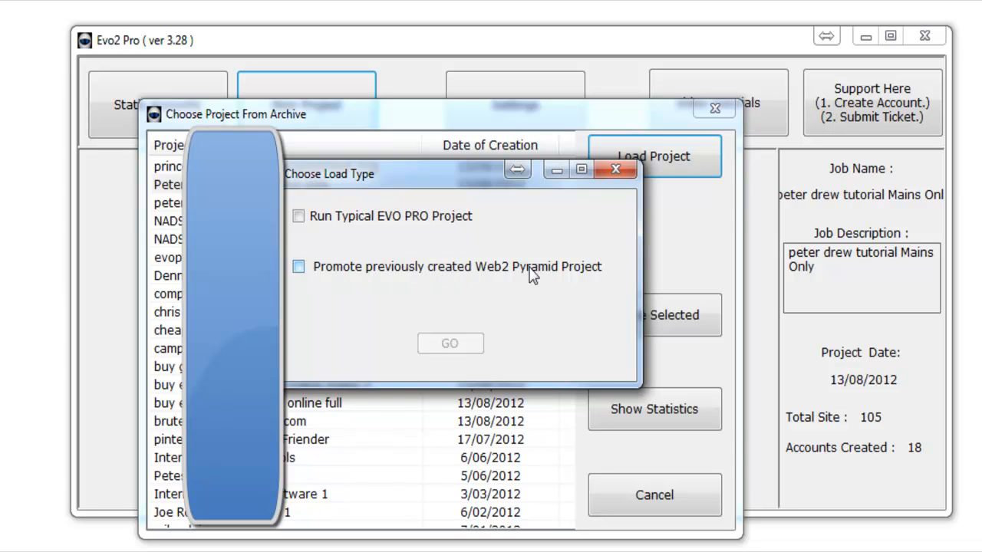
Promote it as a previously created Web2 Pyramid project and show its Articles step
click(298, 267)
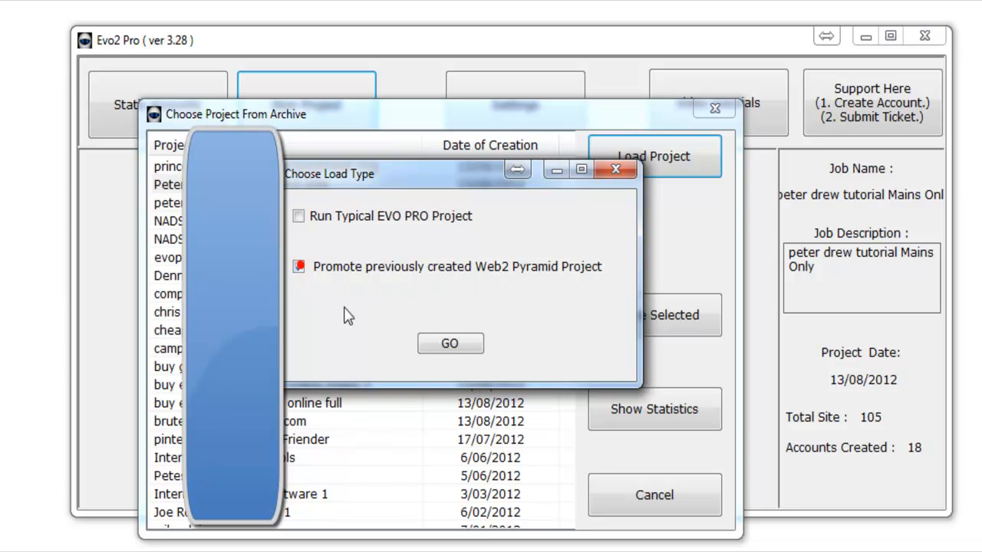
click(449, 344)
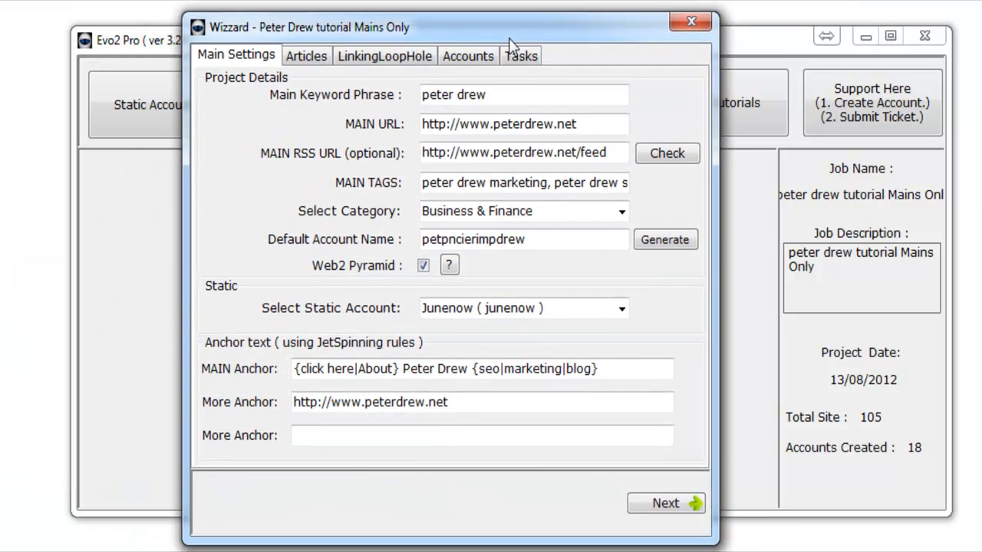
click(307, 55)
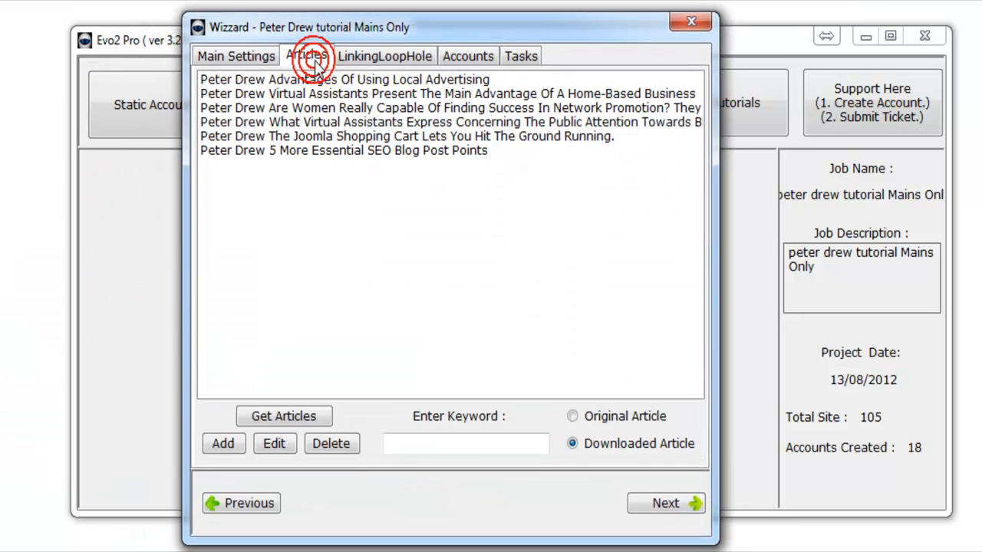
Fetch articles for the keyword 'seo', add them to the project, and move on to LinkingLoopHole
click(306, 55)
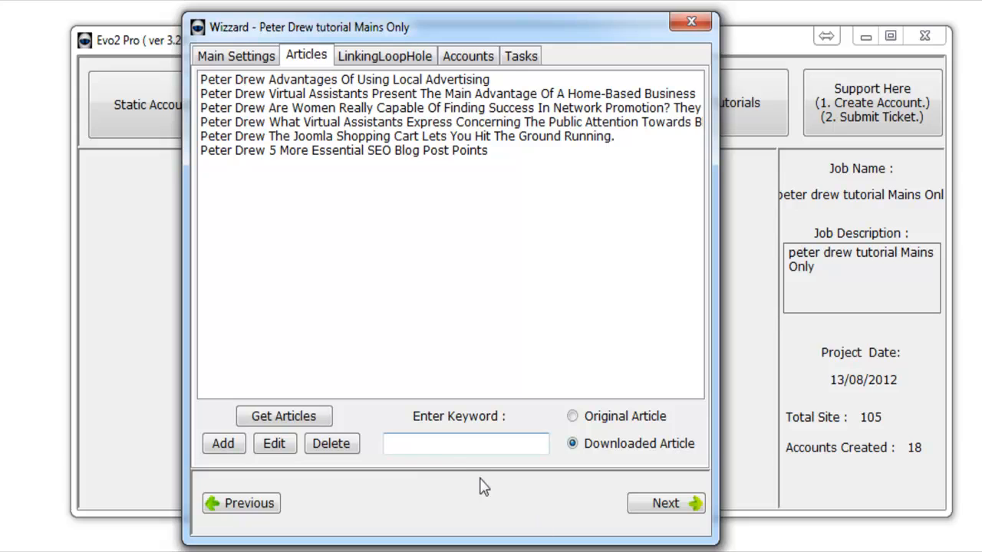
text(seo)
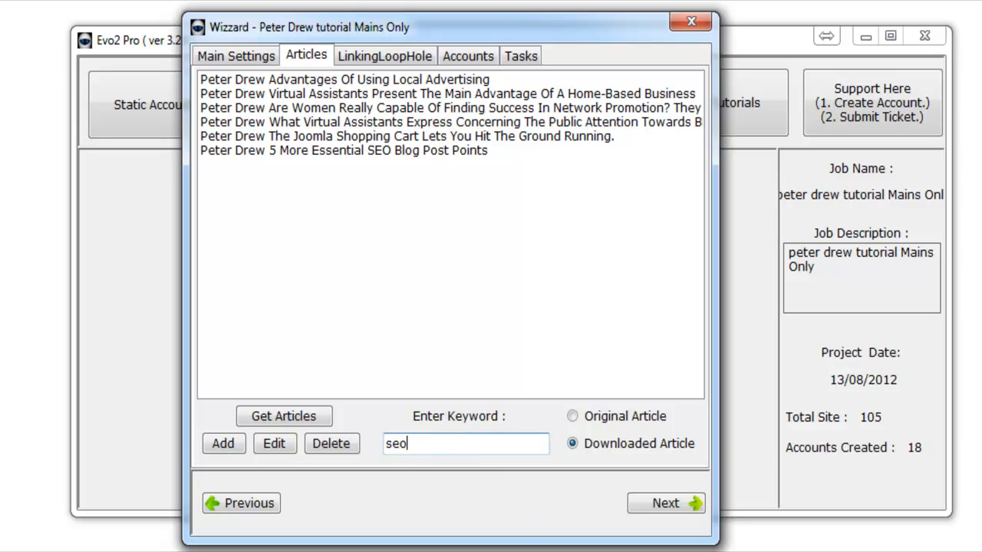
click(282, 416)
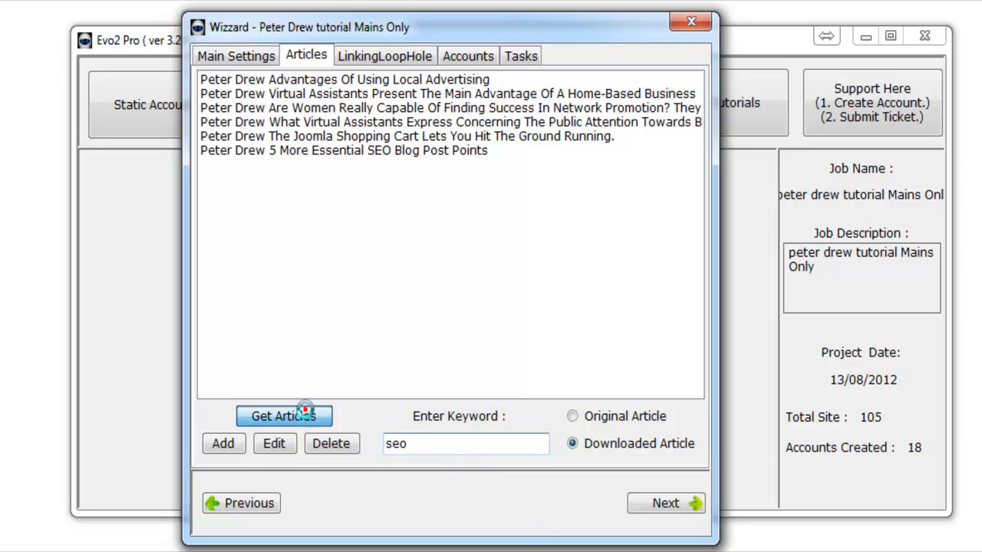
click(283, 416)
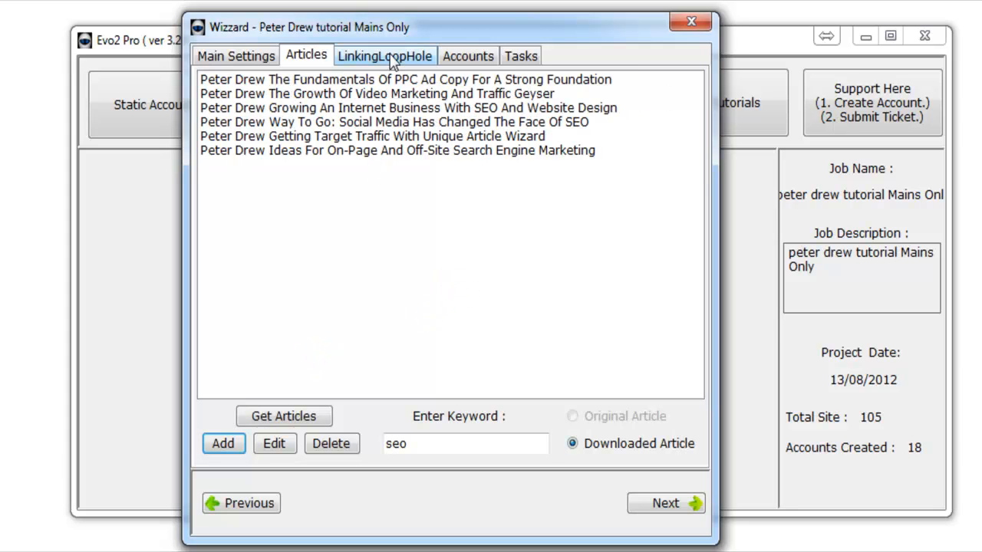
click(384, 55)
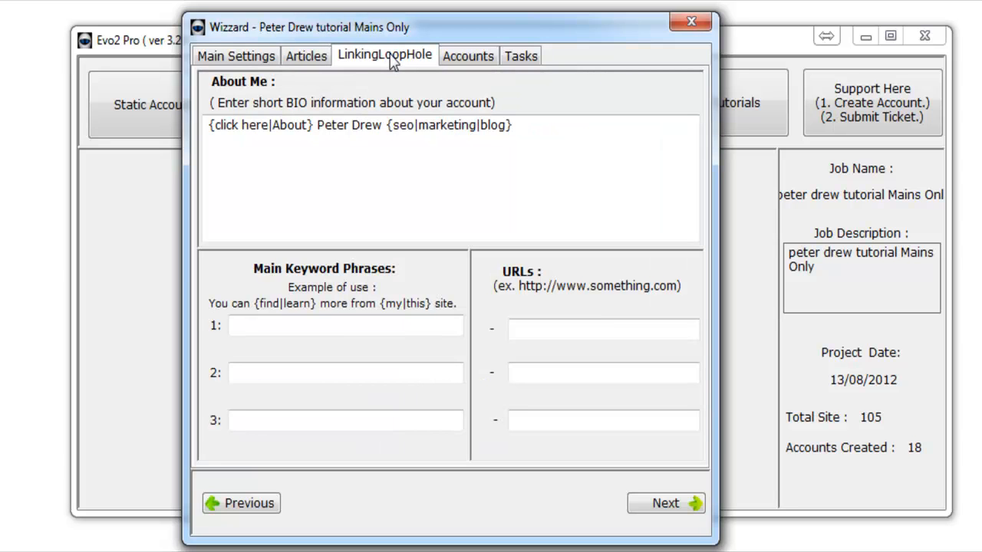
Review the linking loophole bio and keyword fields, then show the Web 2 authority site accounts
click(345, 325)
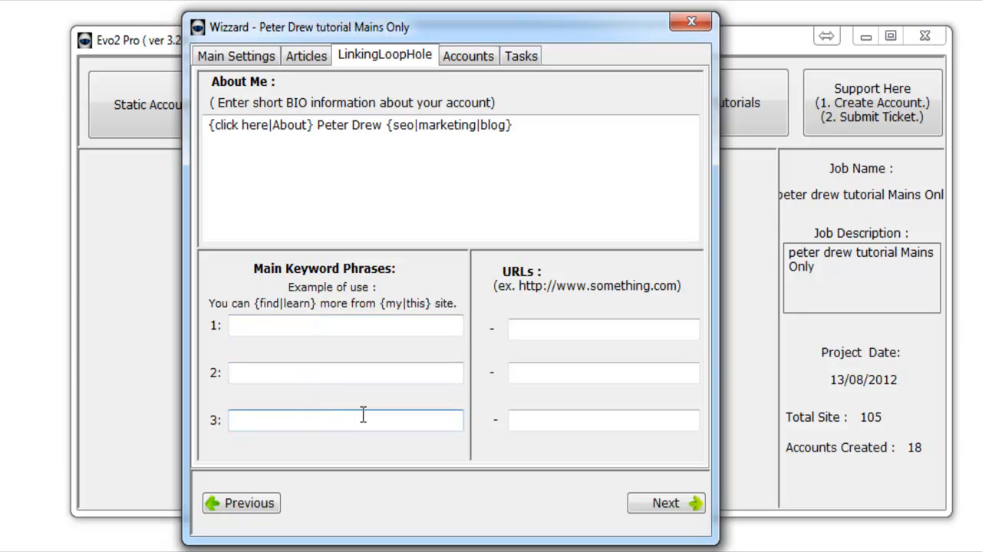
click(345, 420)
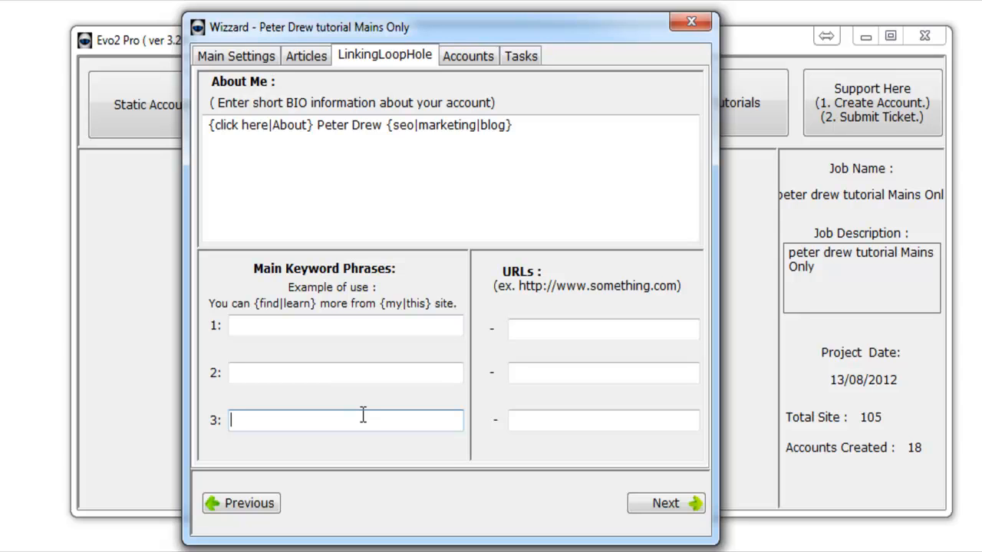
mouse_move(474, 298)
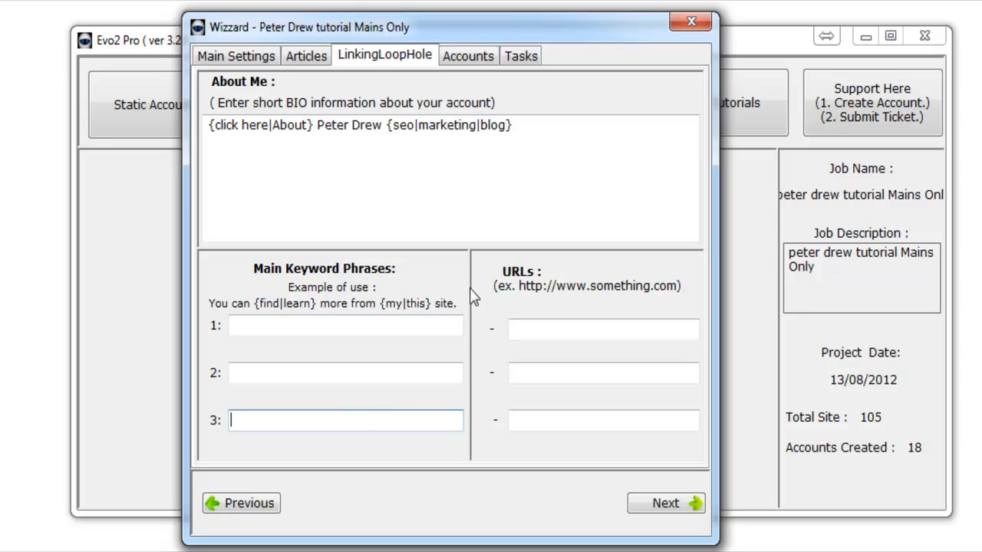
click(468, 55)
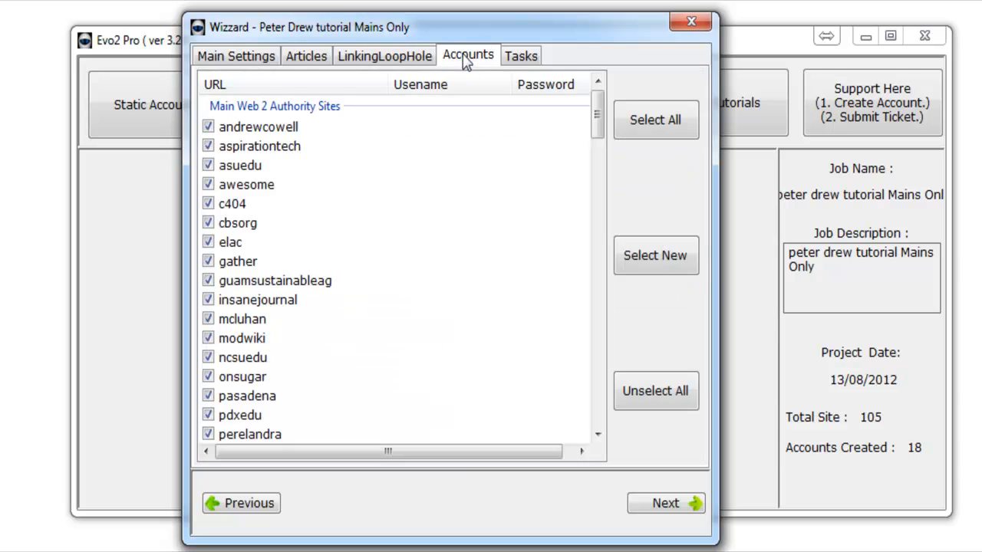
Start the job from the Tasks step with every submission task left ticked
click(522, 55)
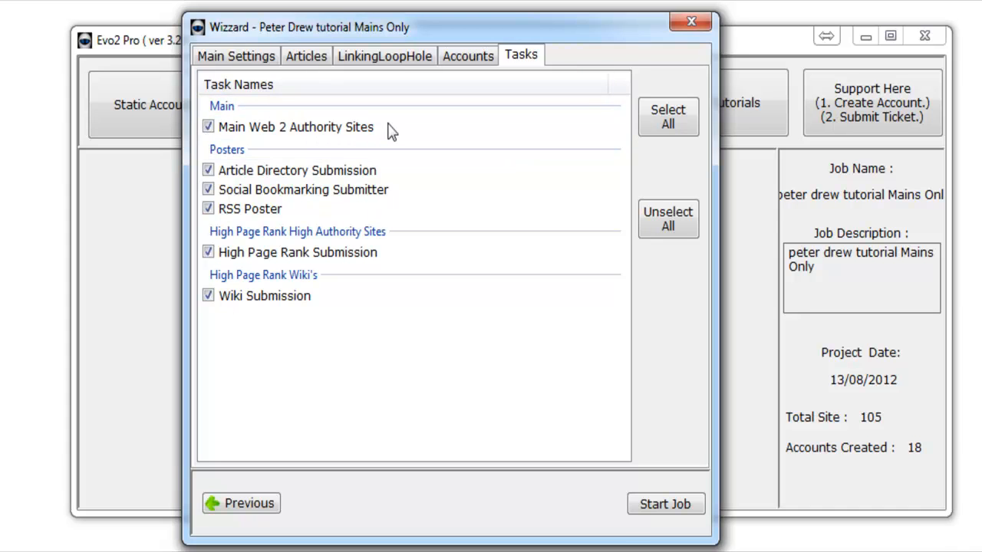
mouse_move(620, 531)
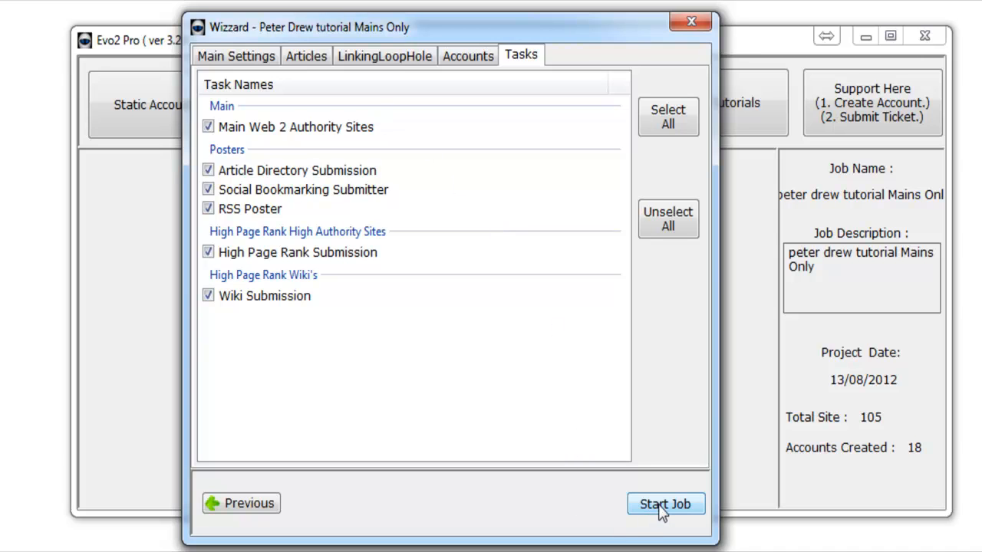
click(666, 503)
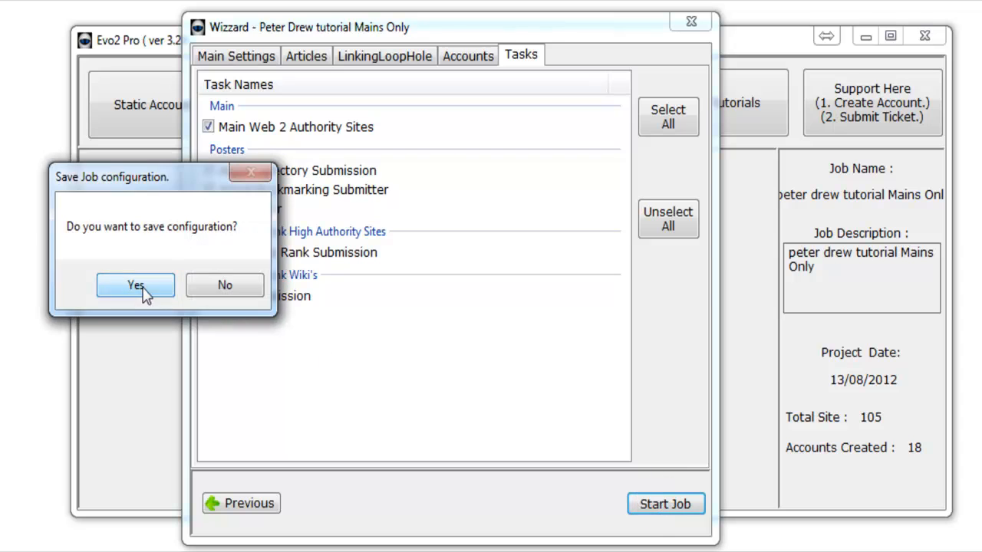
Save the configuration, renaming the project to 'Peter Drew tutorial Mains Only done'
click(135, 284)
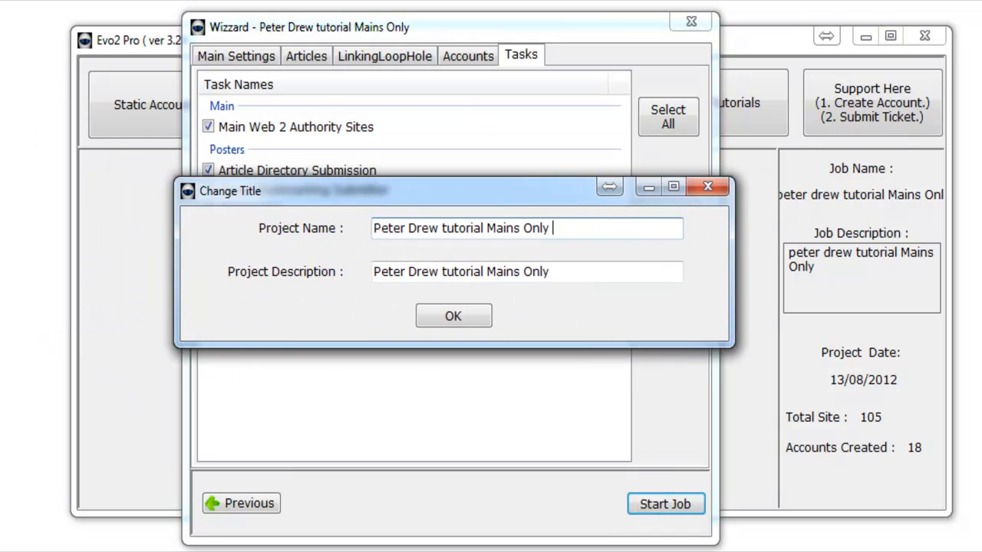
text(done)
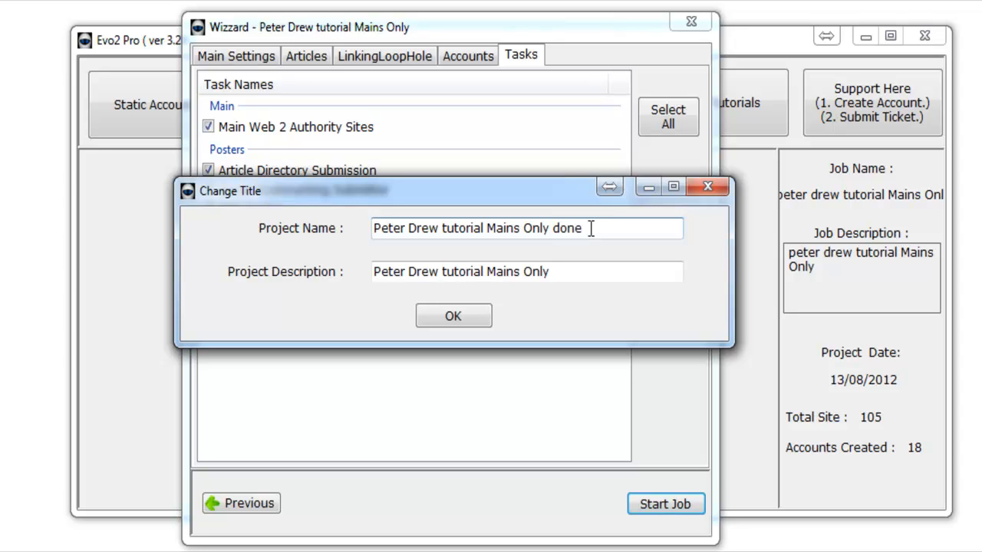
click(453, 316)
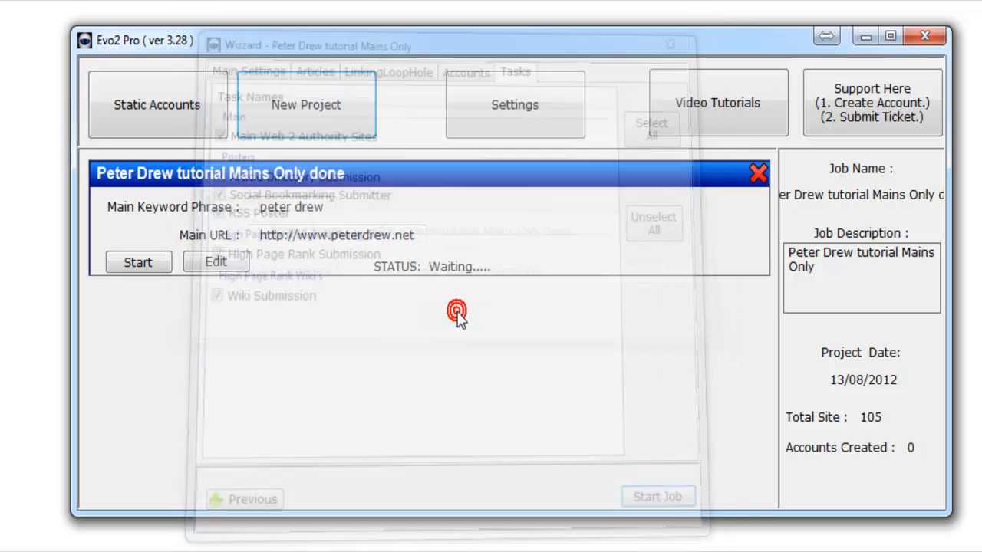
Run the queued 'Mains Only done' job until it reports Job Done and is archived
click(138, 262)
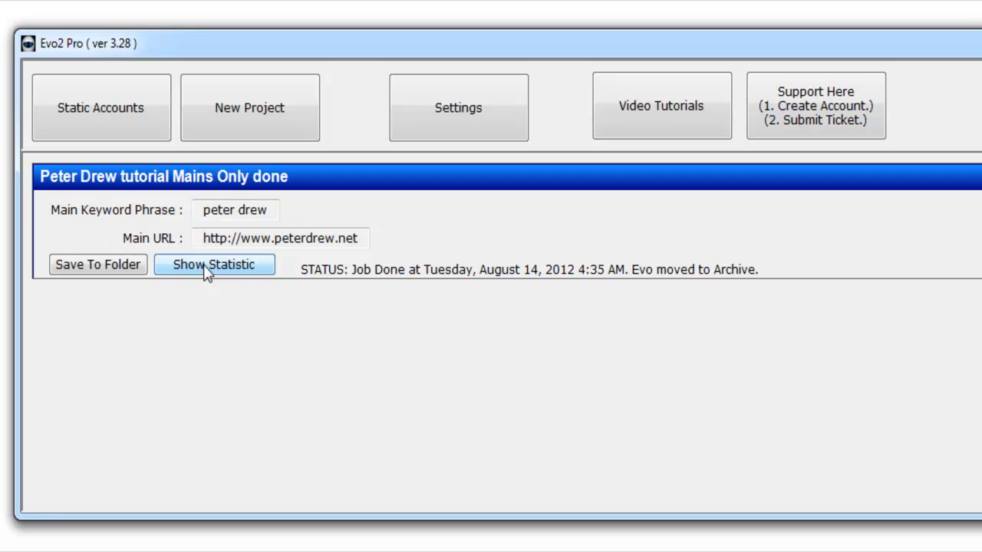
click(215, 264)
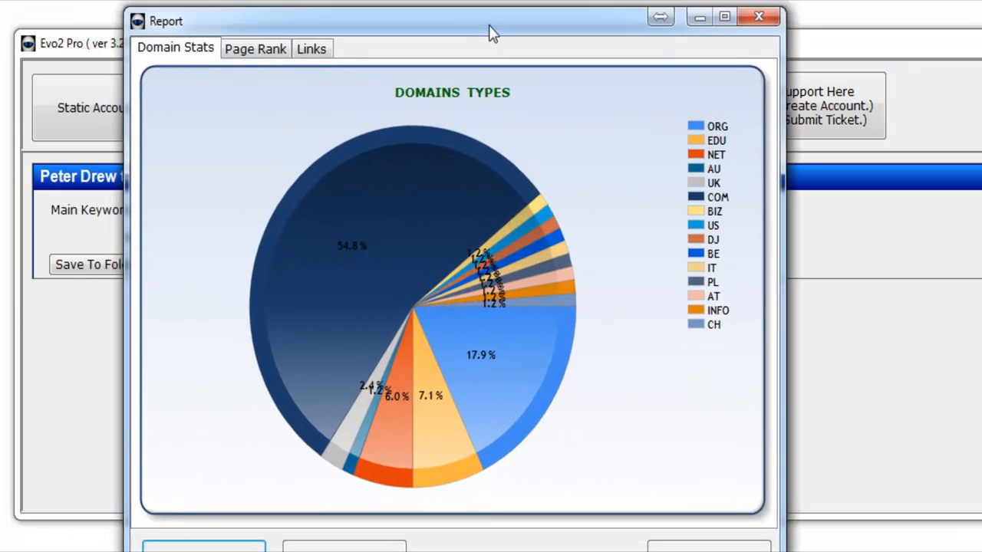
drag(491, 21, 448, 16)
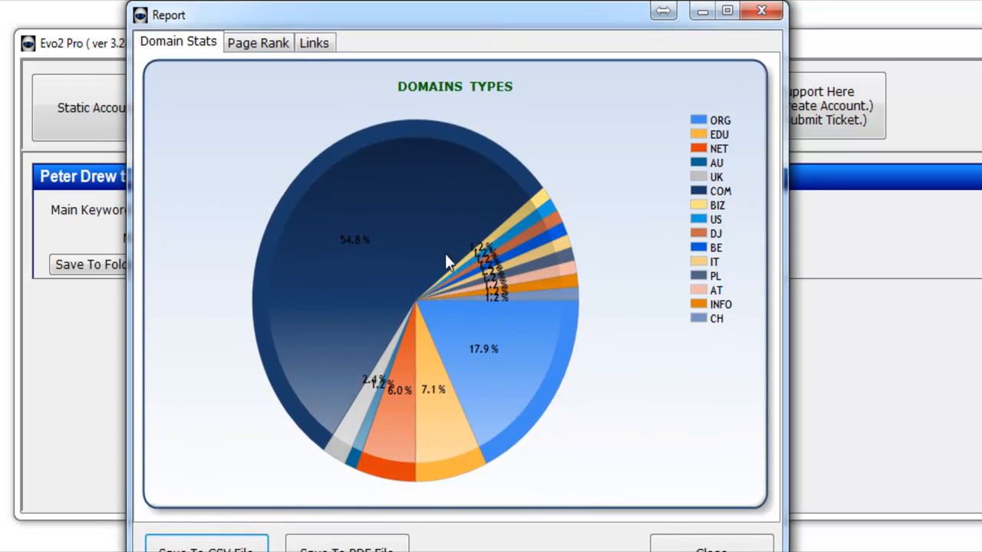
mouse_move(451, 295)
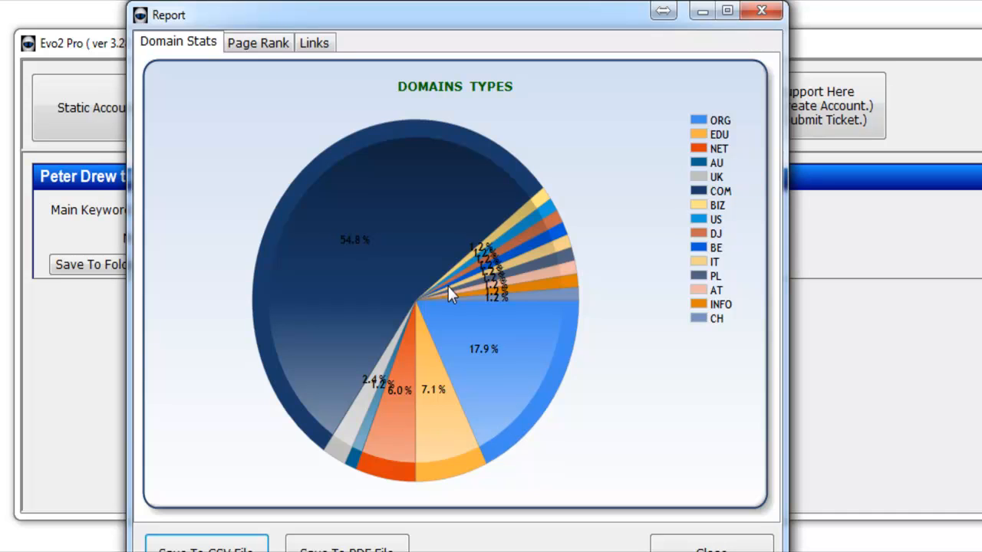
mouse_move(708, 322)
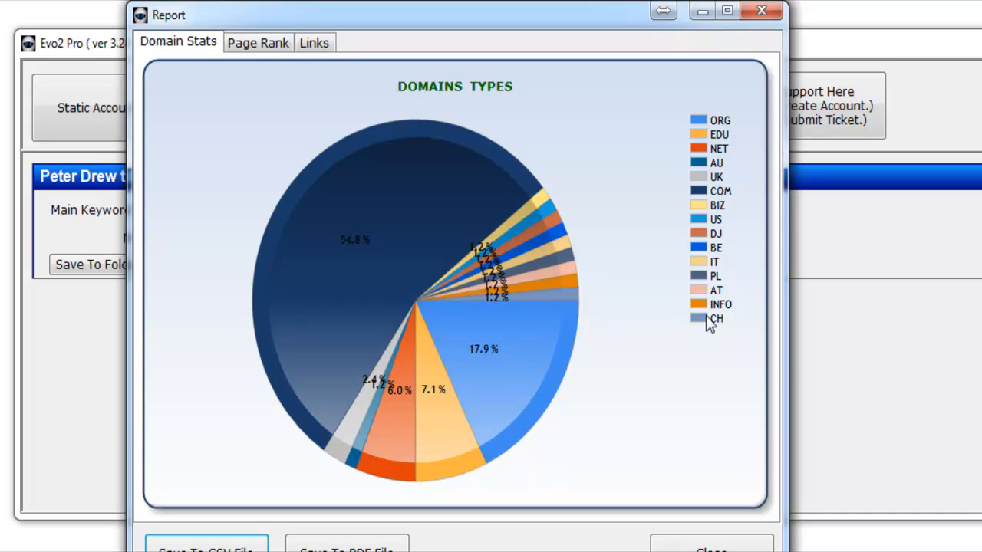
mouse_move(703, 129)
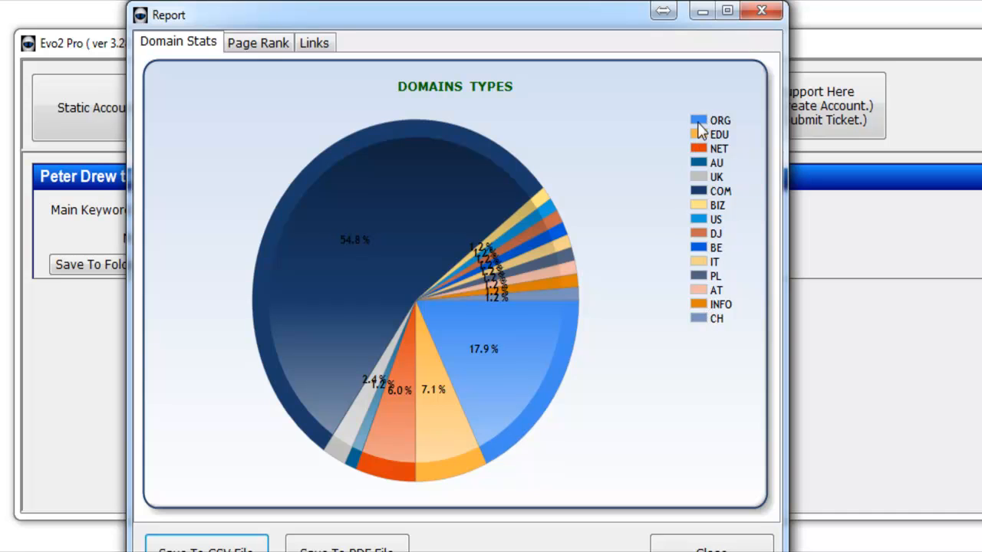
mouse_move(513, 367)
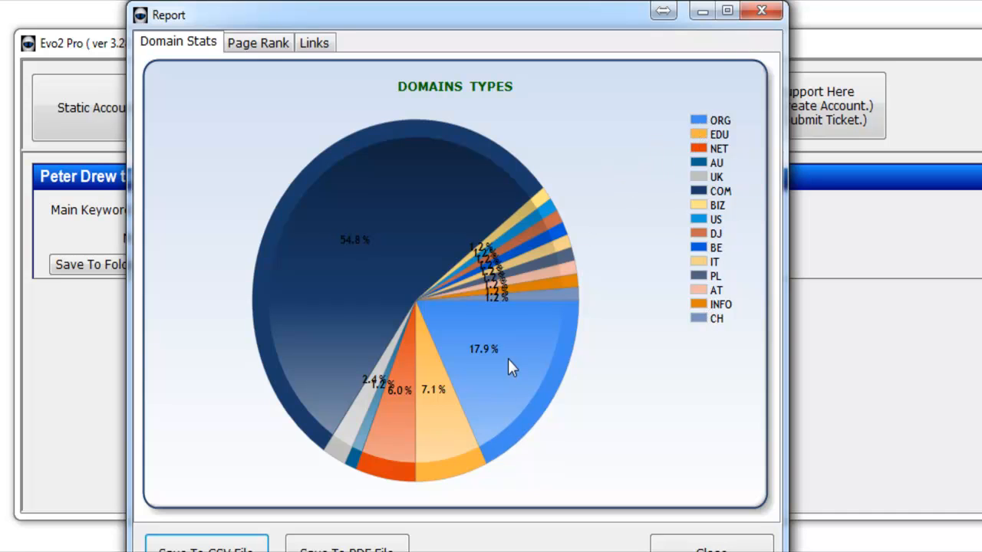
mouse_move(684, 160)
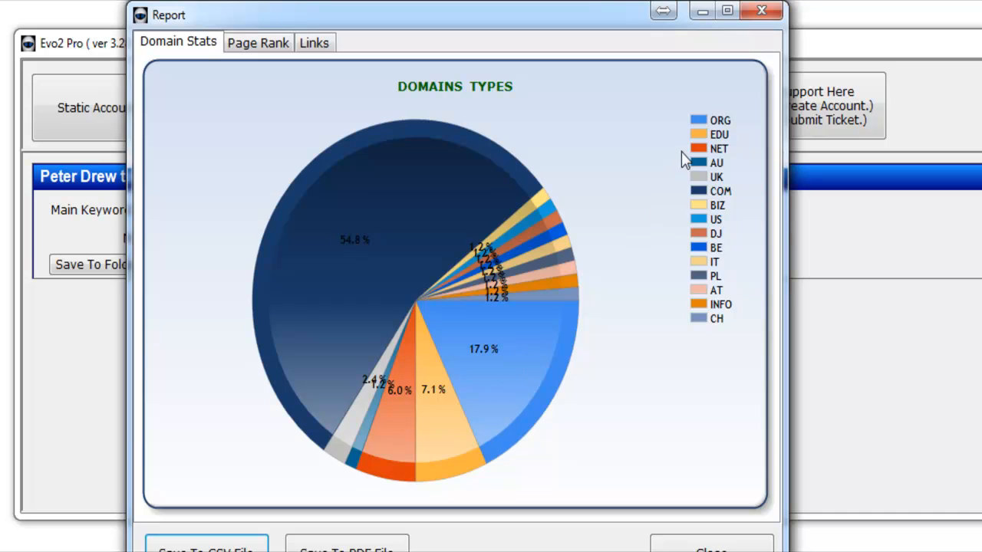
mouse_move(439, 457)
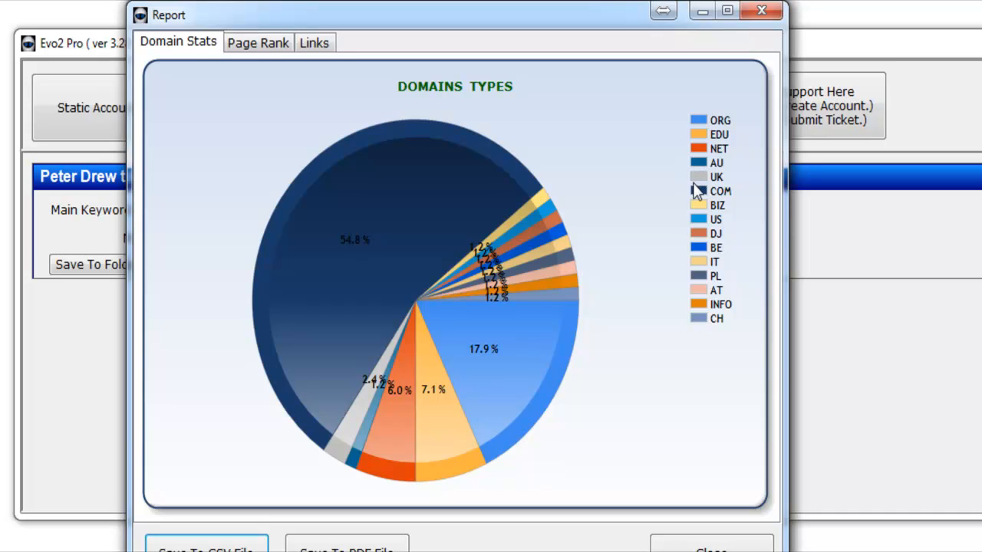
mouse_move(428, 258)
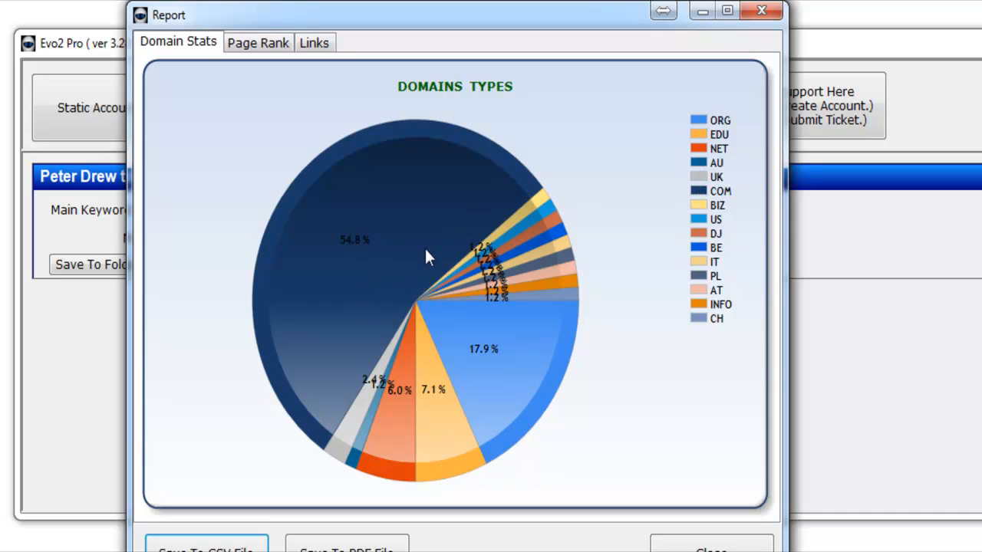
mouse_move(689, 247)
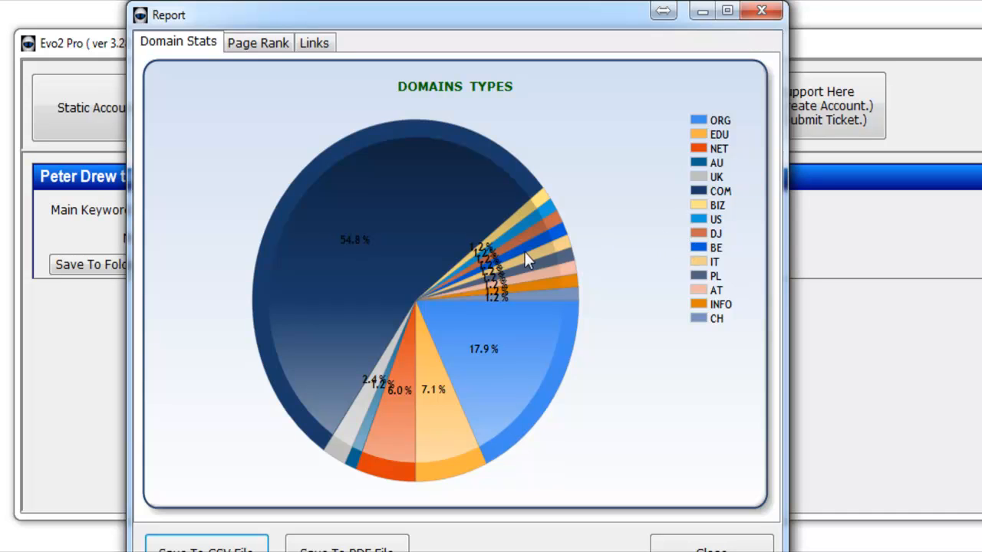
mouse_move(494, 248)
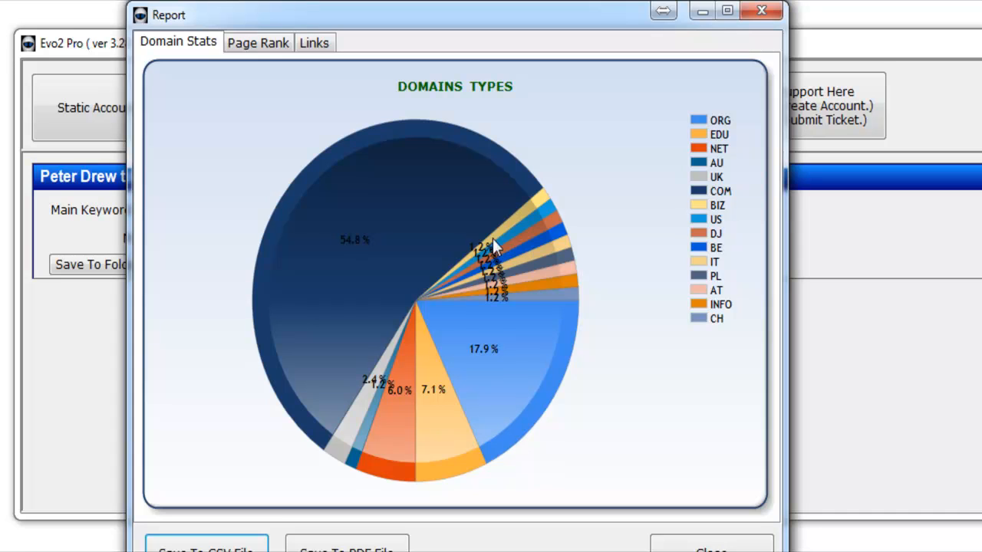
Show the report's Page Rank pie chart, largest slice 32.1%
click(257, 43)
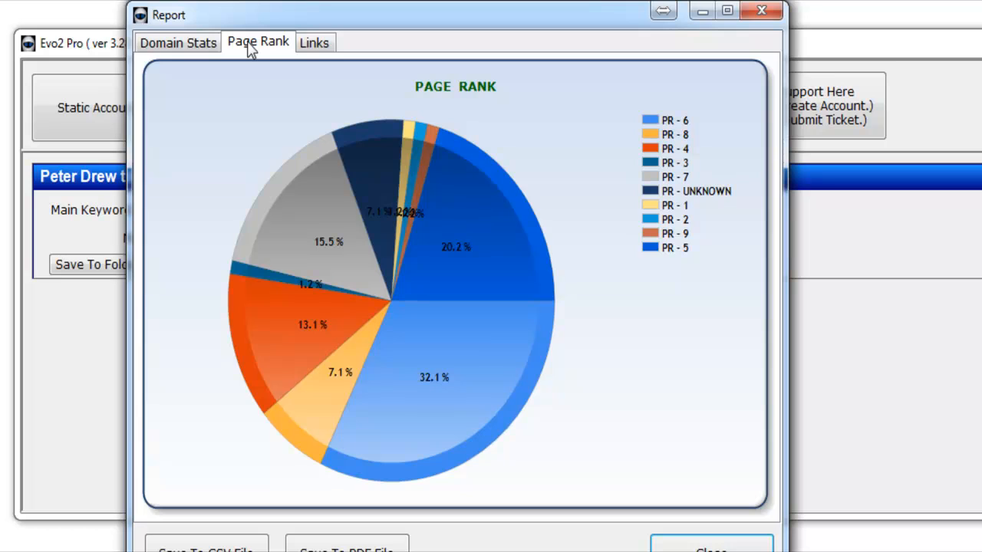
mouse_move(648, 270)
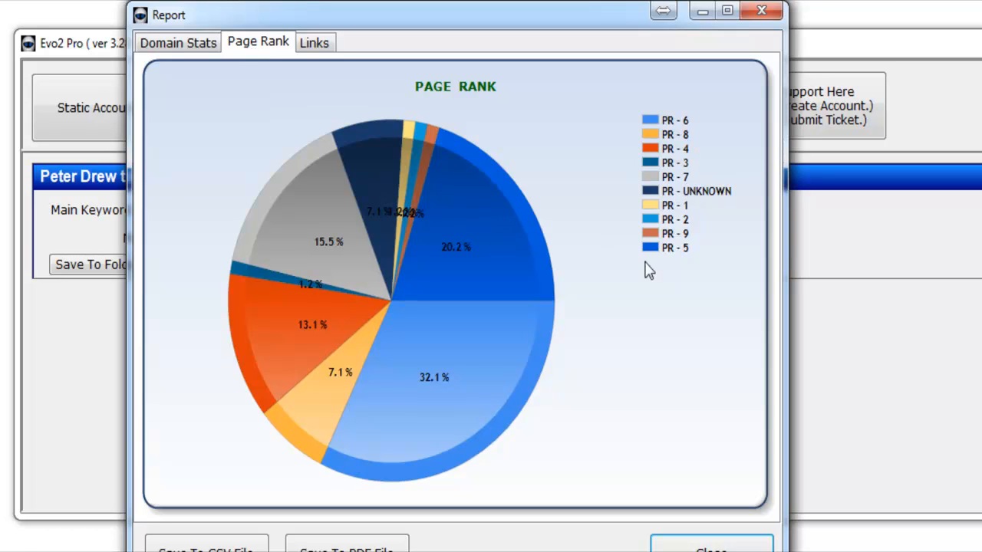
mouse_move(331, 247)
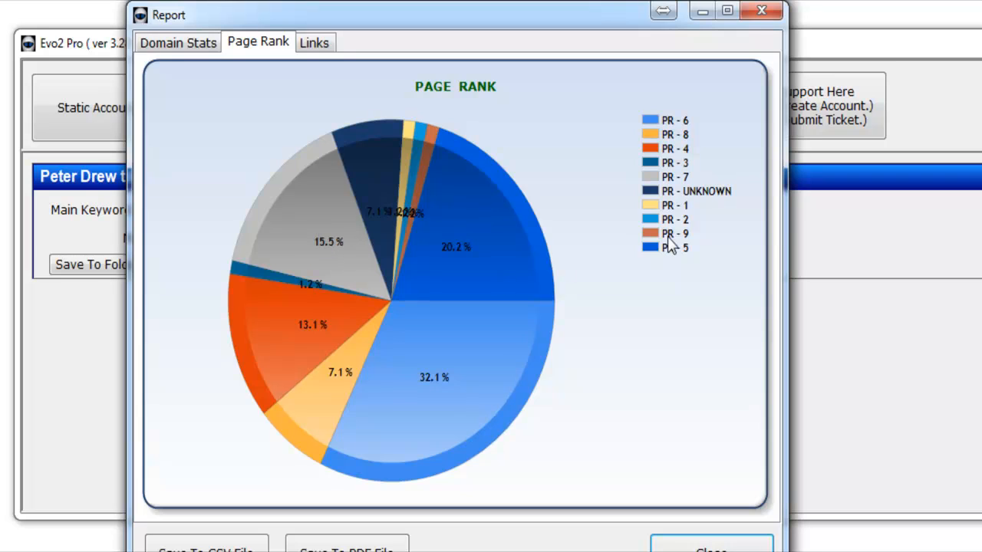
mouse_move(662, 243)
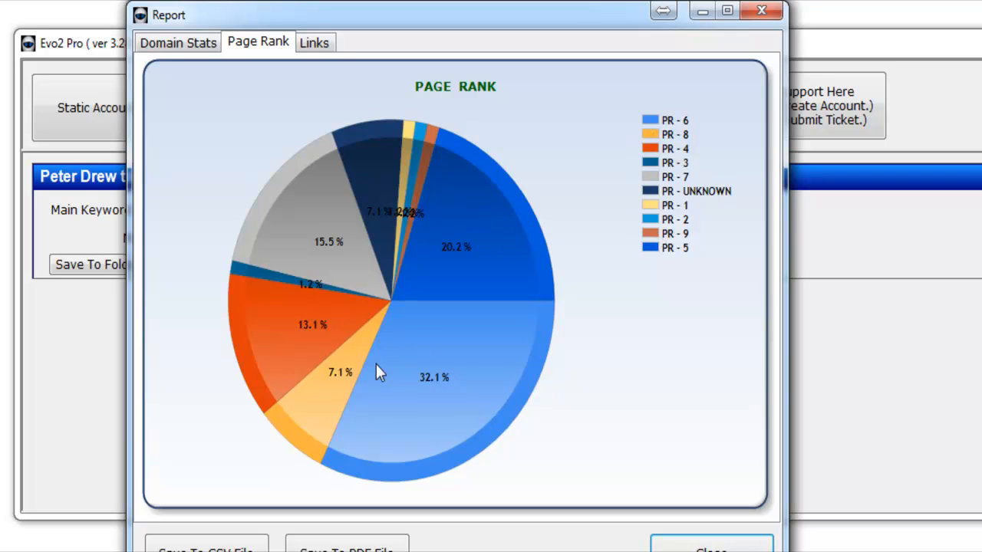
mouse_move(353, 396)
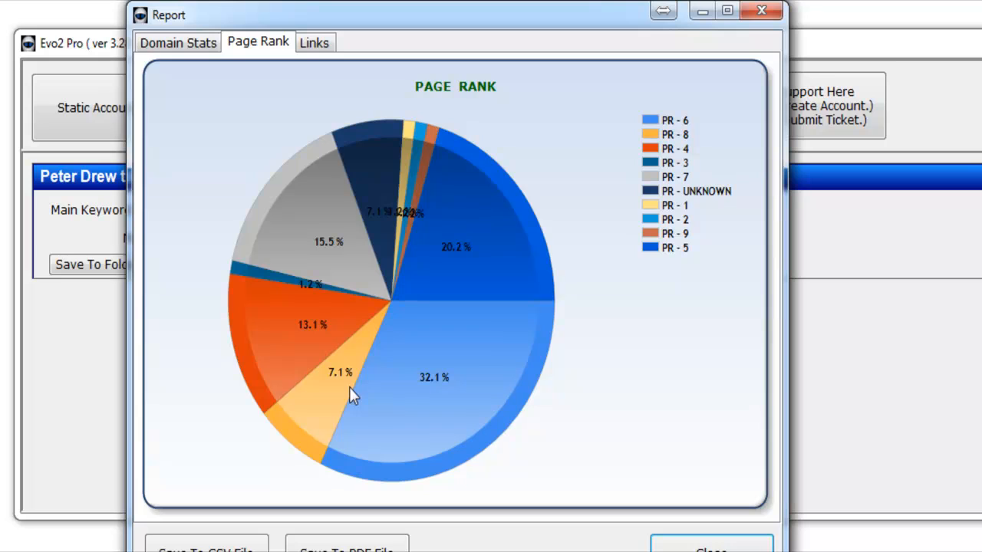
mouse_move(498, 267)
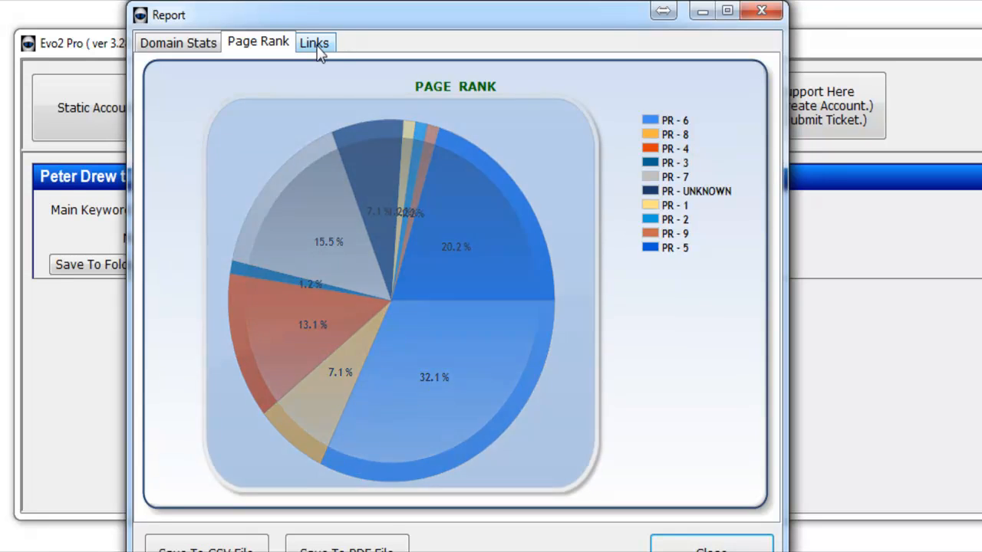
Scroll through the report's Links list of HRP, RSS, created and Wiki sites with usernames and passwords
click(314, 43)
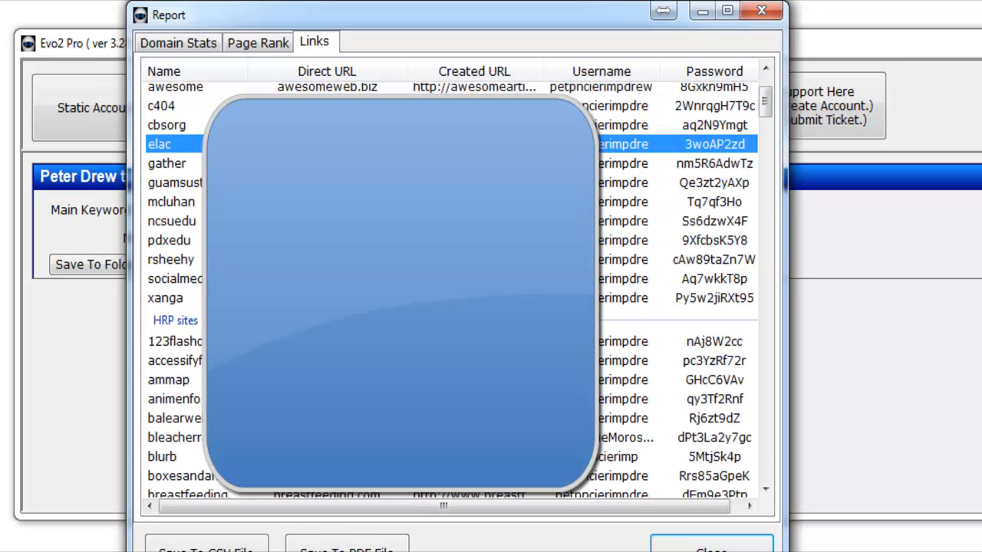
scroll(down, 3)
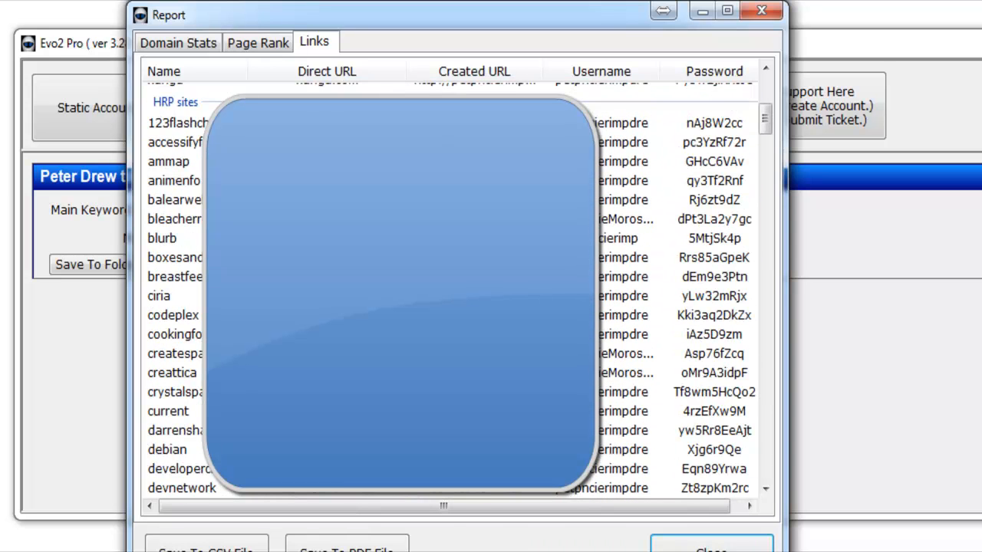
click(163, 237)
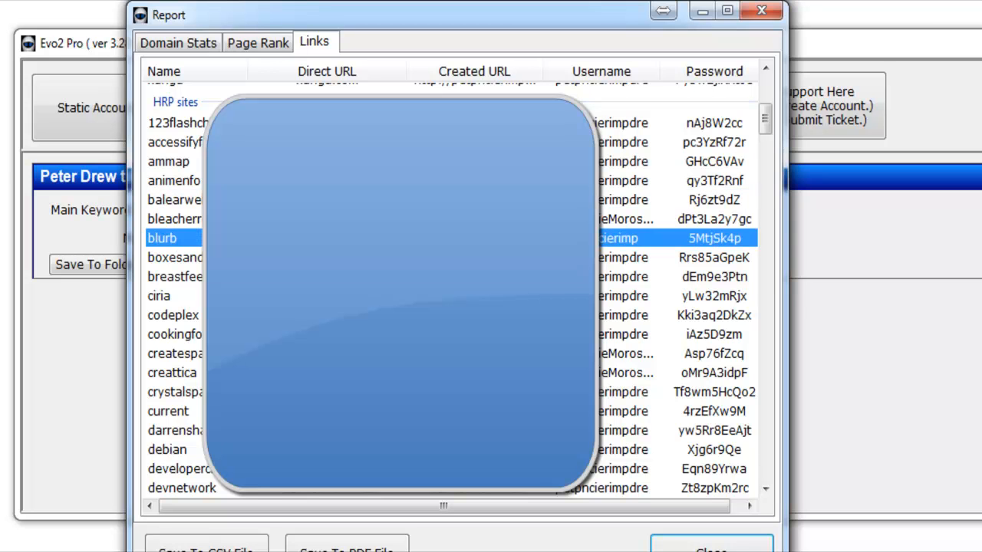
scroll(down, 3)
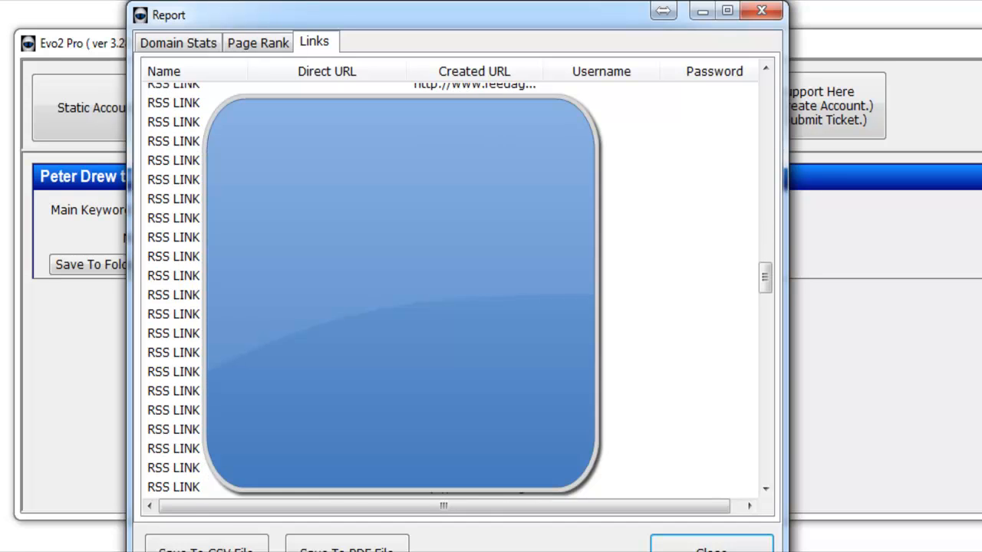
scroll(down, 3)
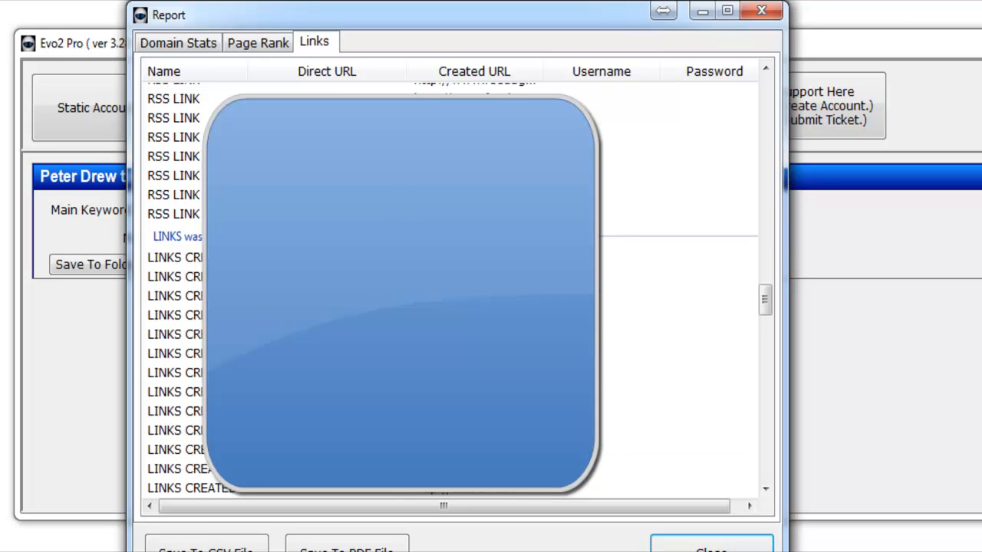
click(175, 295)
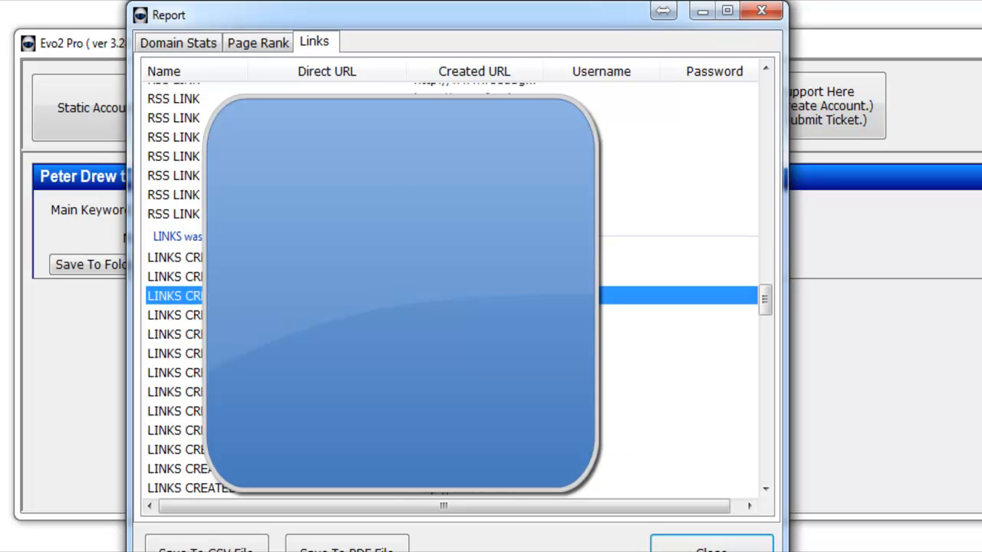
scroll(down, 3)
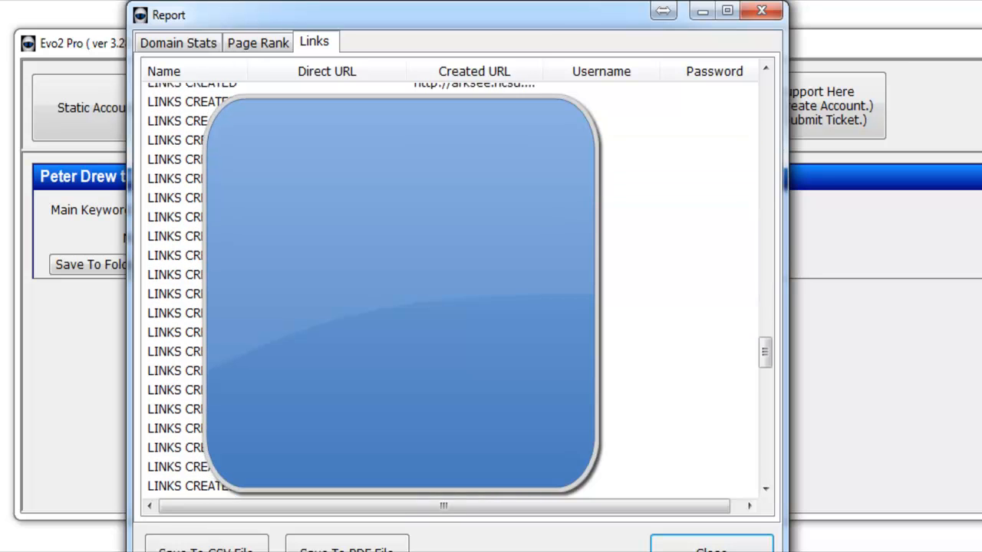
scroll(down, 3)
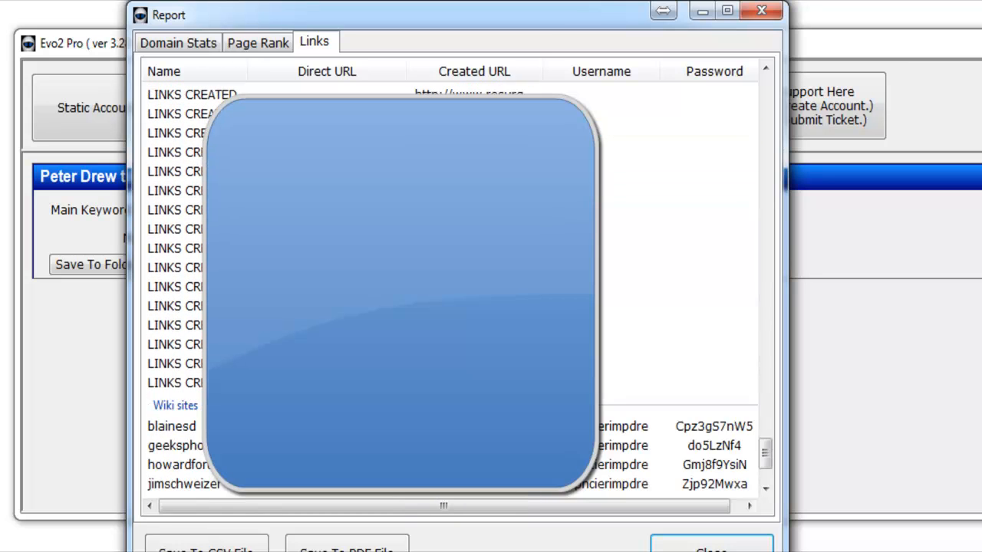
scroll(down, 3)
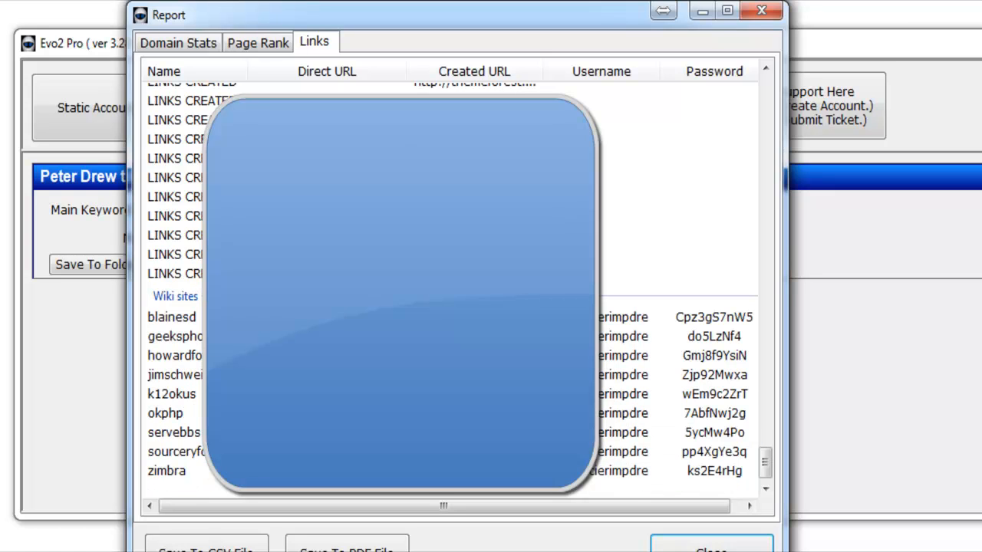